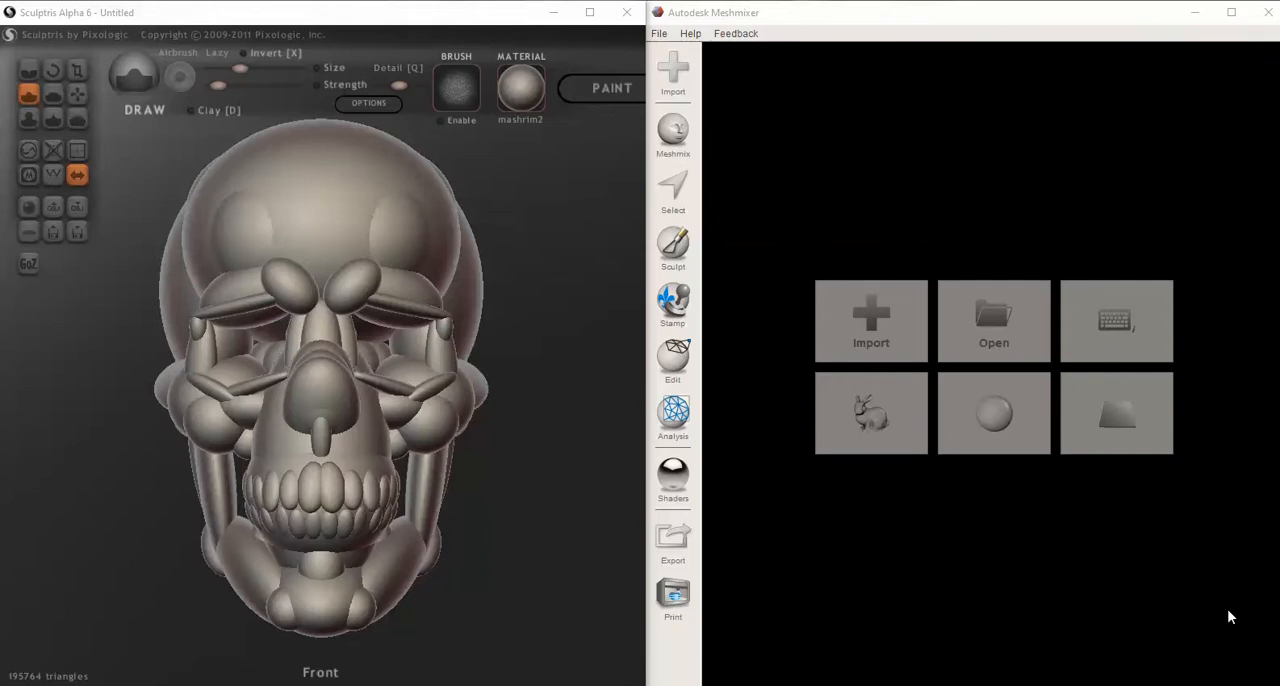
pyautogui.moveTo(703, 433)
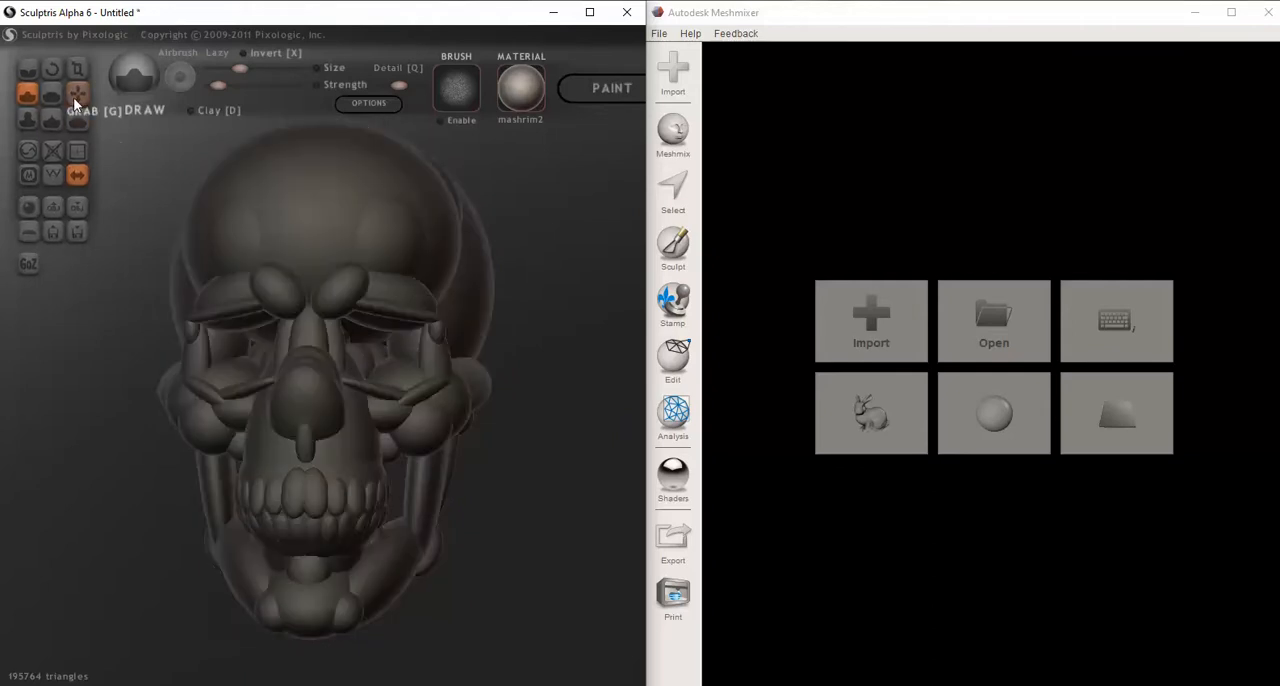
# - With Grab, drag one skull piece loose and orbit to show the parts are separate
pyautogui.click(77, 94)
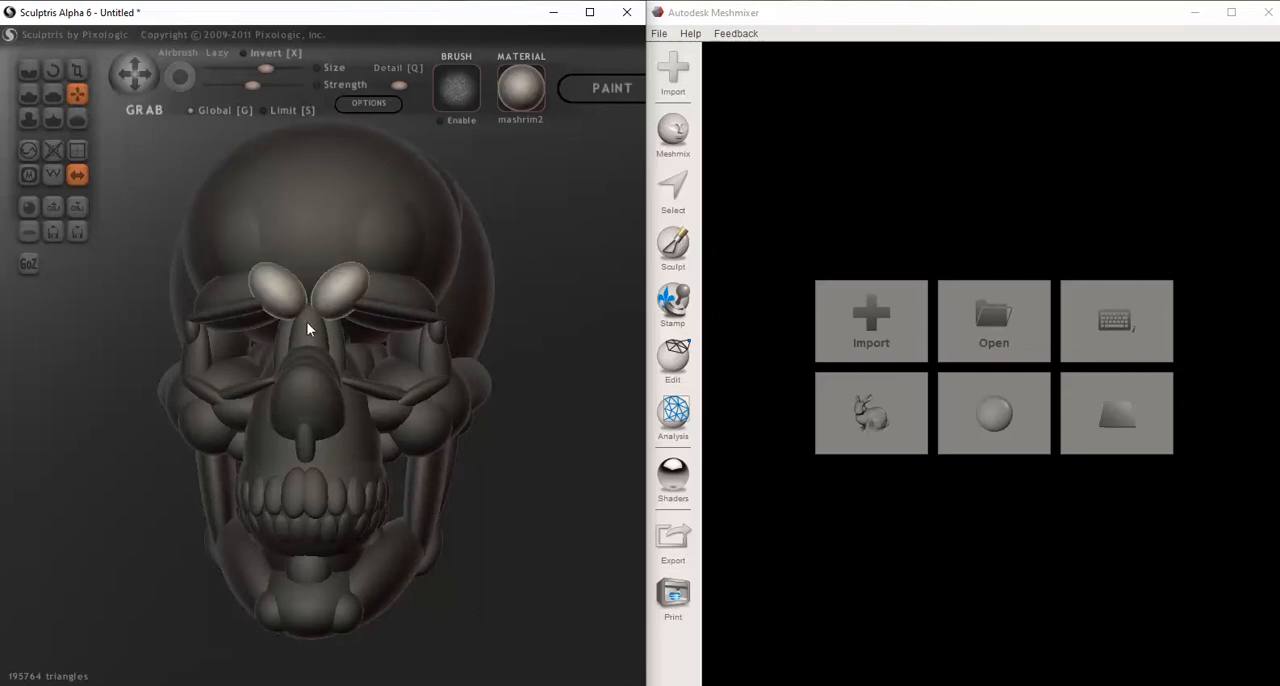
pyautogui.moveTo(308, 330); pyautogui.dragTo(353, 423)
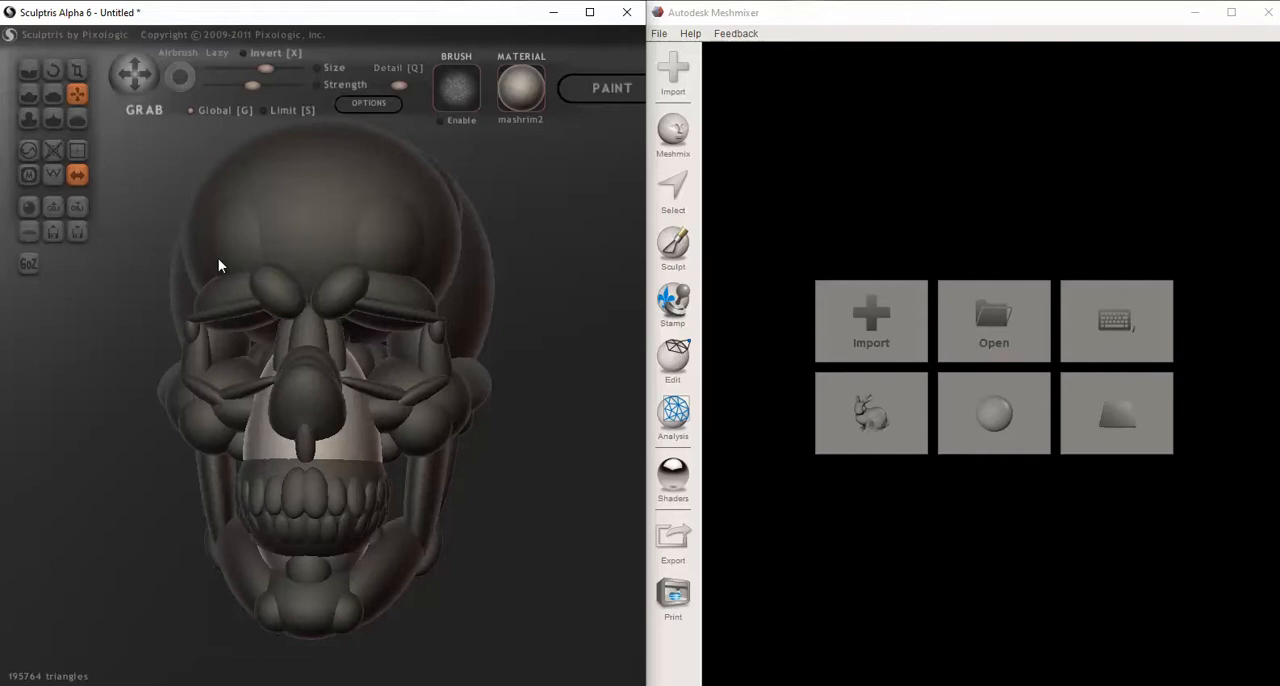
pyautogui.moveTo(249, 287)
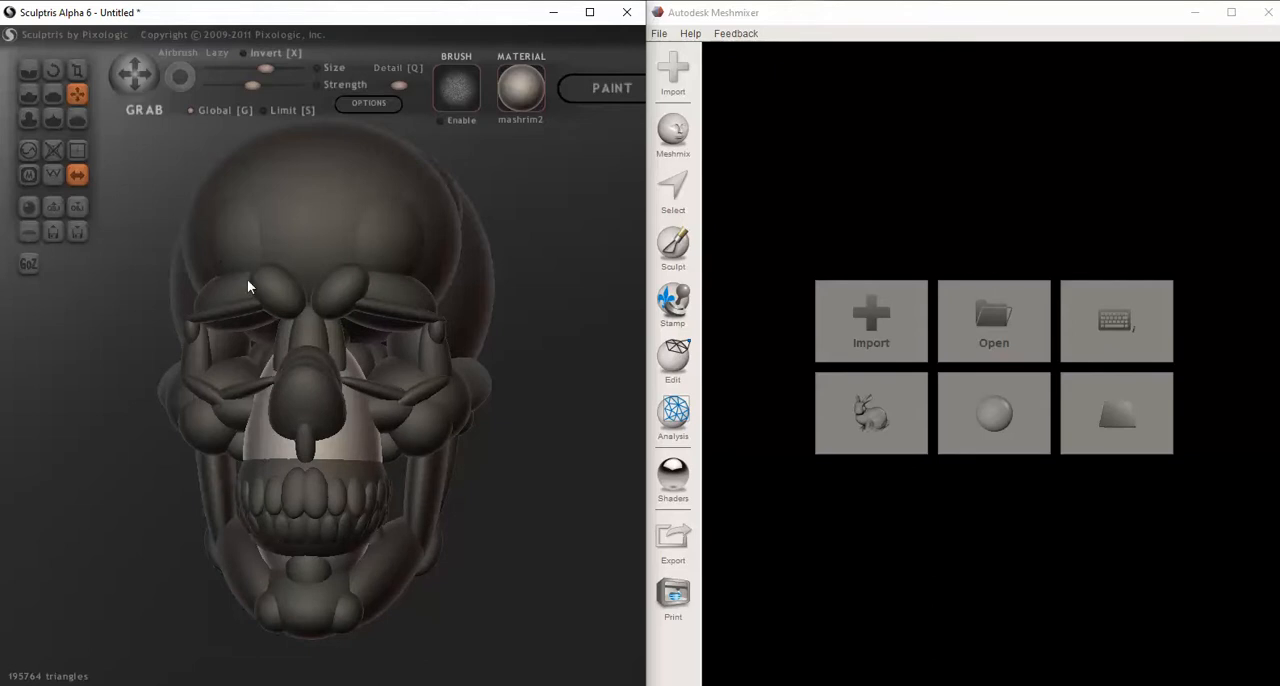
pyautogui.moveTo(250, 287); pyautogui.dragTo(220, 305)
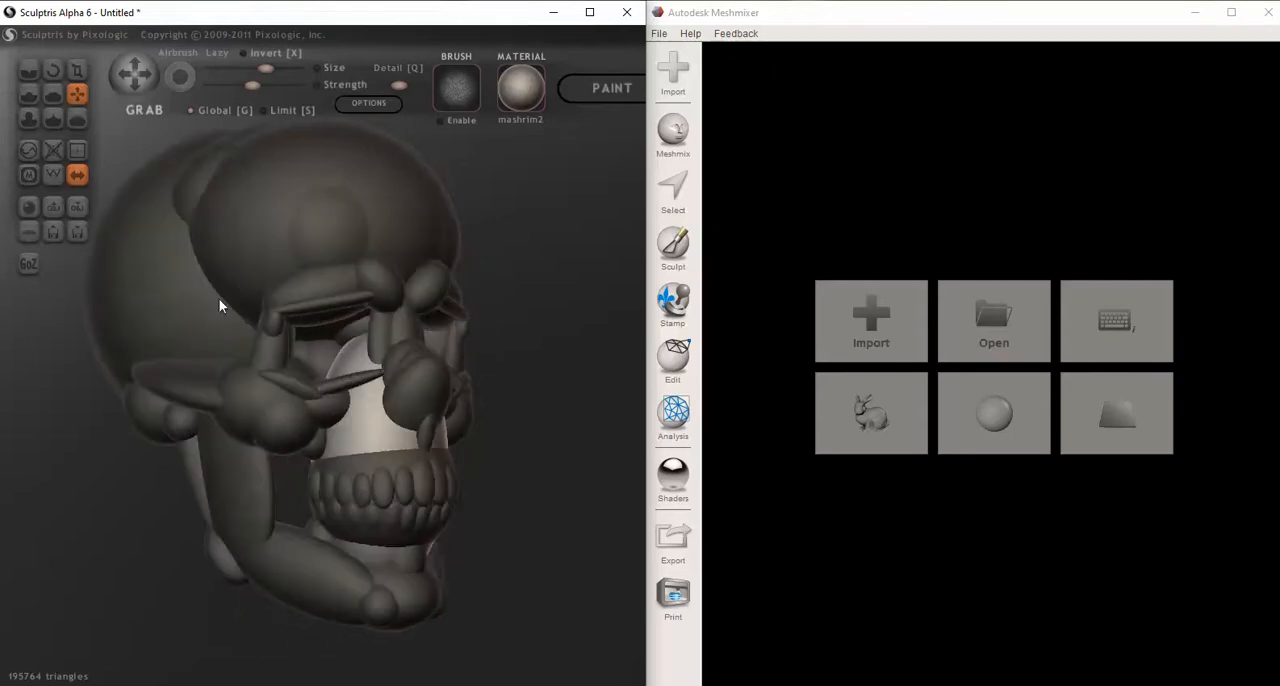
pyautogui.moveTo(220, 305); pyautogui.dragTo(367, 217)
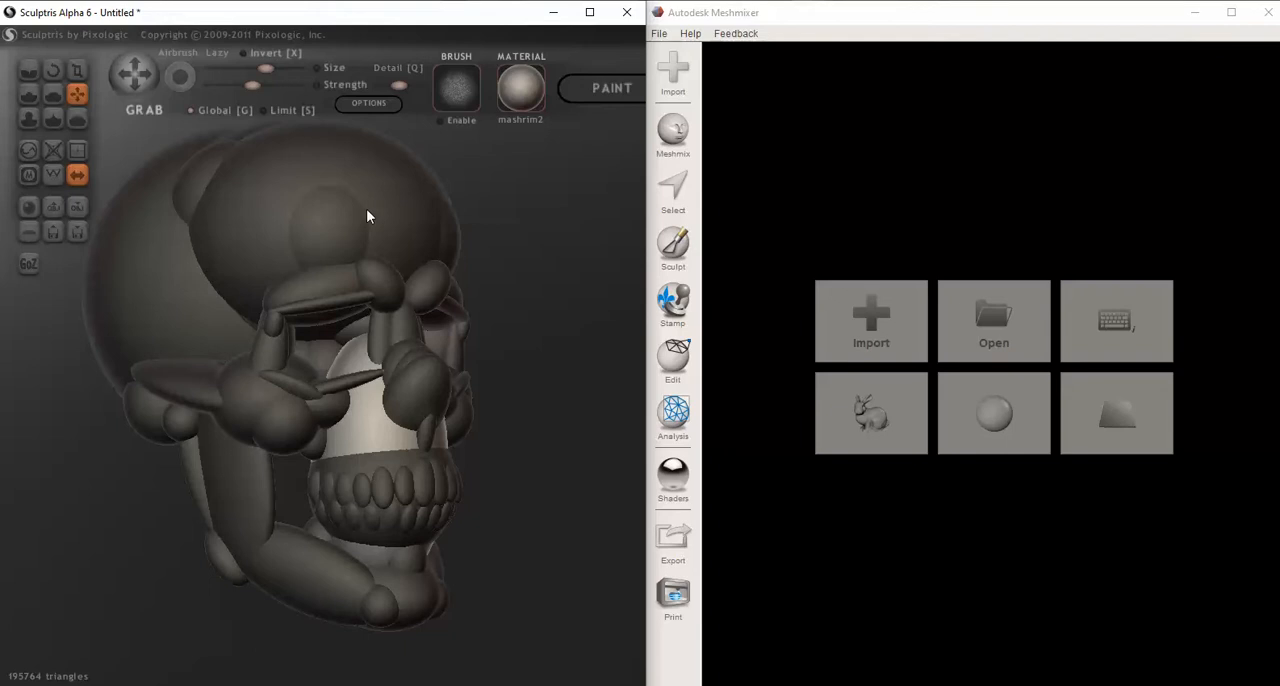
pyautogui.moveTo(491, 432)
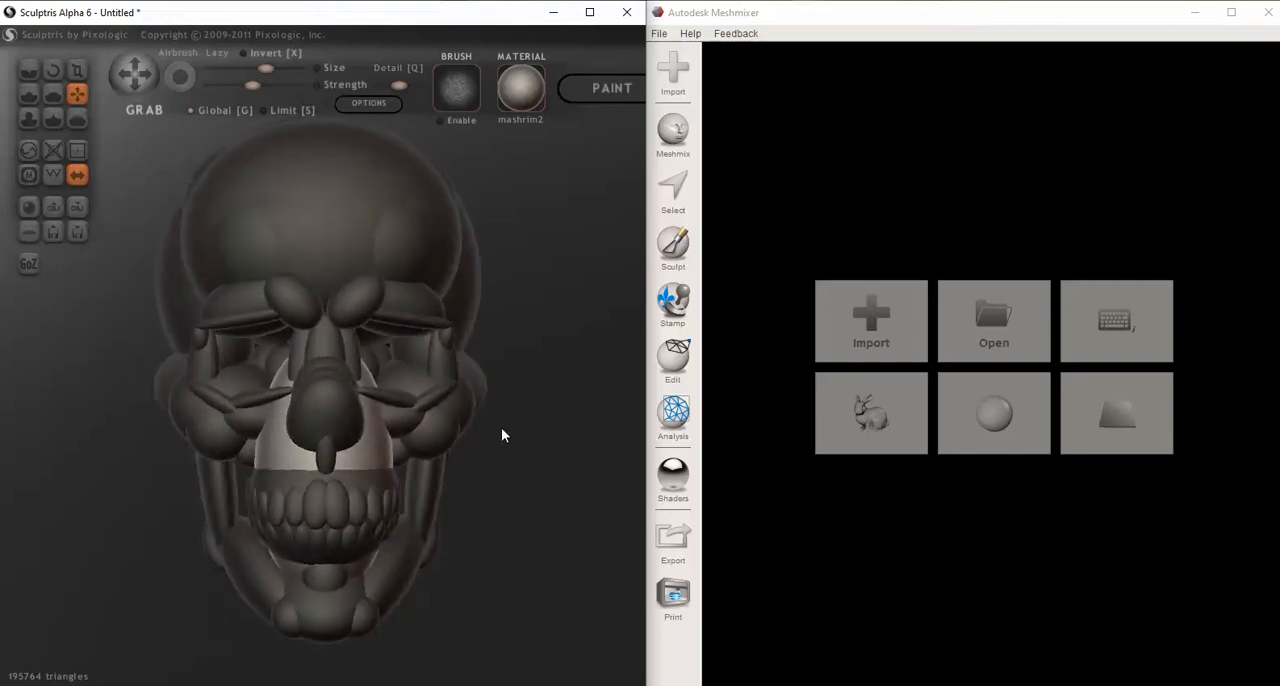
pyautogui.moveTo(77, 207)
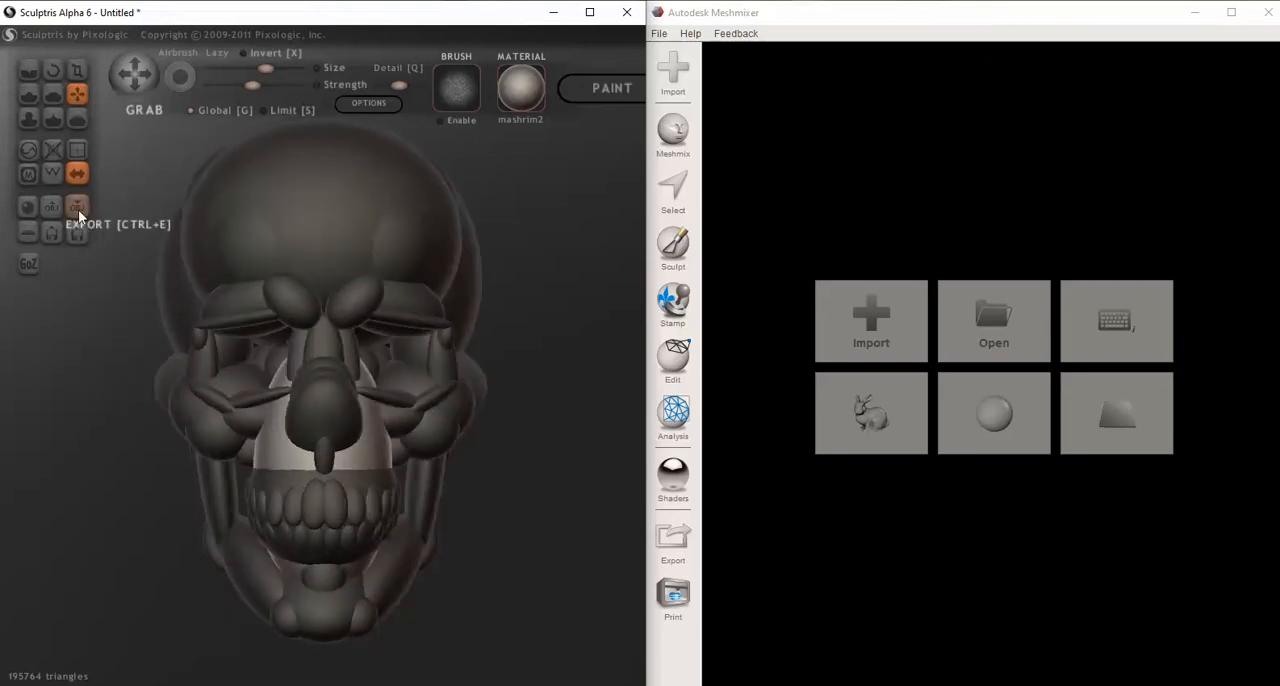
# - Start exporting and create and open a new folder named 'test skull'
pyautogui.click(76, 207)
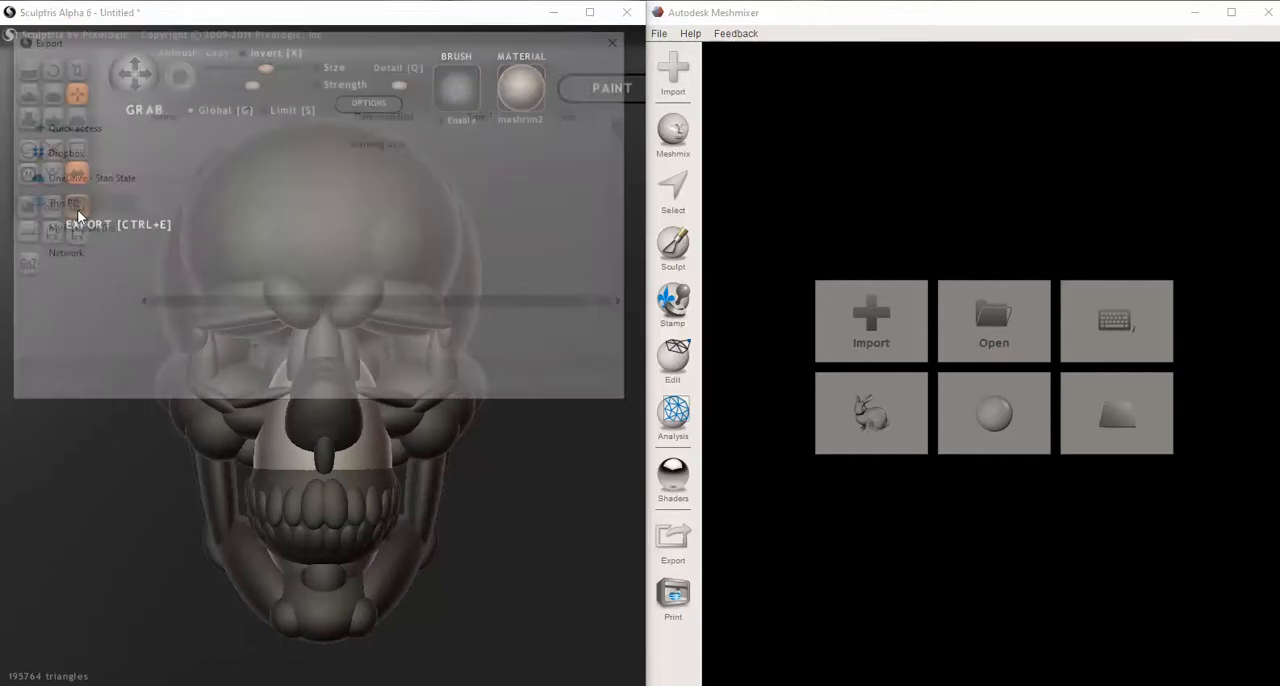
pyautogui.click(87, 224)
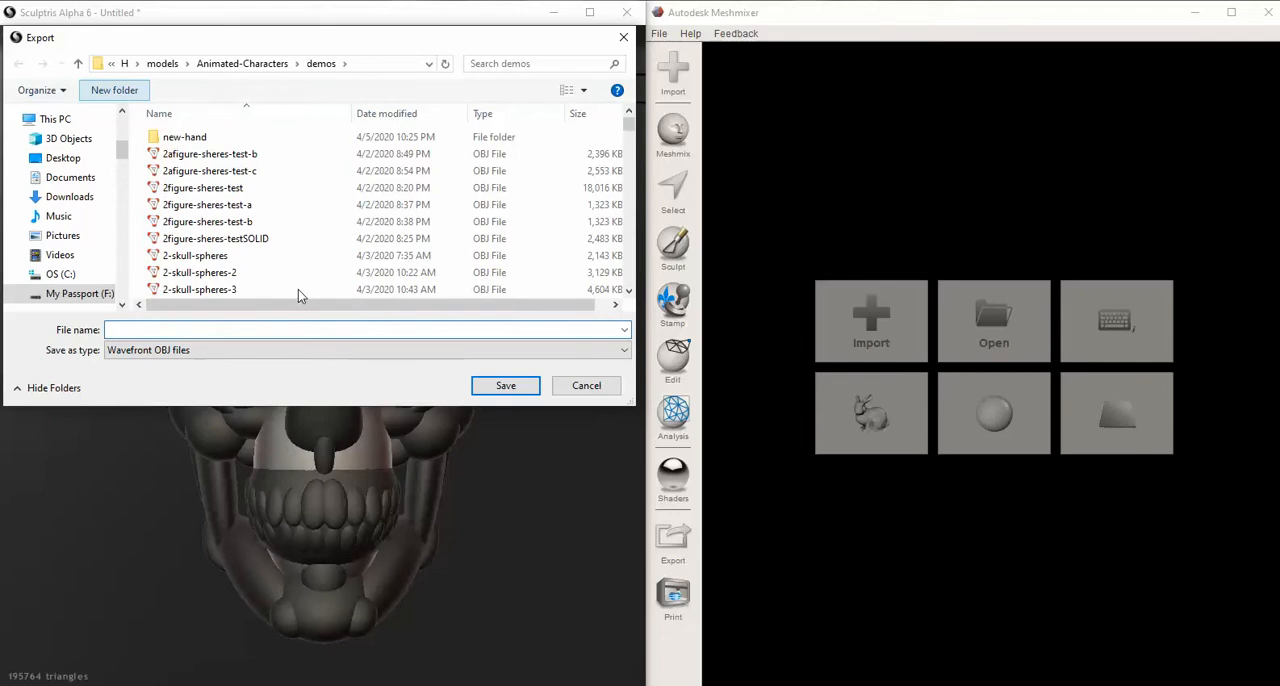
pyautogui.moveTo(248, 285)
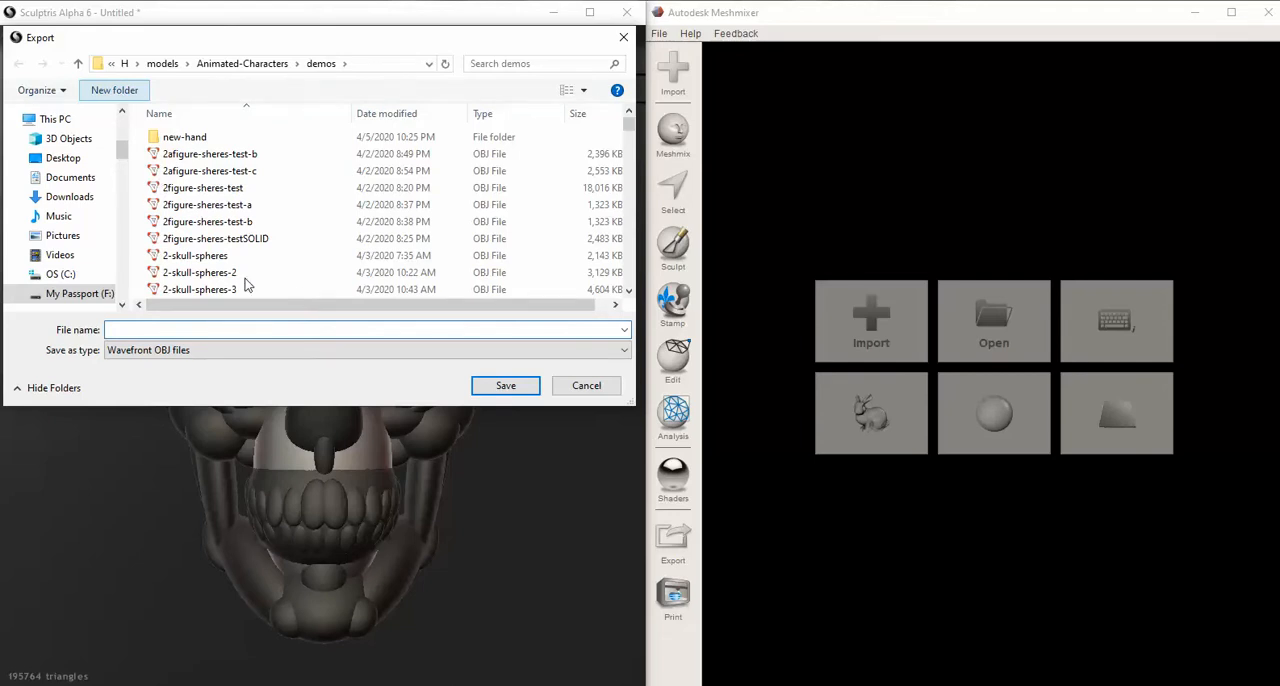
pyautogui.click(113, 90)
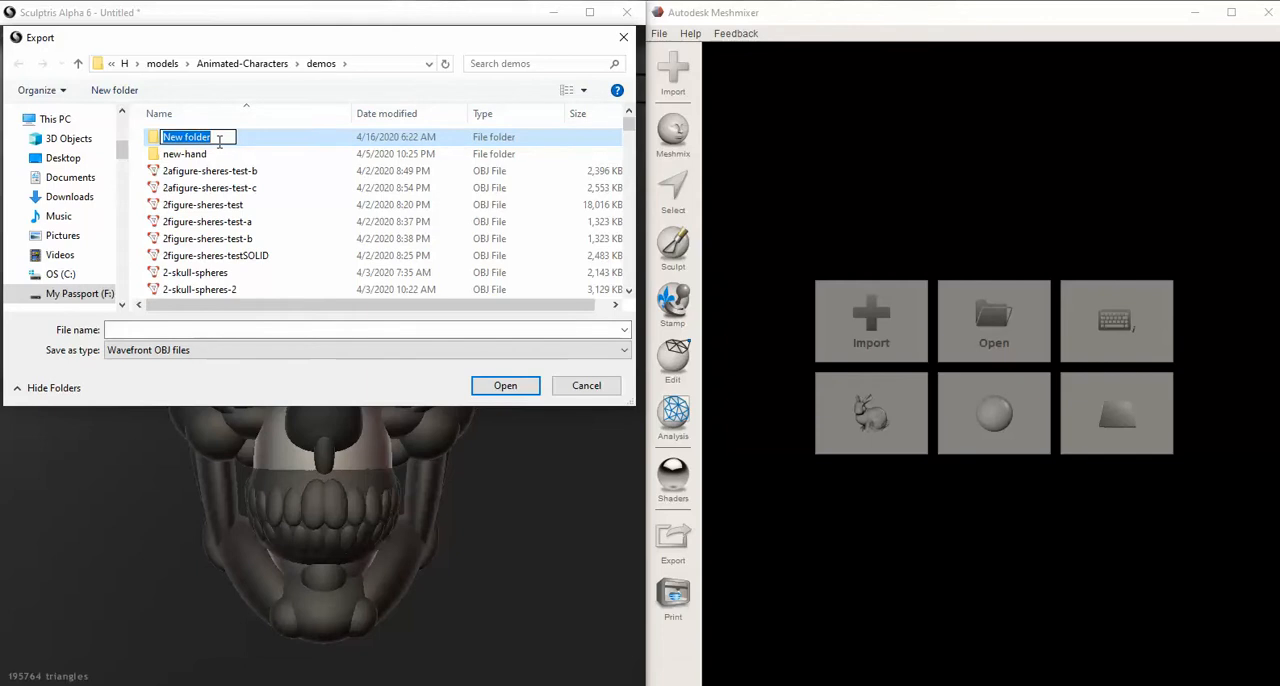
pyautogui.write('test')
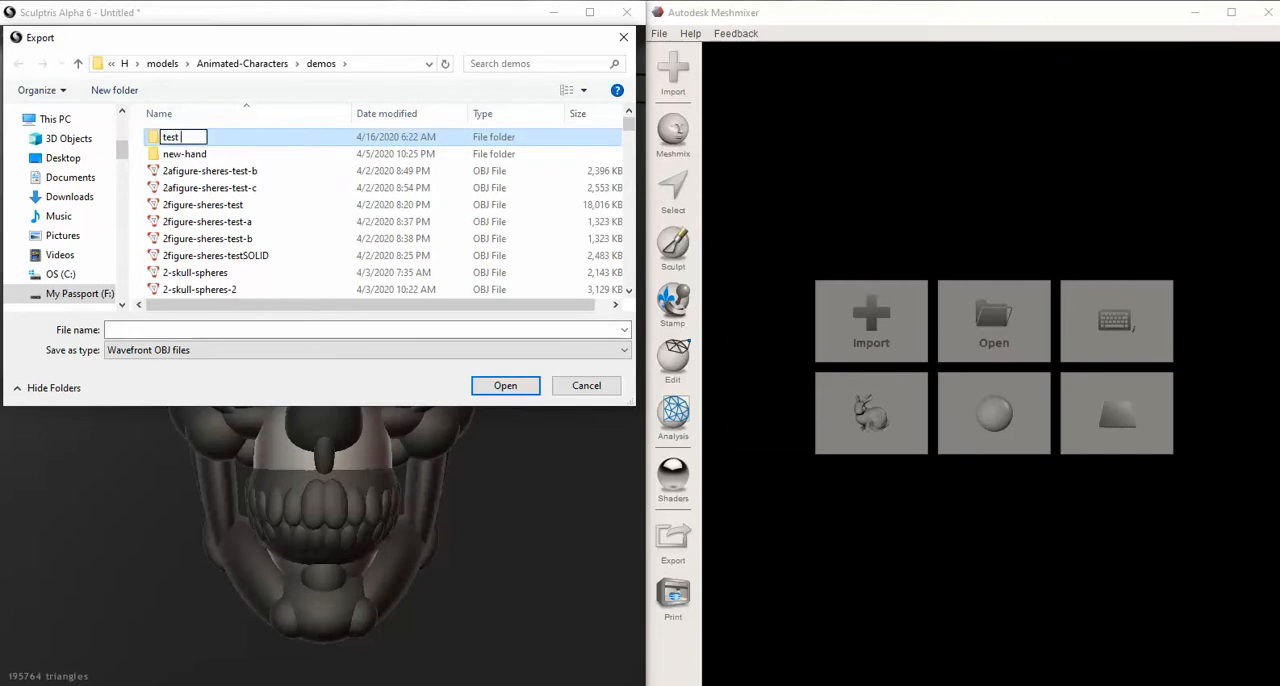
pyautogui.write('skull')
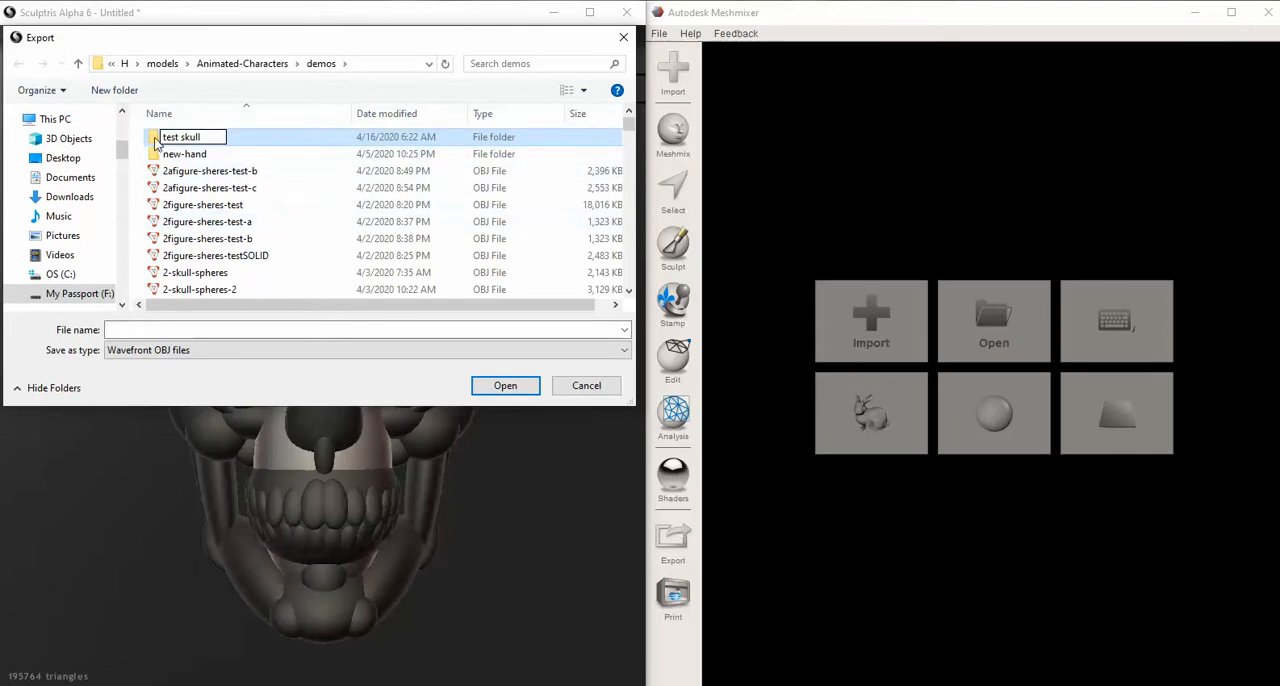
pyautogui.doubleClick(181, 137)
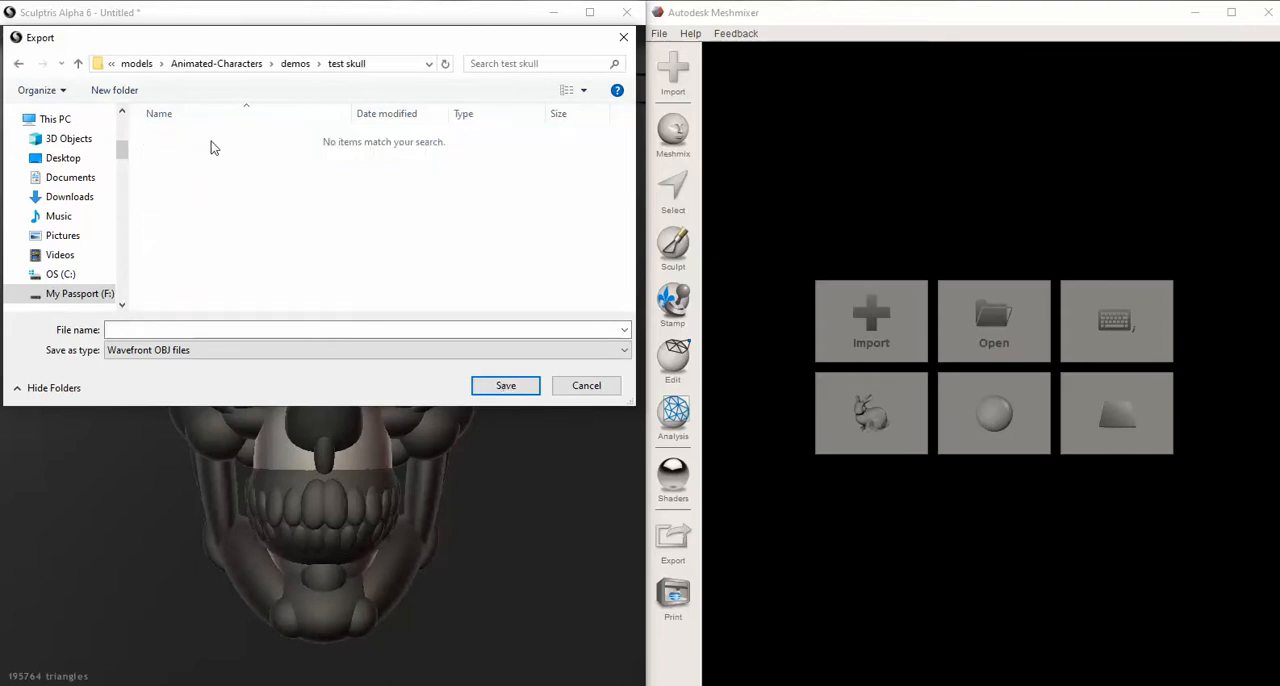
# - Save the OBJ inside that folder as 'test skull-1'
pyautogui.click(360, 329)
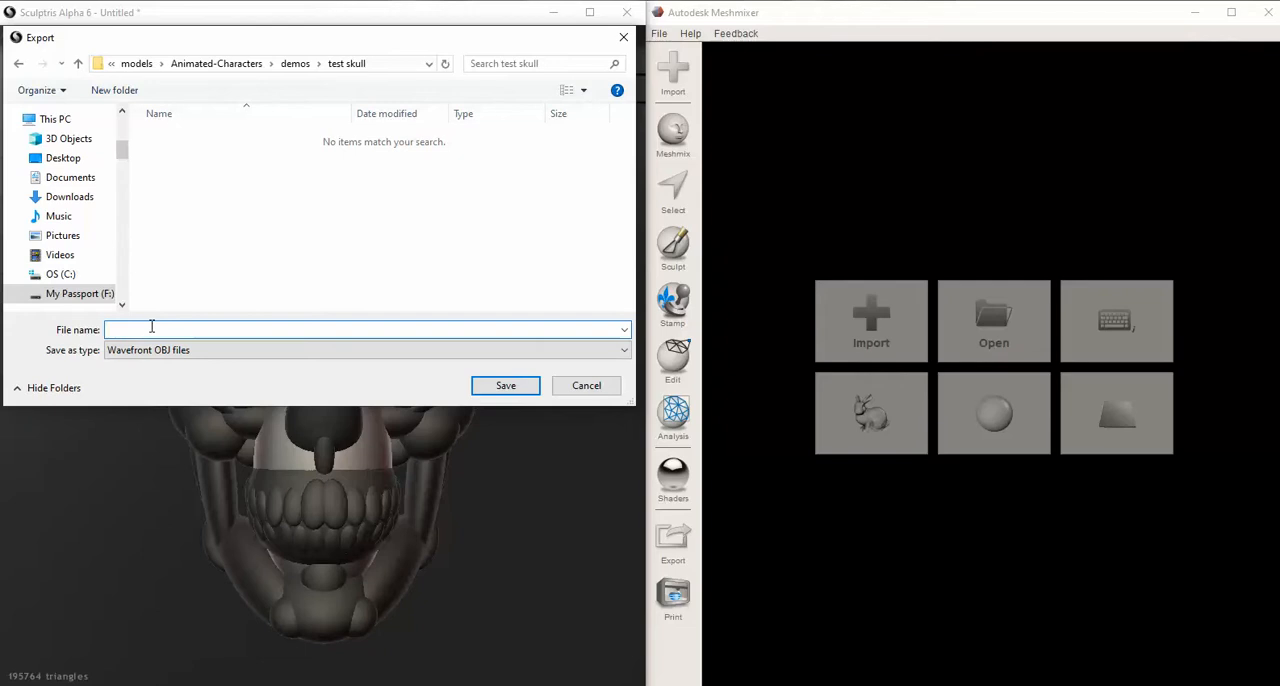
pyautogui.write('test skull-1')
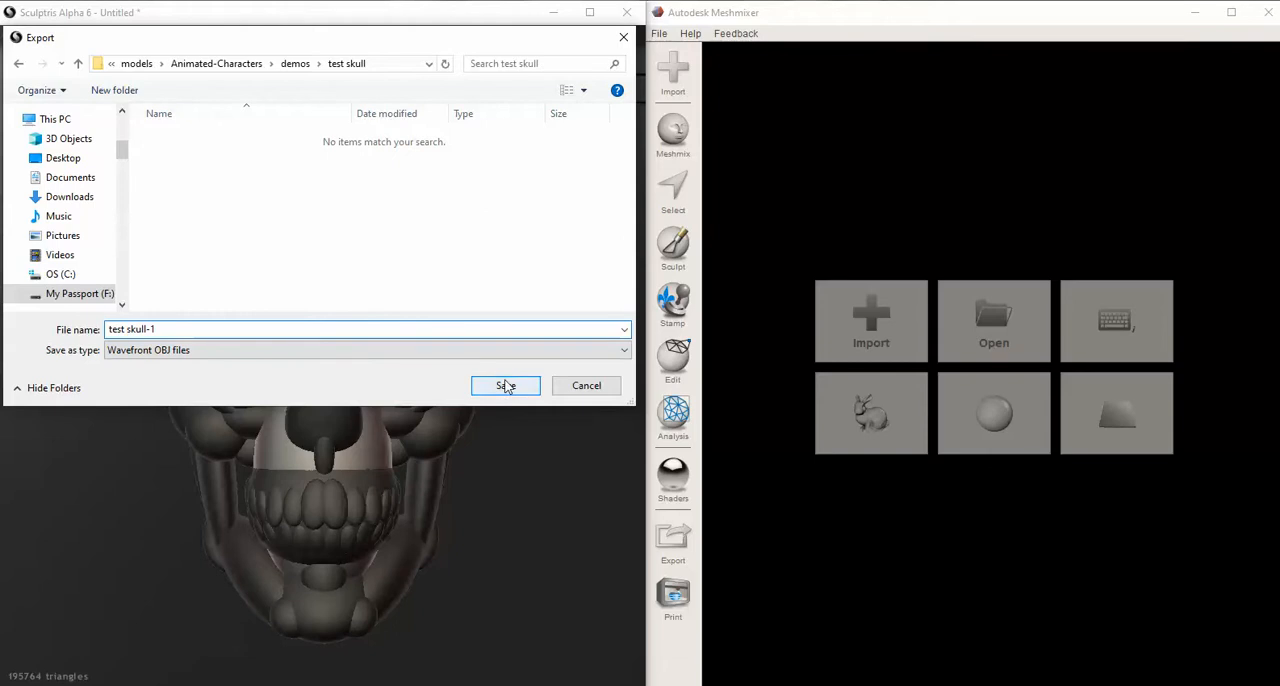
pyautogui.click(505, 386)
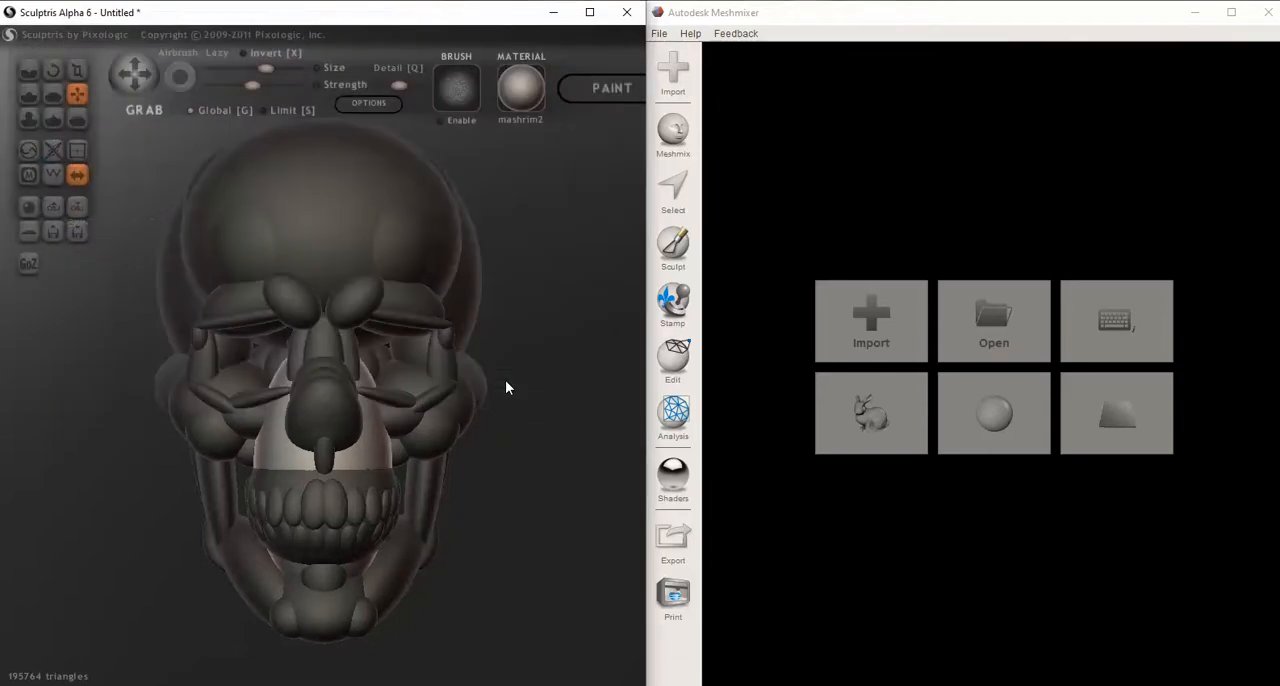
pyautogui.moveTo(505, 388)
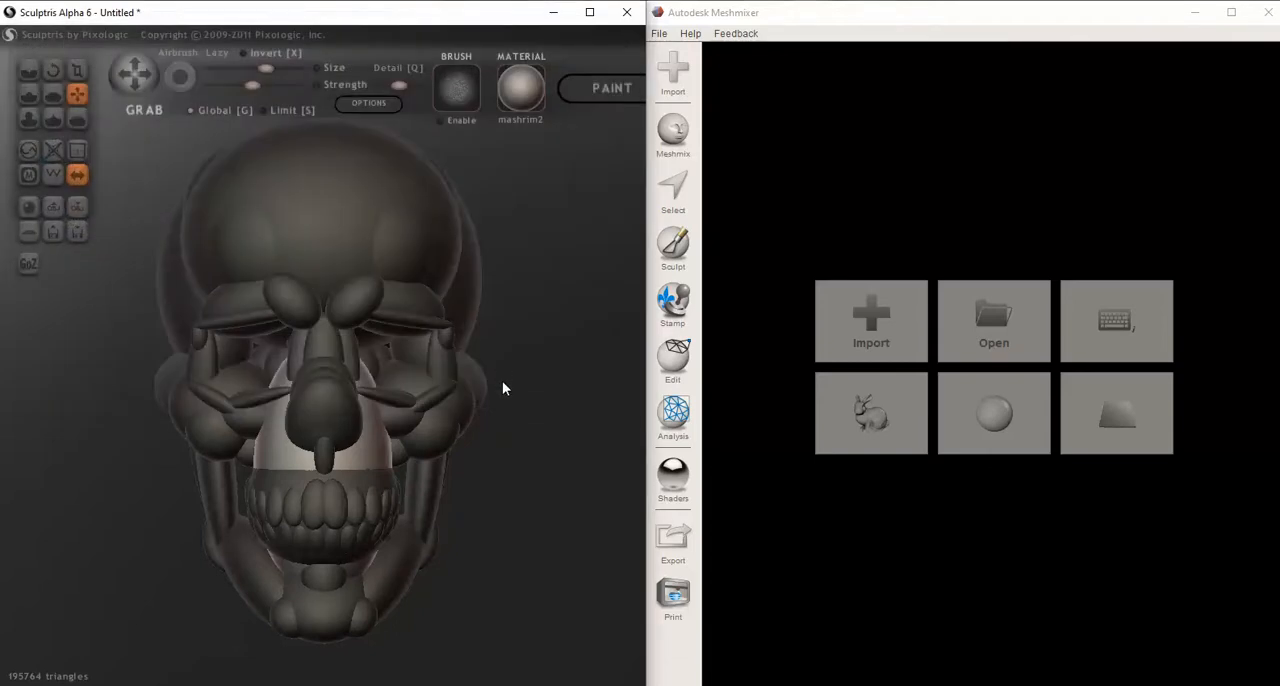
pyautogui.moveTo(77, 207)
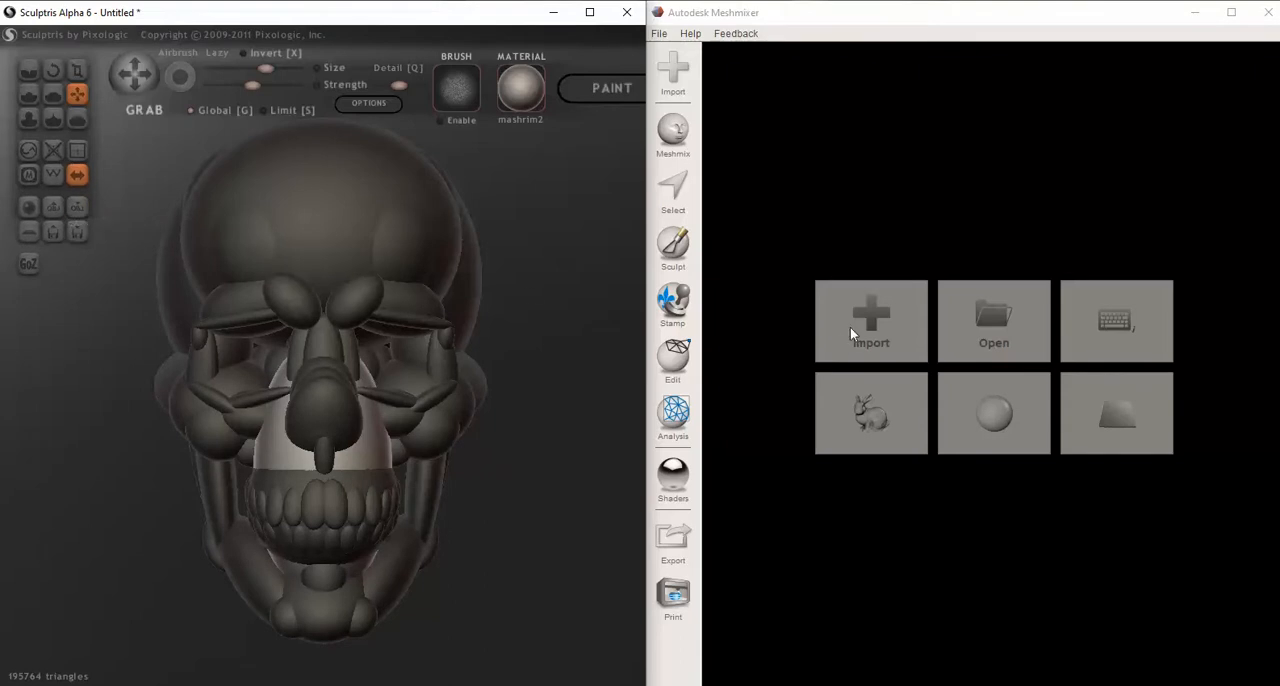
pyautogui.moveTo(755, 17)
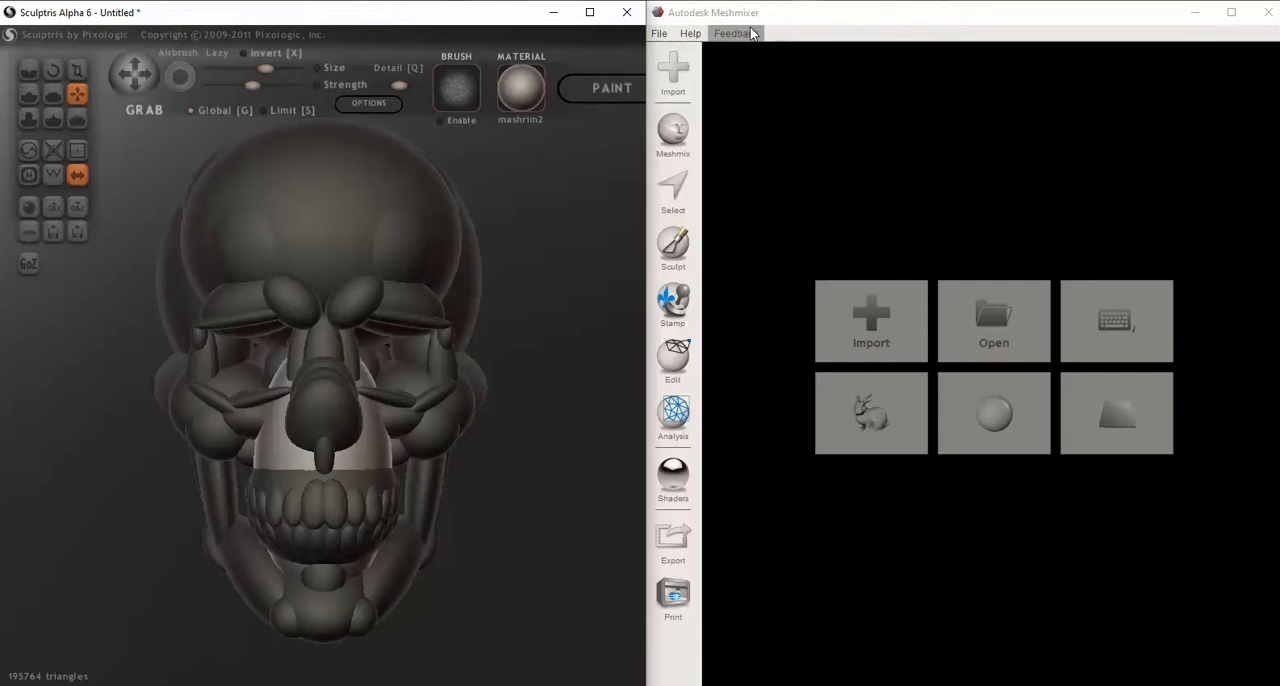
pyautogui.moveTo(895, 347)
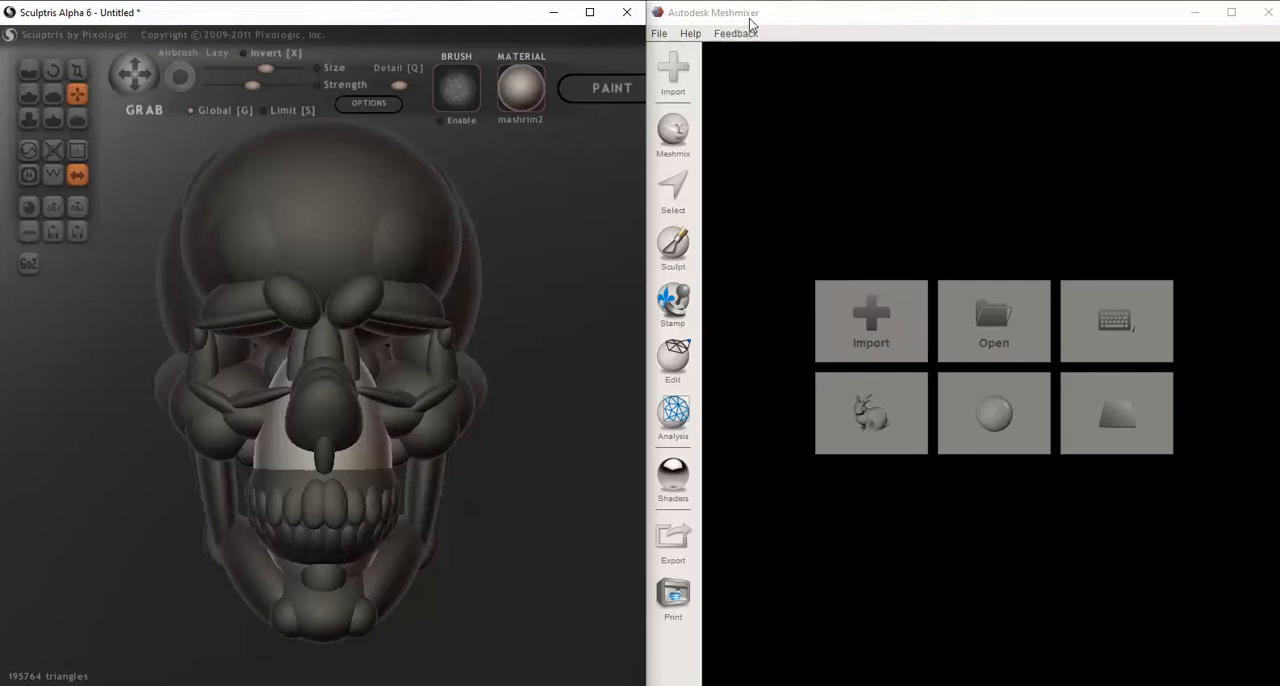
pyautogui.moveTo(755, 178)
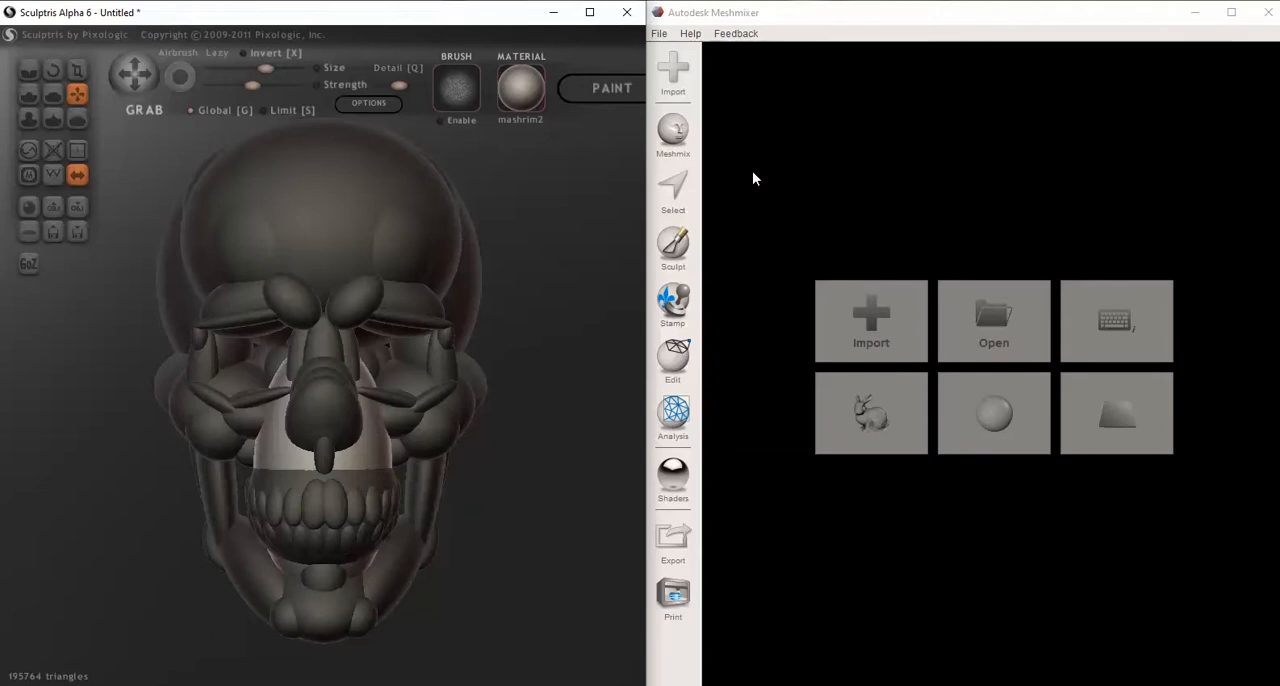
pyautogui.moveTo(708, 195)
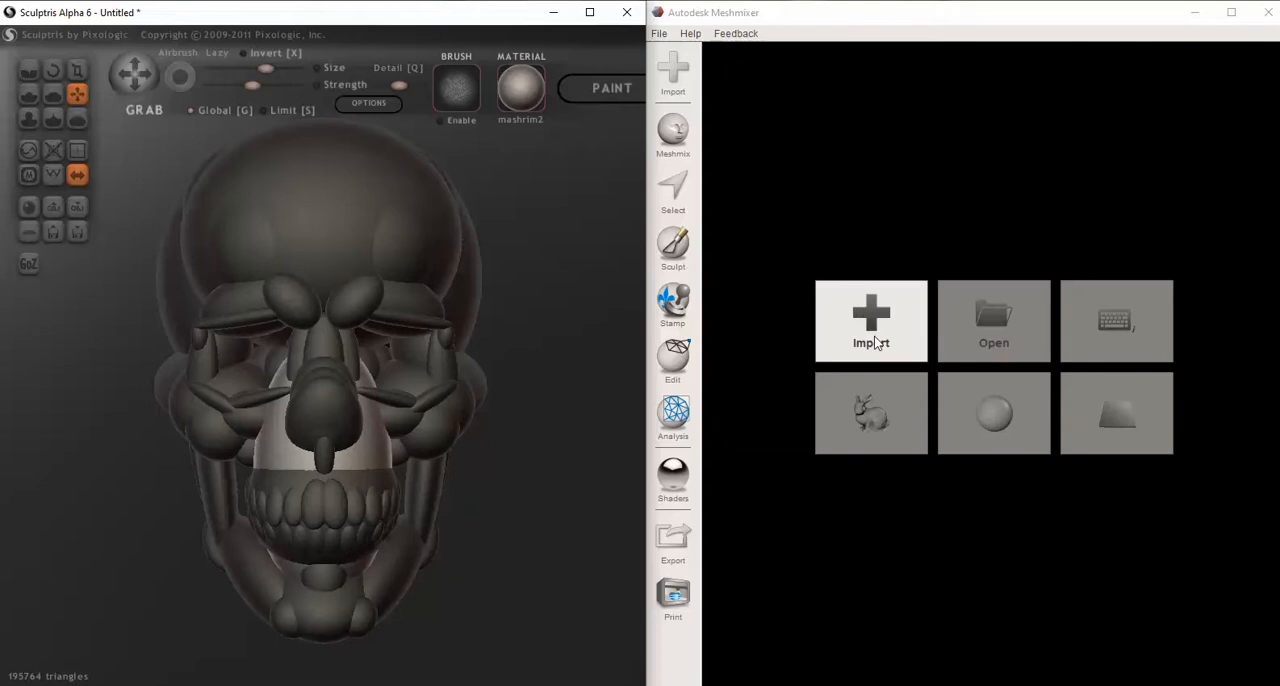
pyautogui.moveTo(870, 313)
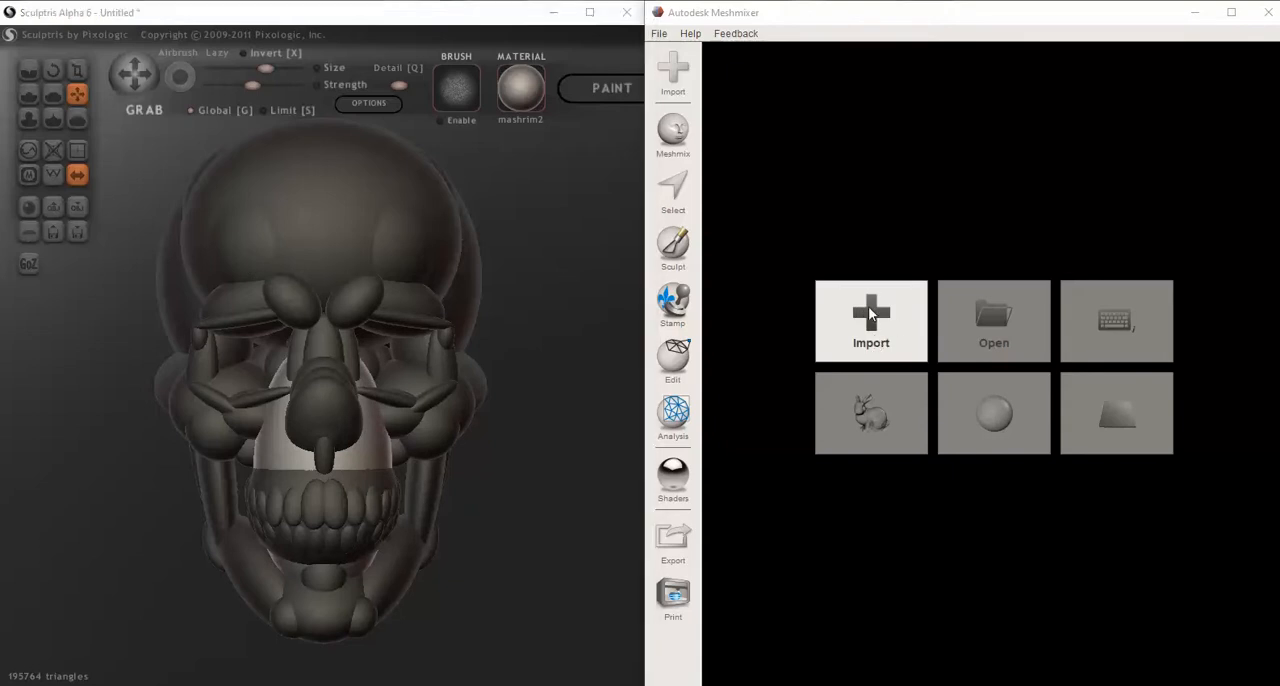
# - Load test skull-1.obj from the test skull folder into Meshmixer
pyautogui.click(870, 320)
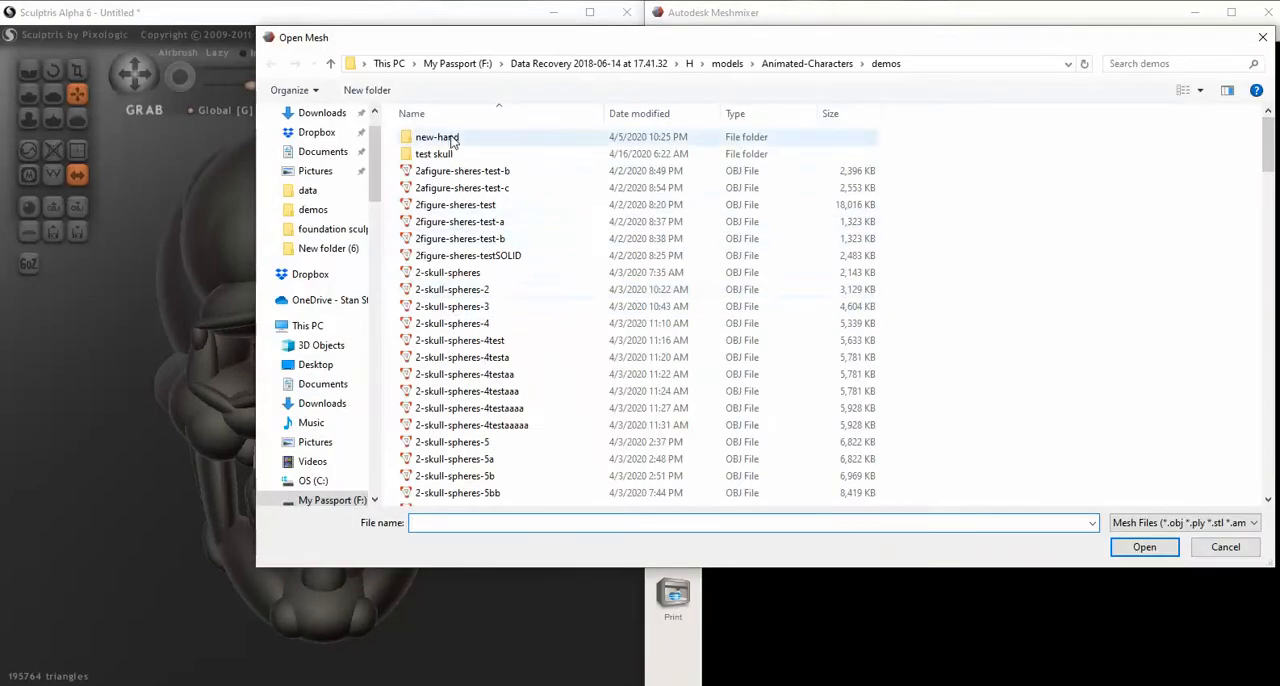
pyautogui.doubleClick(433, 153)
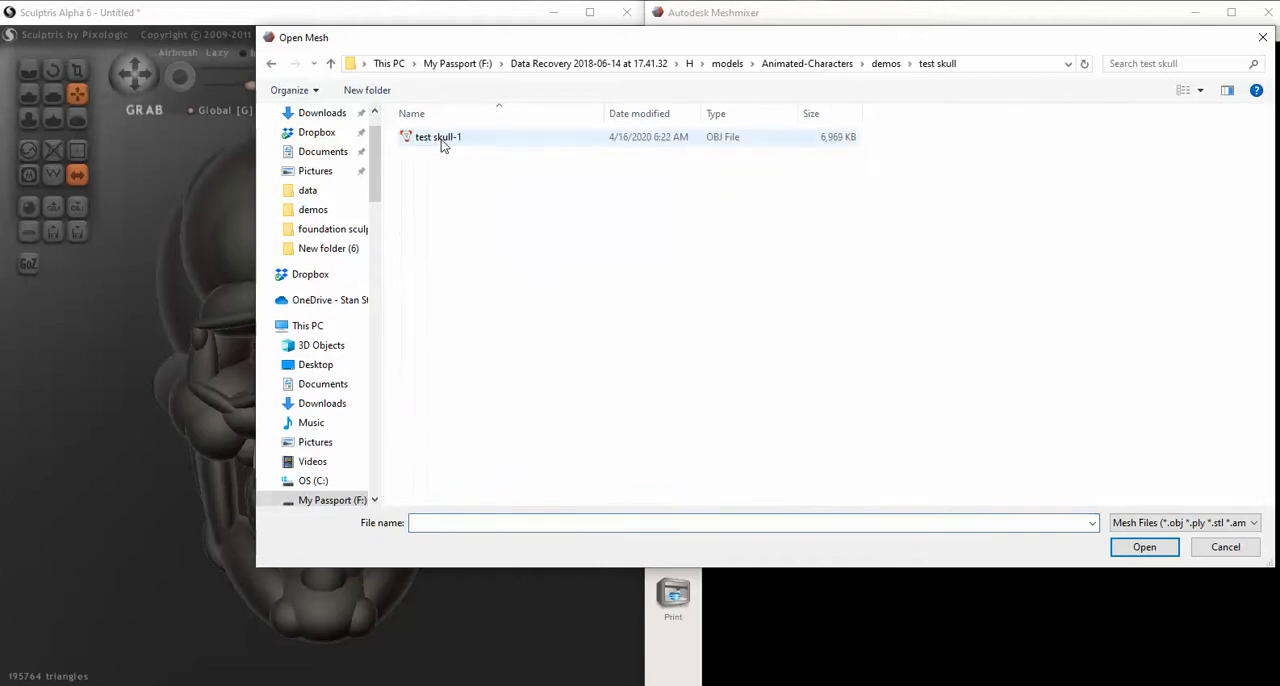
pyautogui.click(1144, 547)
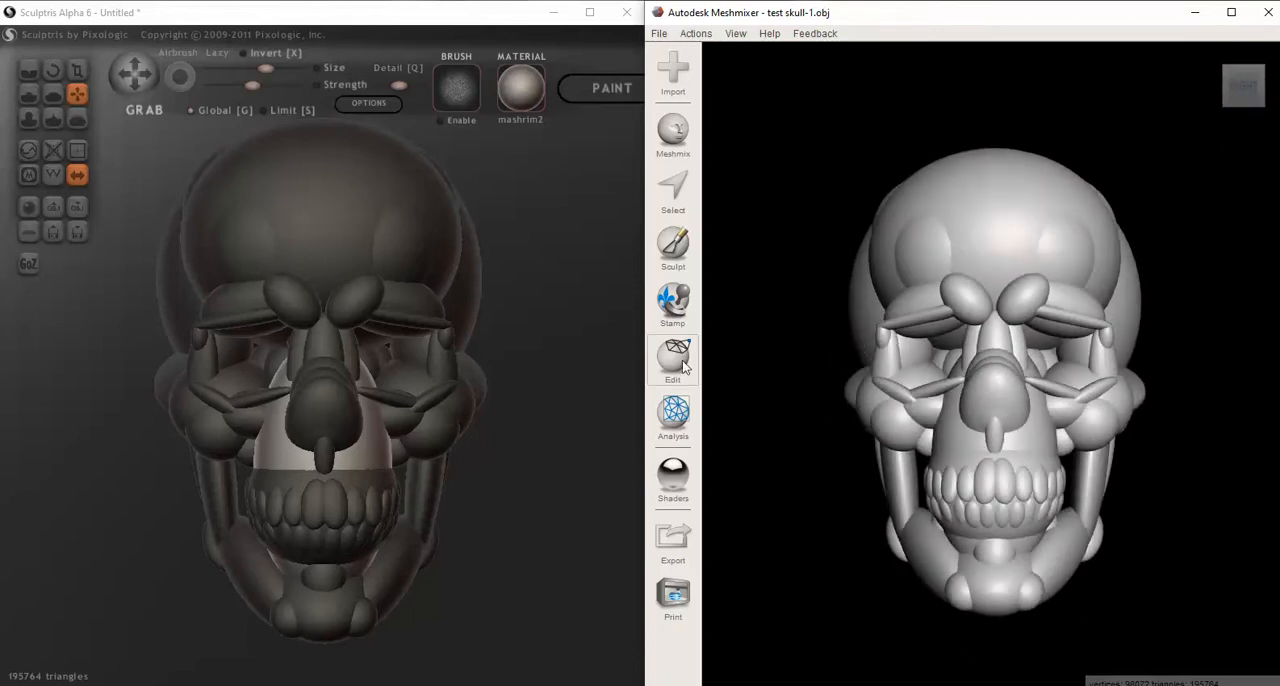
# - Apply Edit > Make Solid to the skull, then orbit to check its sides and eye sockets
pyautogui.click(672, 360)
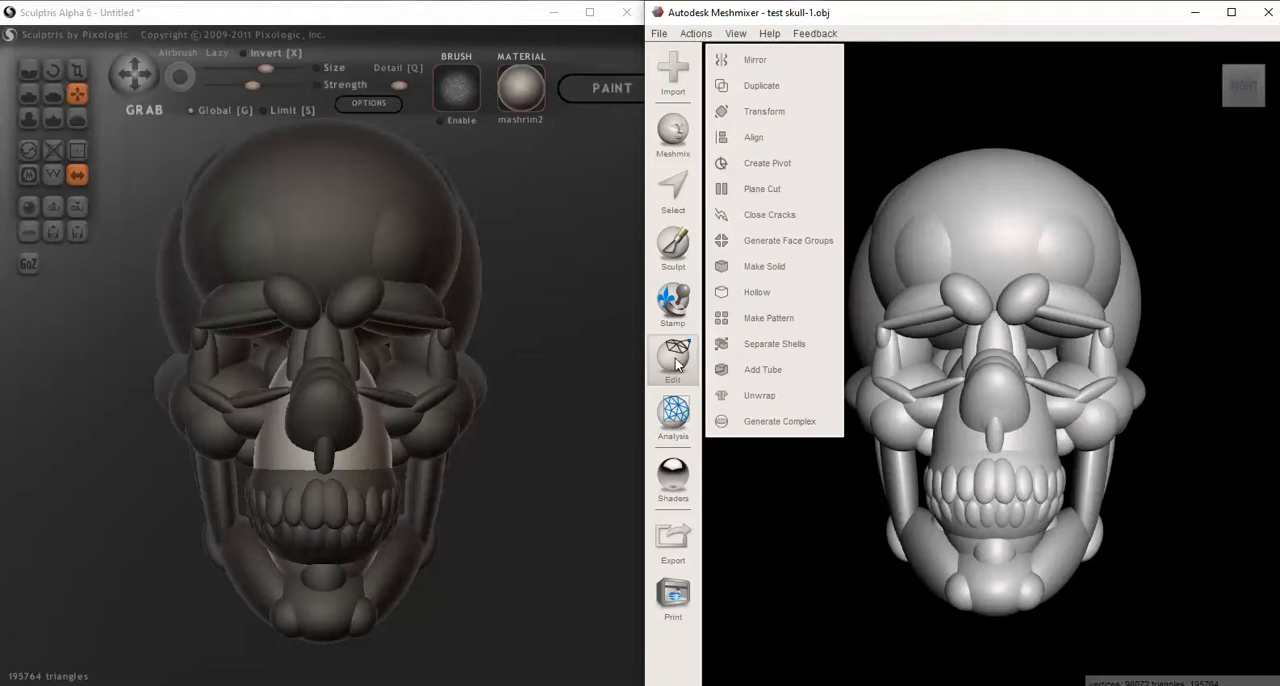
pyautogui.moveTo(765, 266)
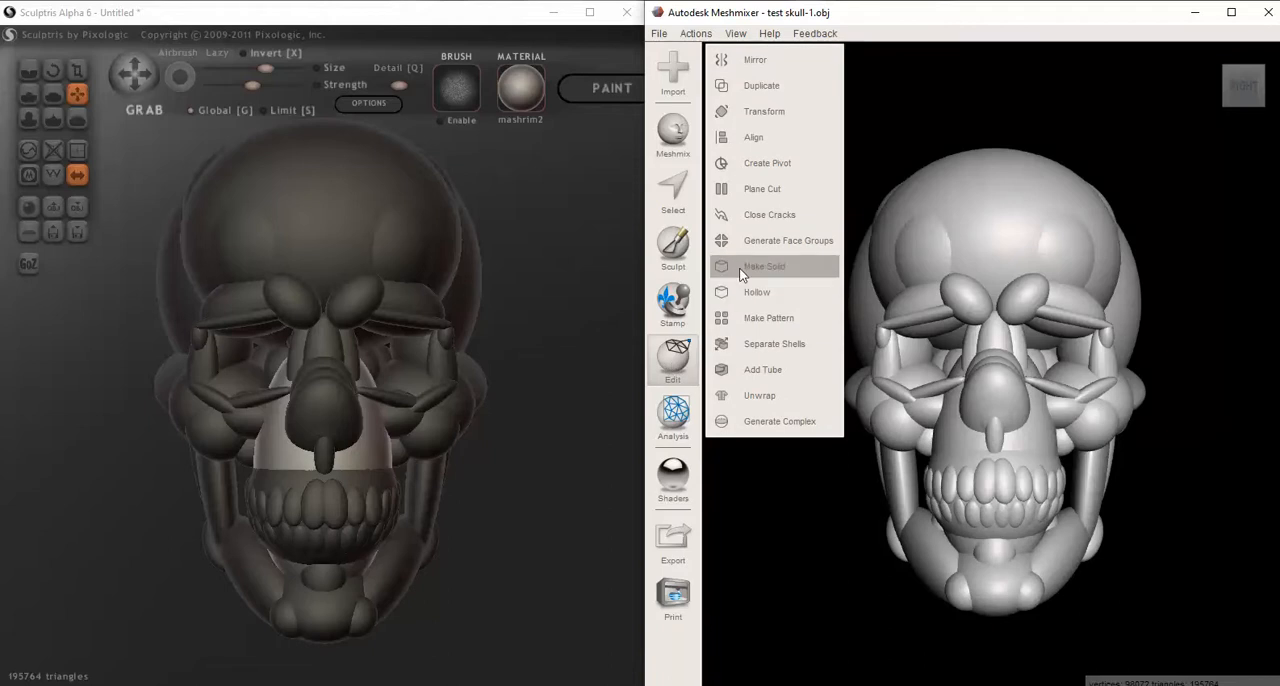
pyautogui.click(764, 266)
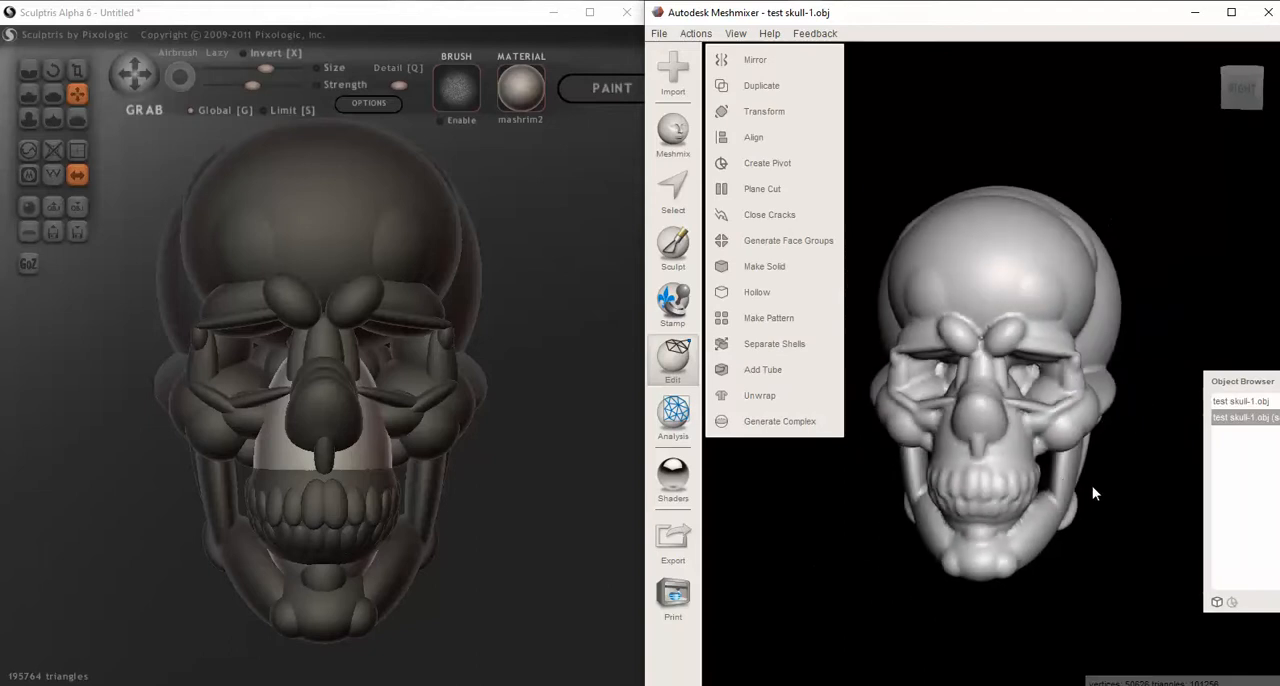
pyautogui.moveTo(1095, 493); pyautogui.dragTo(905, 518)
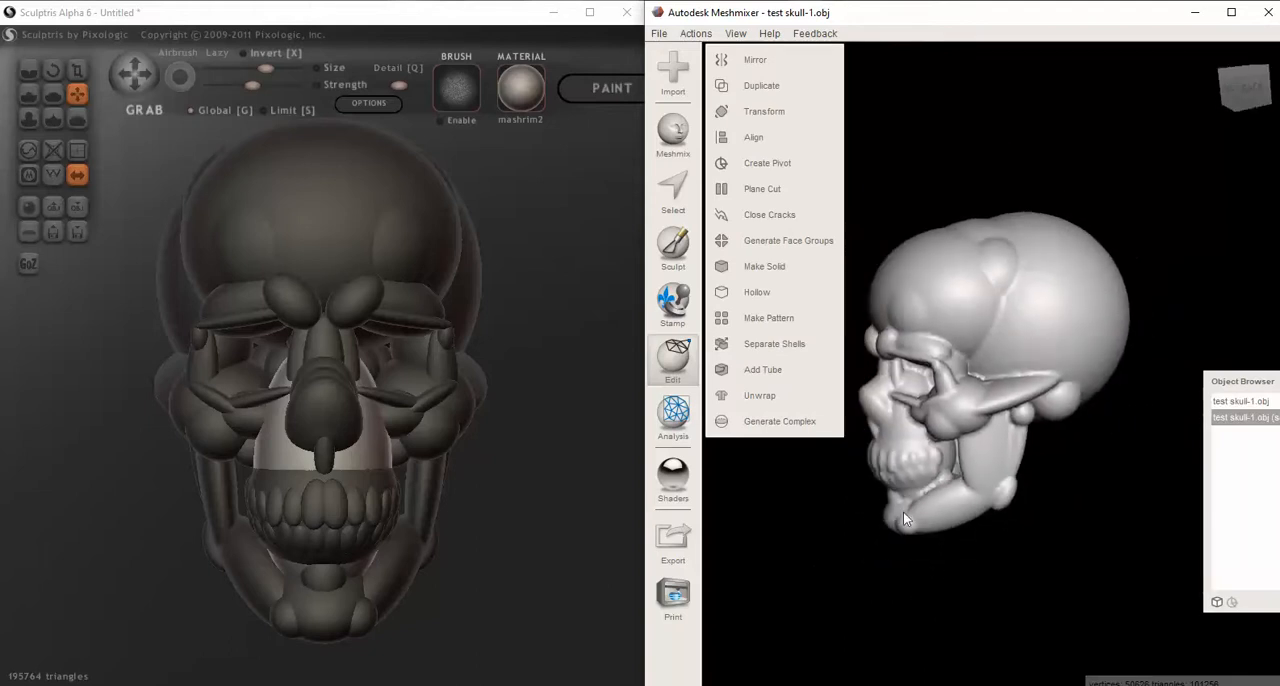
pyautogui.moveTo(905, 518); pyautogui.dragTo(968, 464)
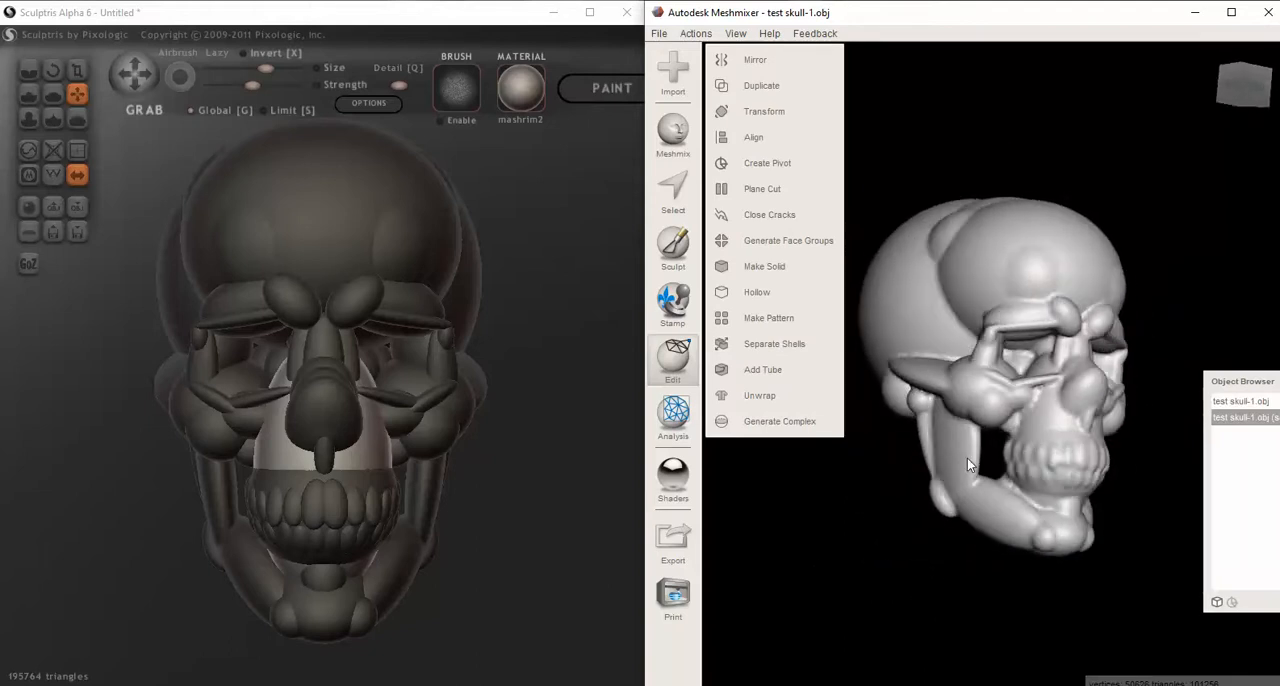
pyautogui.moveTo(968, 464); pyautogui.dragTo(1098, 453)
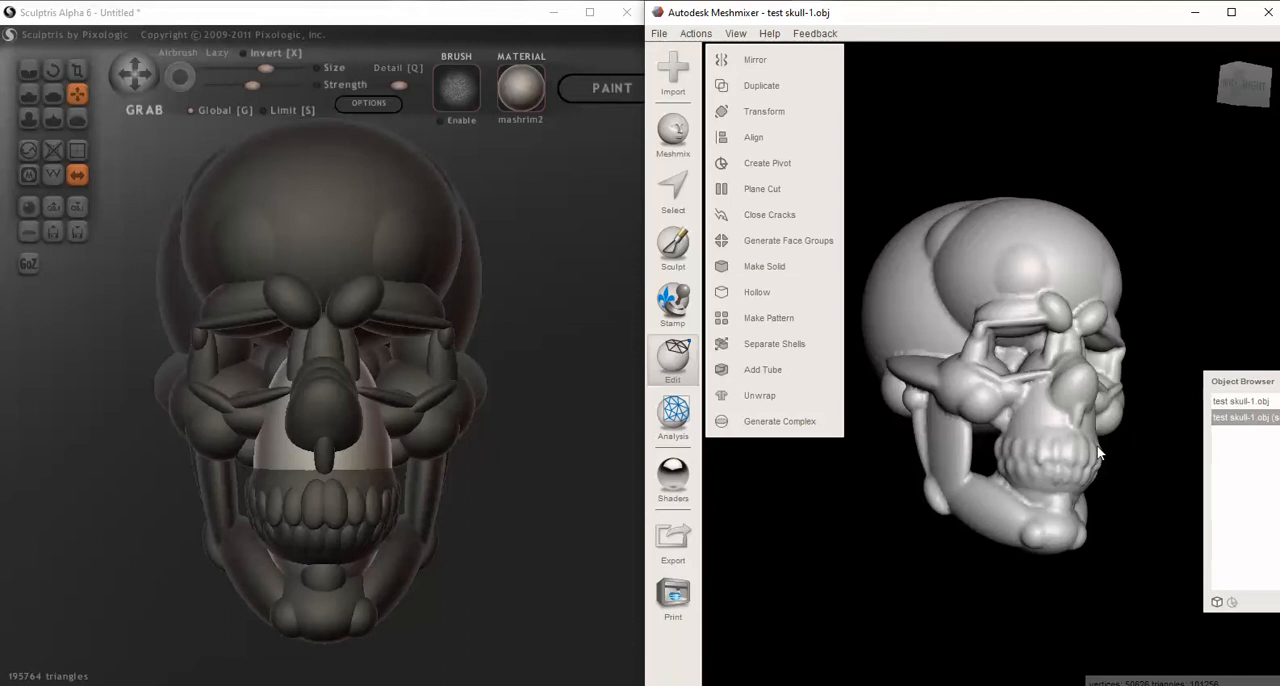
pyautogui.moveTo(1108, 450)
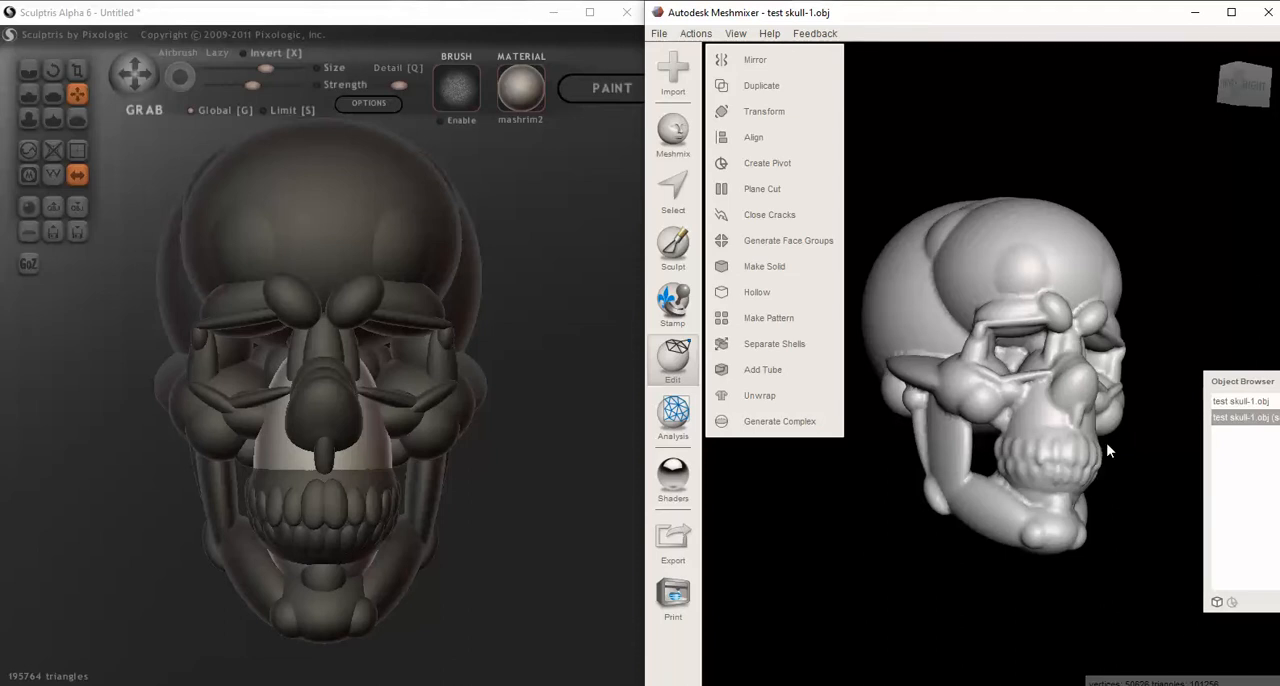
pyautogui.moveTo(1108, 450); pyautogui.dragTo(1080, 468)
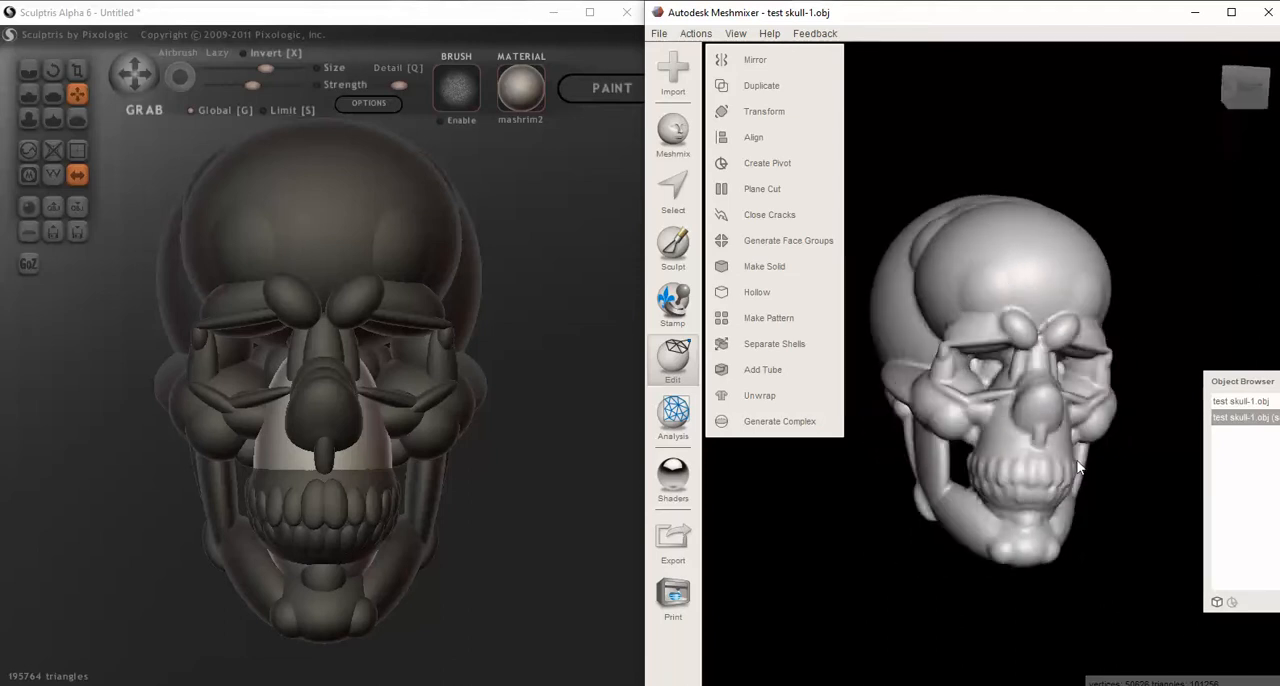
pyautogui.moveTo(1080, 468); pyautogui.dragTo(990, 473)
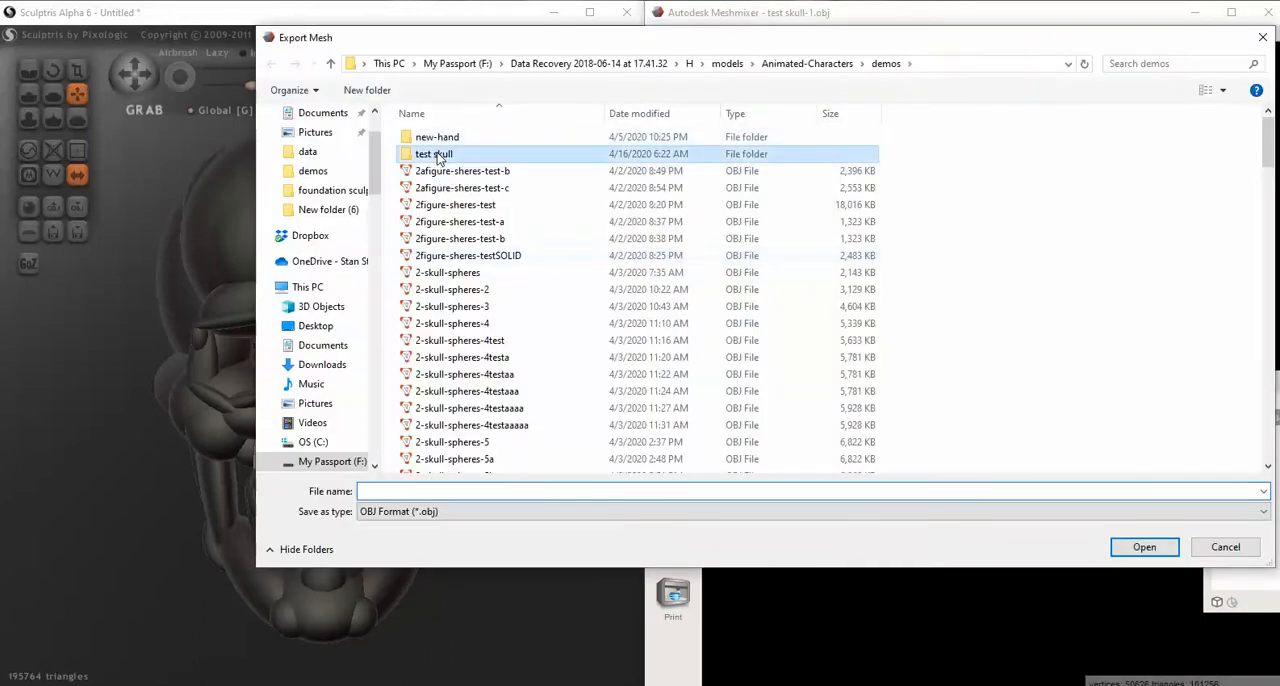
# - Save the solid mesh in the test skull folder as 'test skull-1SOLID'
pyautogui.doubleClick(434, 153)
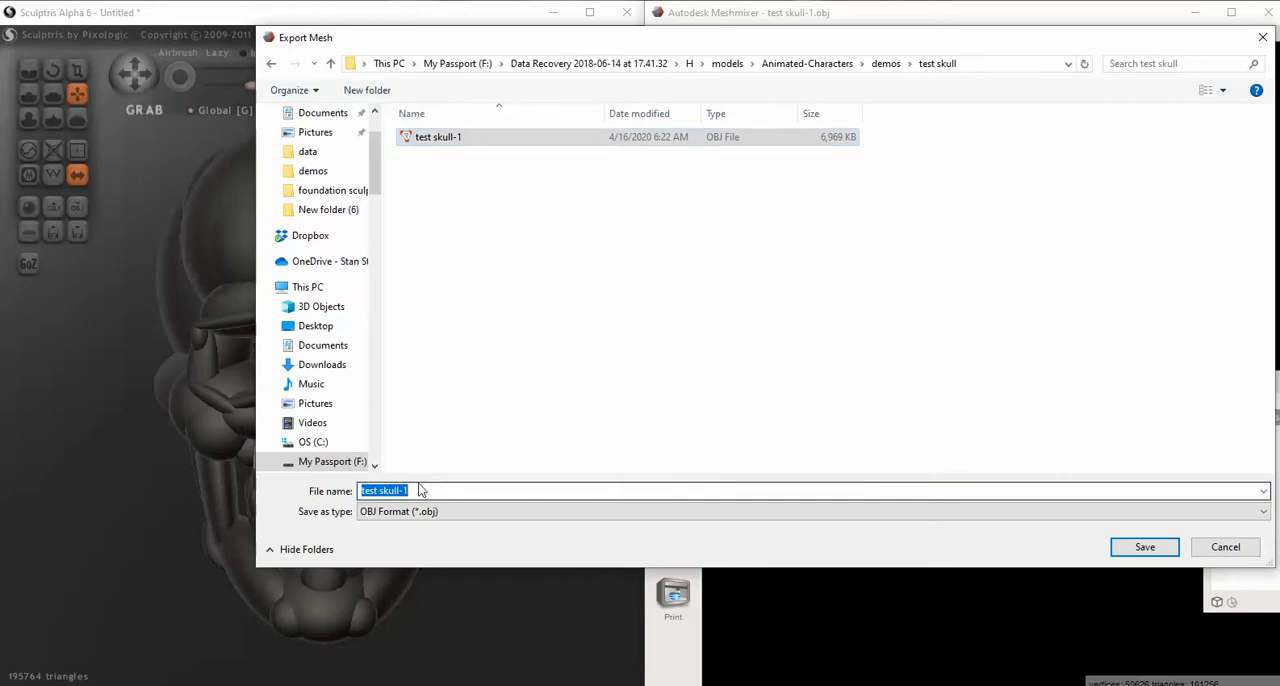
pyautogui.click(410, 490)
pyautogui.write('SL')
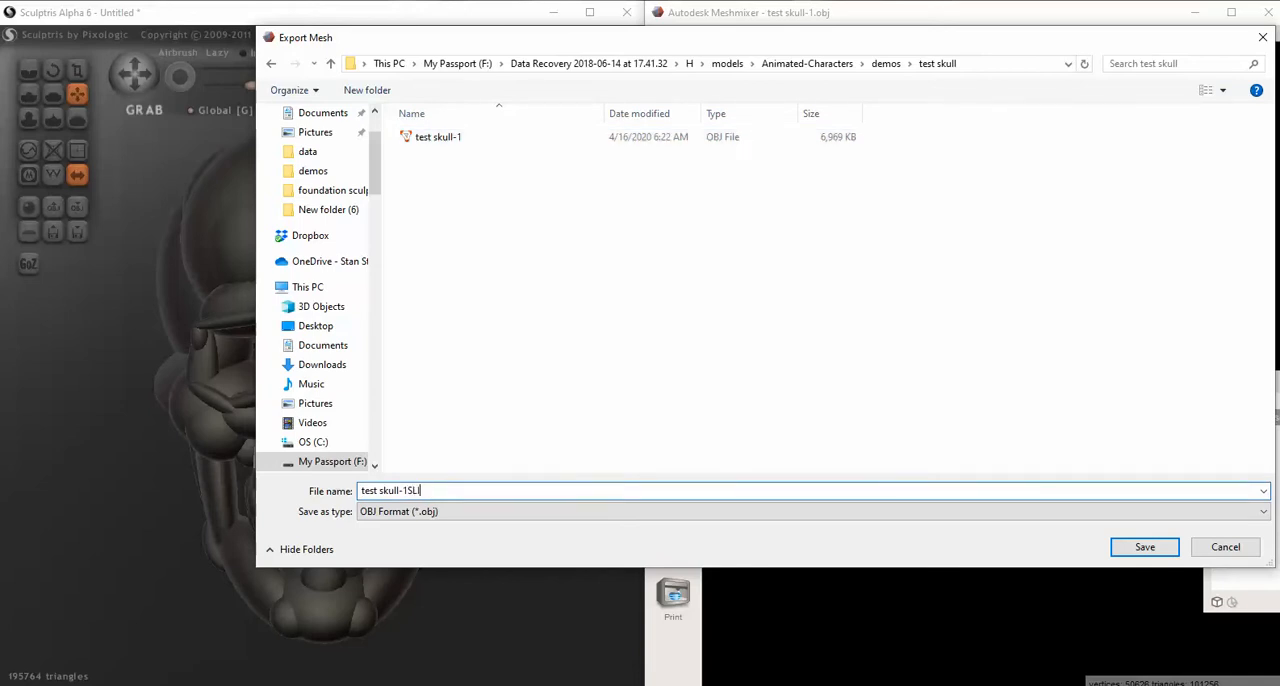
pyautogui.write('D')
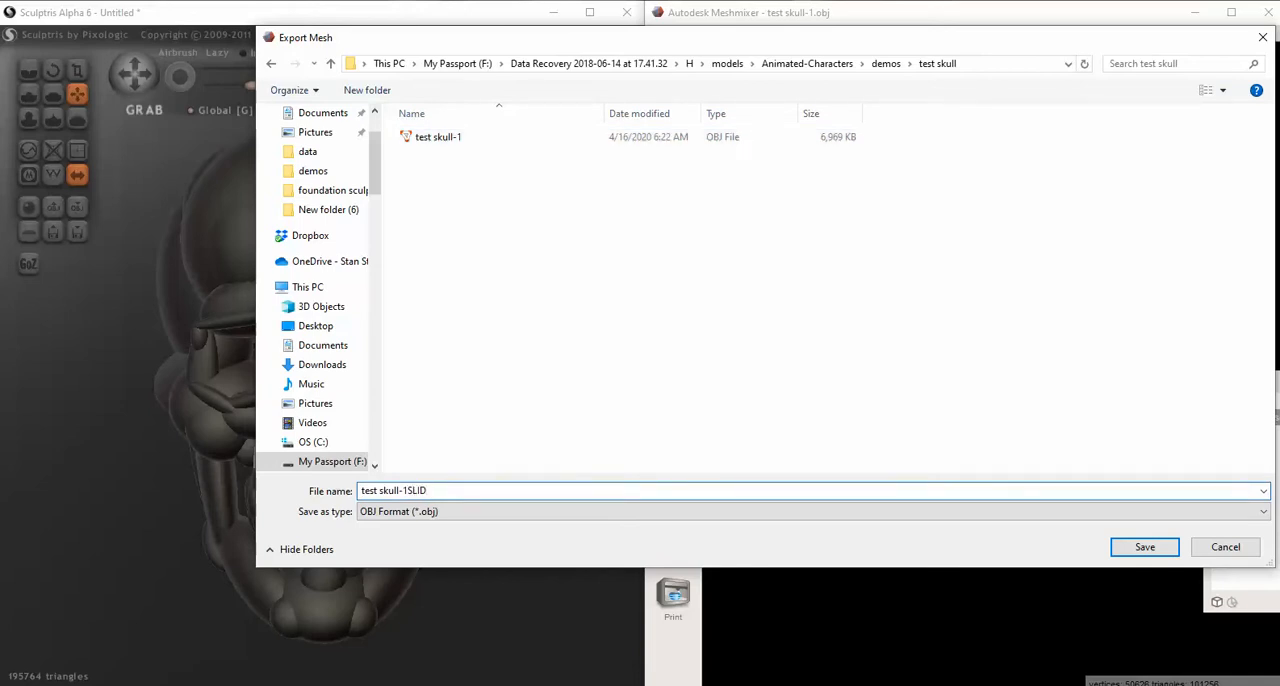
pyautogui.press('Backspace')
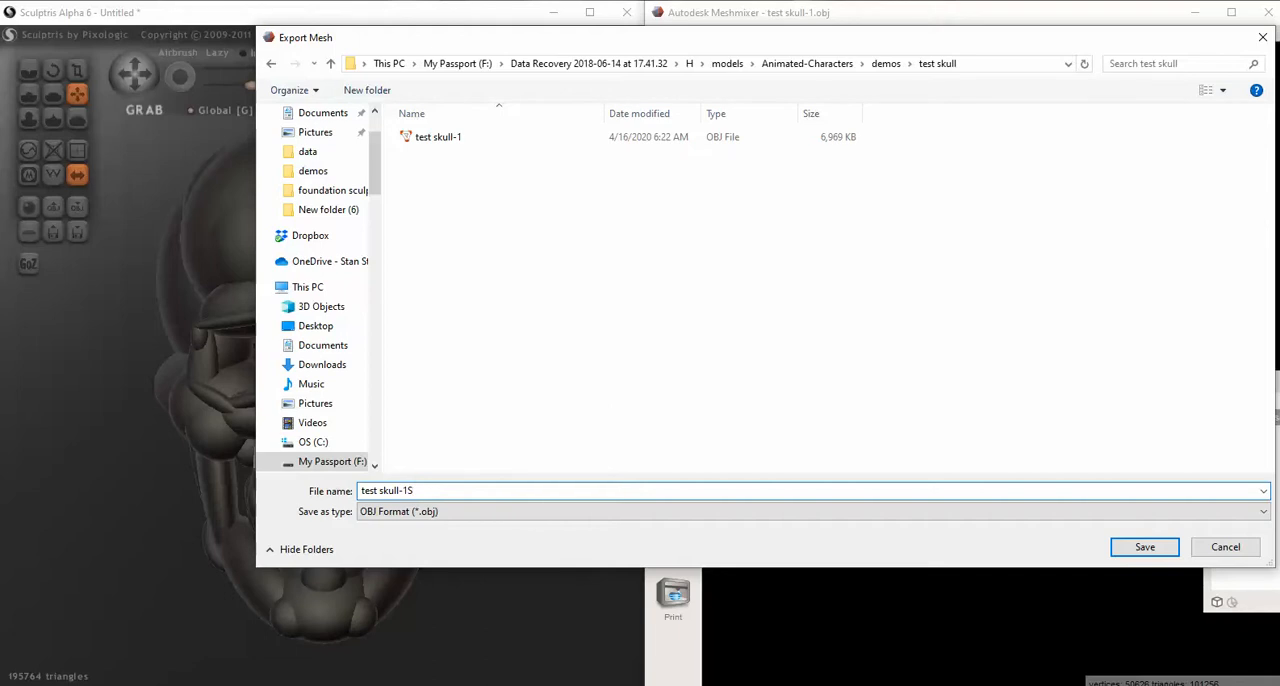
pyautogui.write('SOLID')
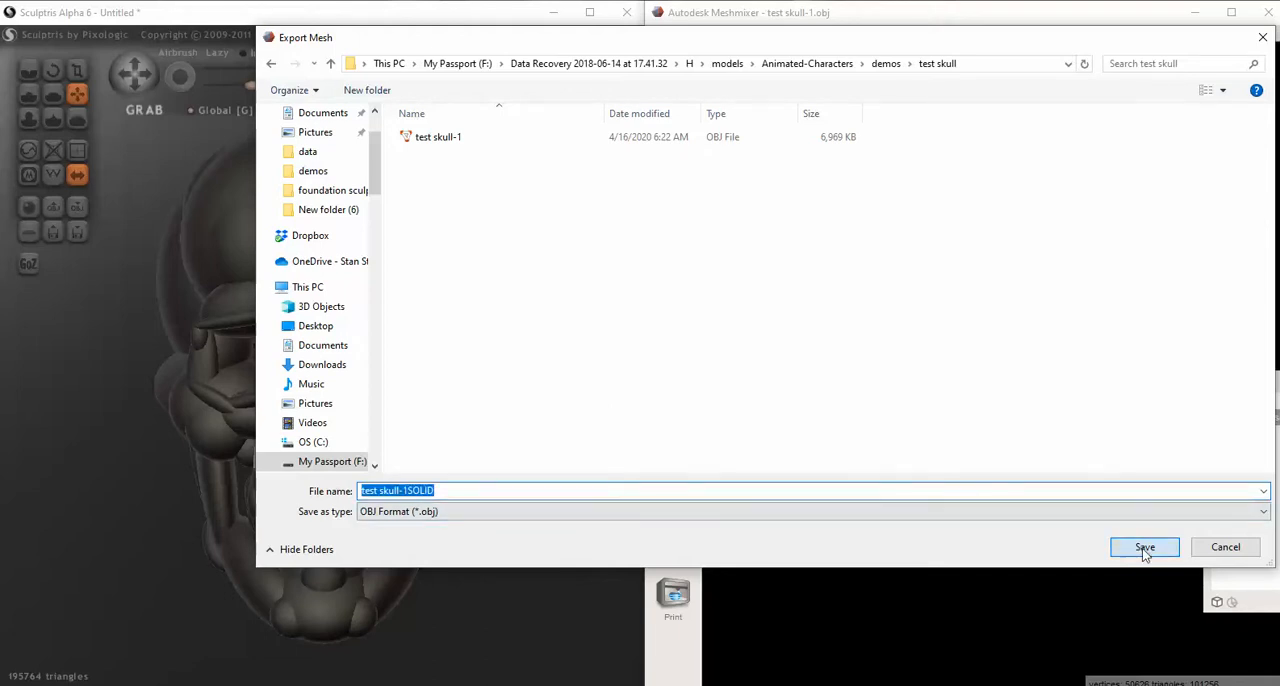
pyautogui.click(1145, 547)
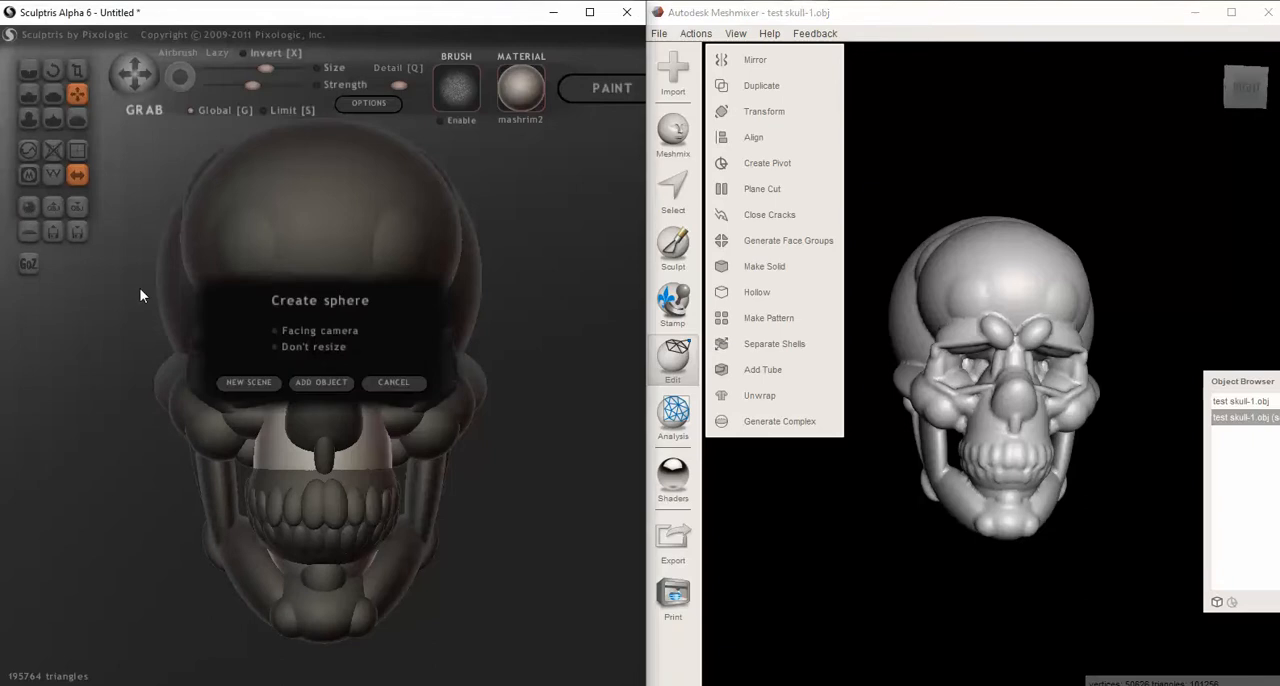
pyautogui.moveTo(248, 382)
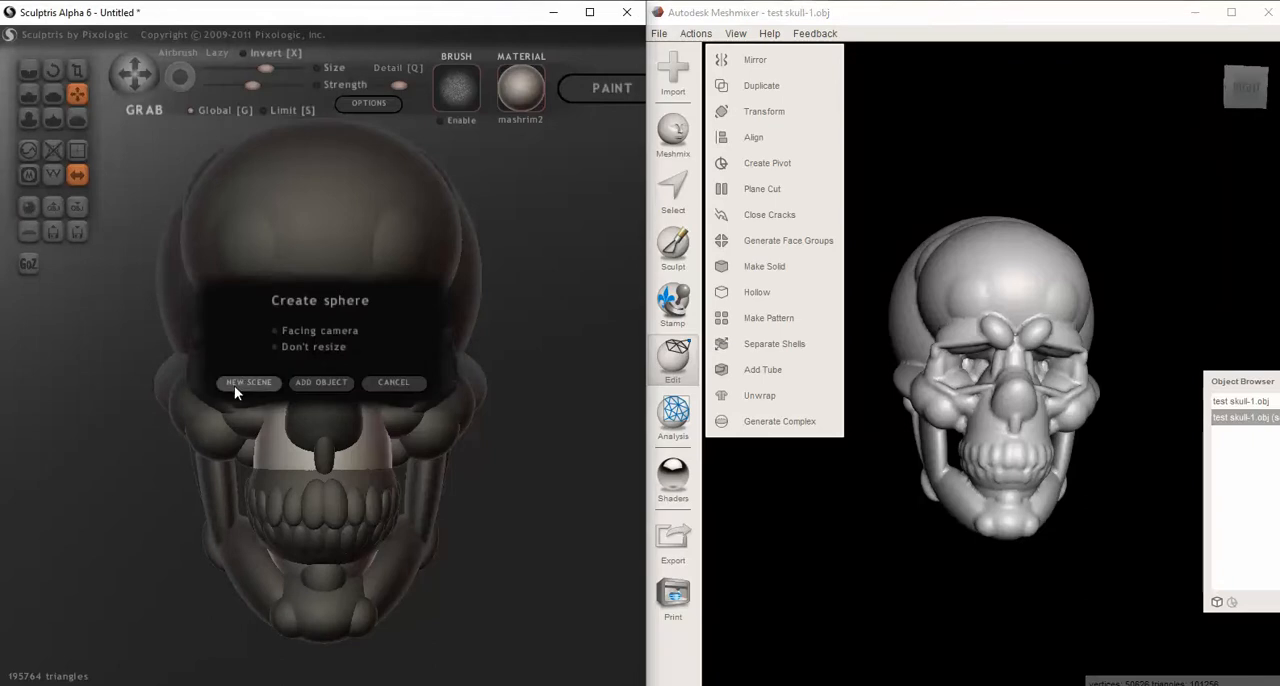
# - Discard the skull scene for a fresh sphere and keep symmetry enabled
pyautogui.click(248, 382)
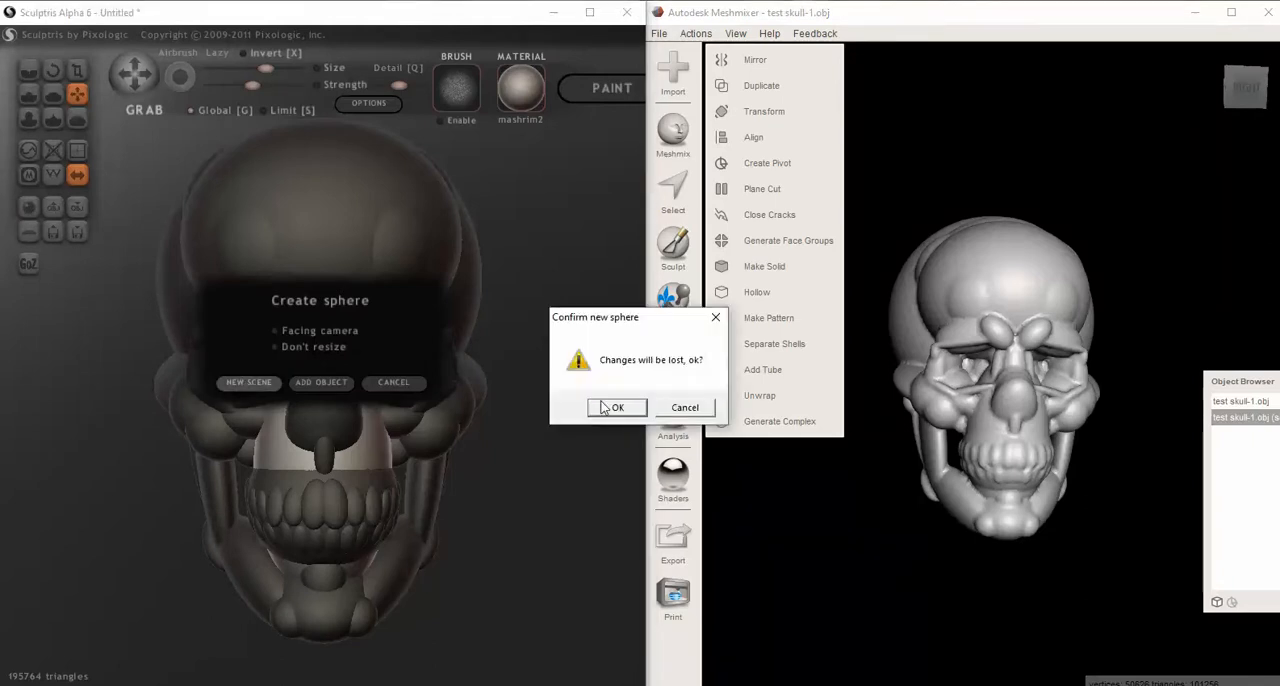
pyautogui.click(616, 407)
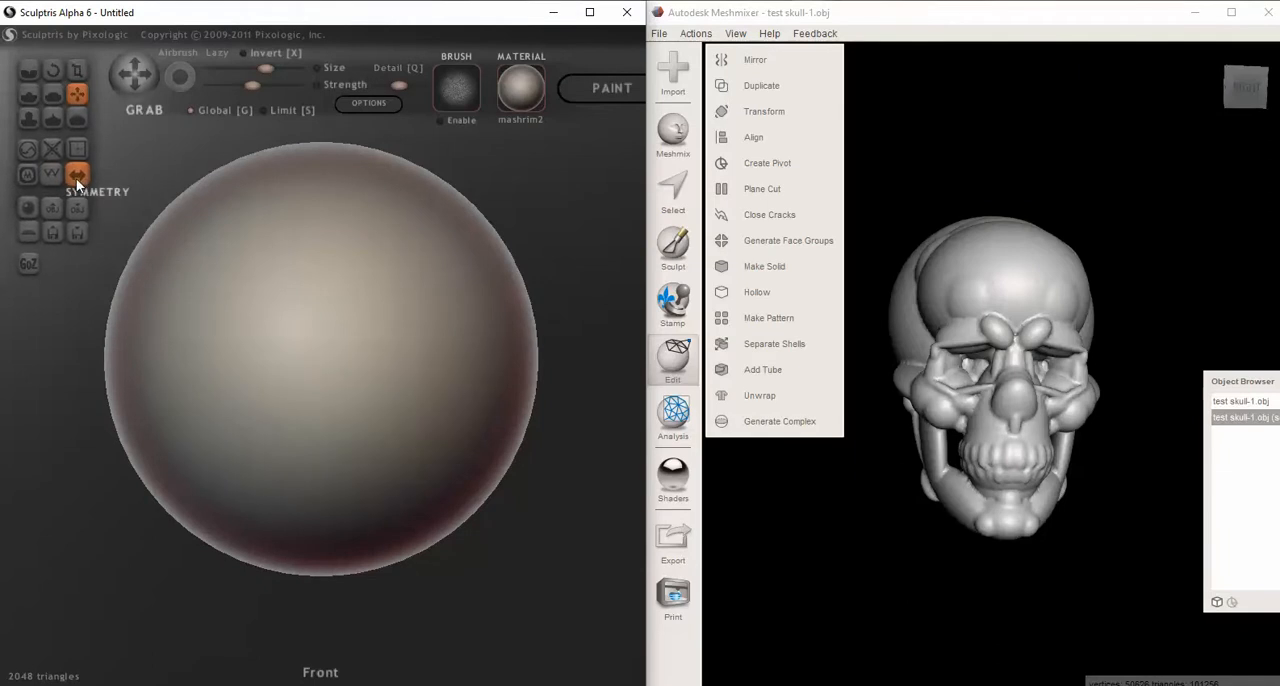
pyautogui.click(77, 175)
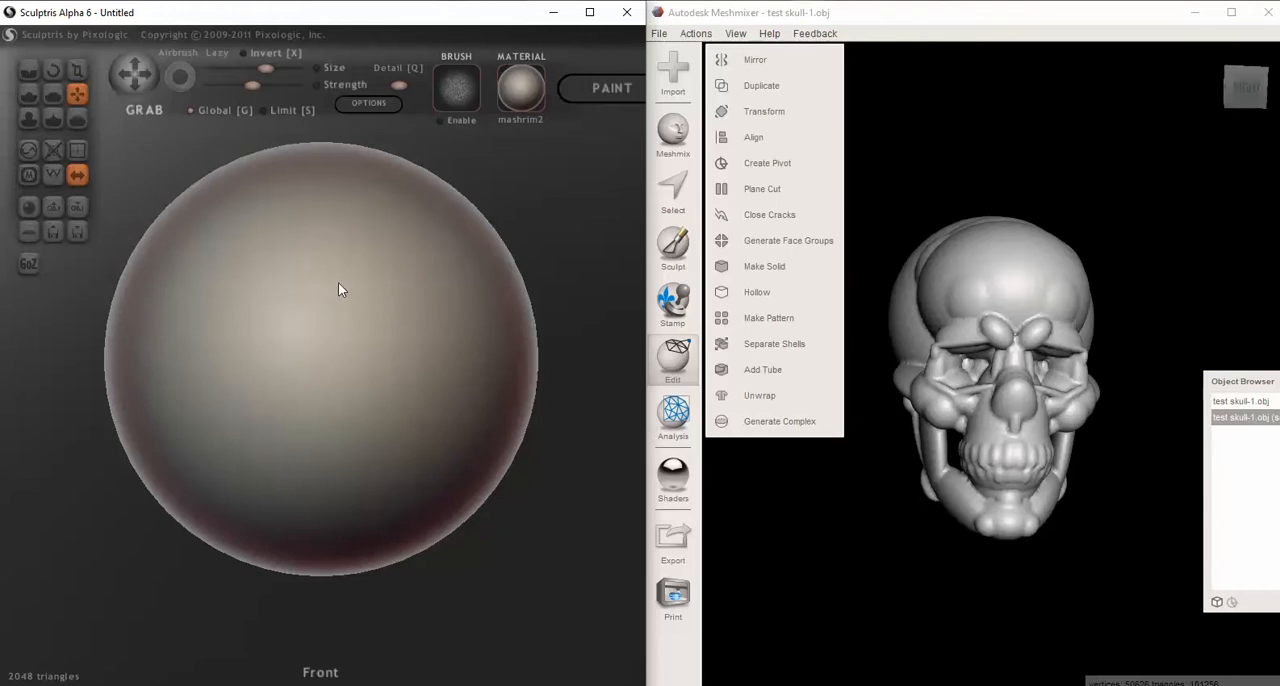
pyautogui.moveTo(967, 393)
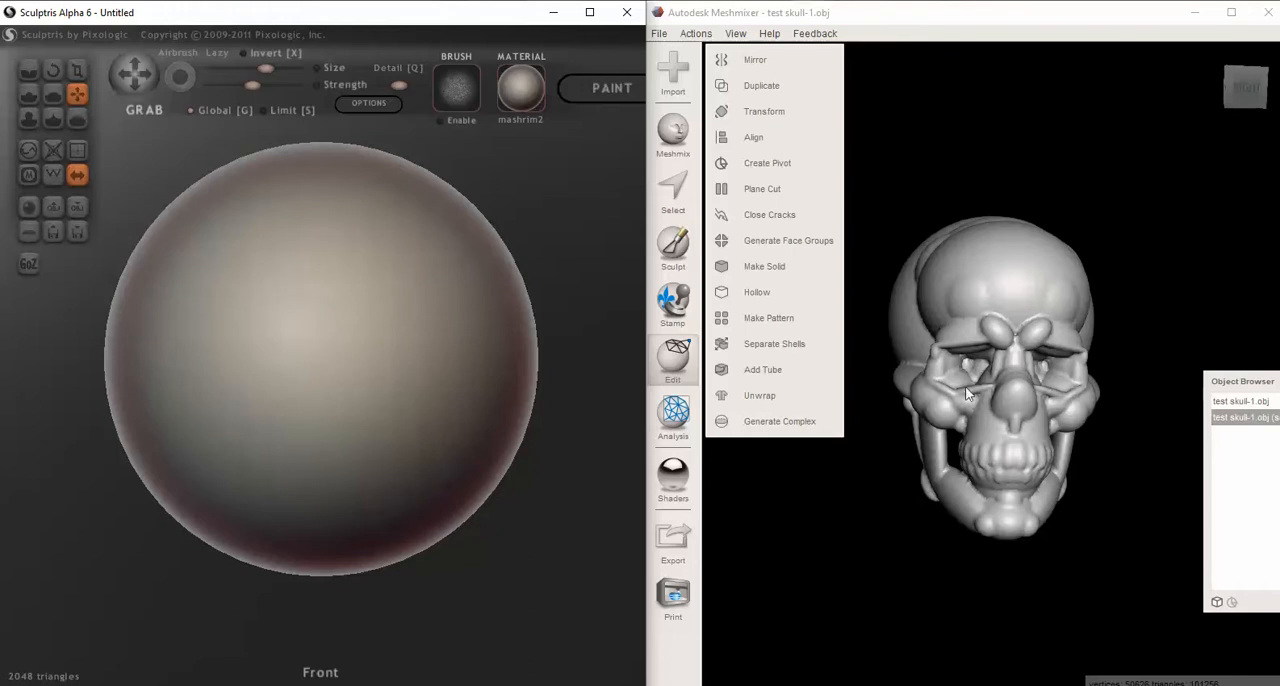
pyautogui.moveTo(341, 298)
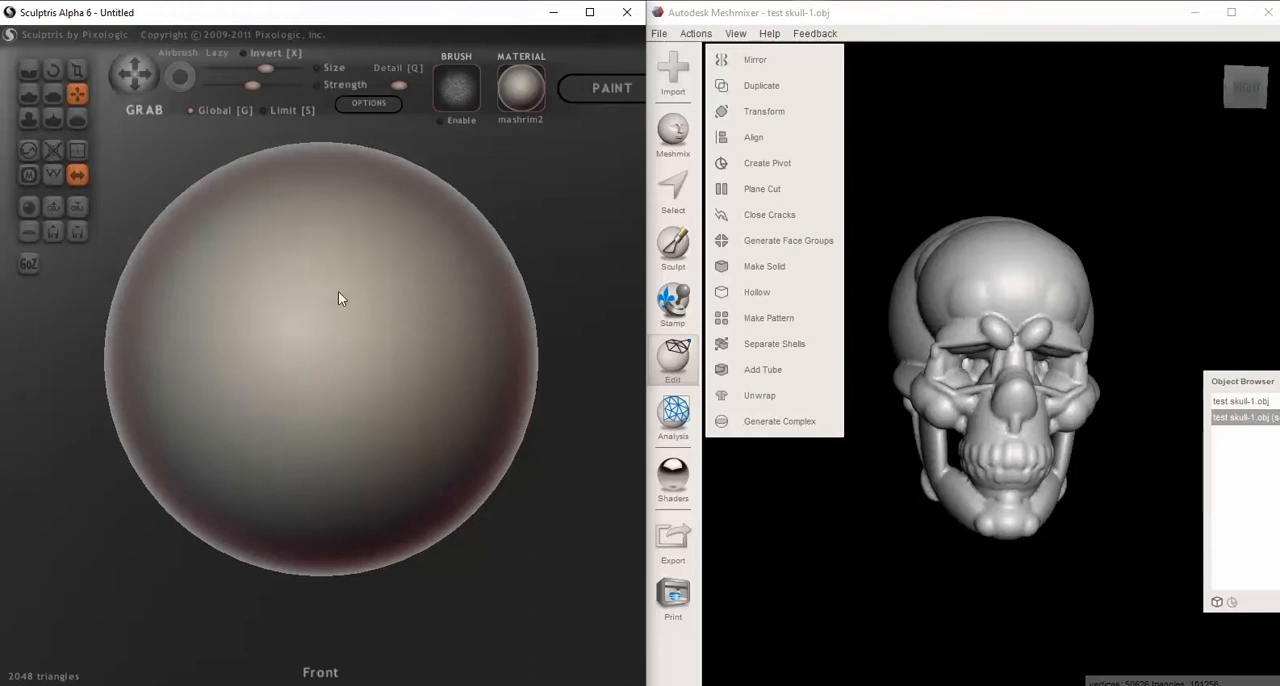
pyautogui.moveTo(303, 258)
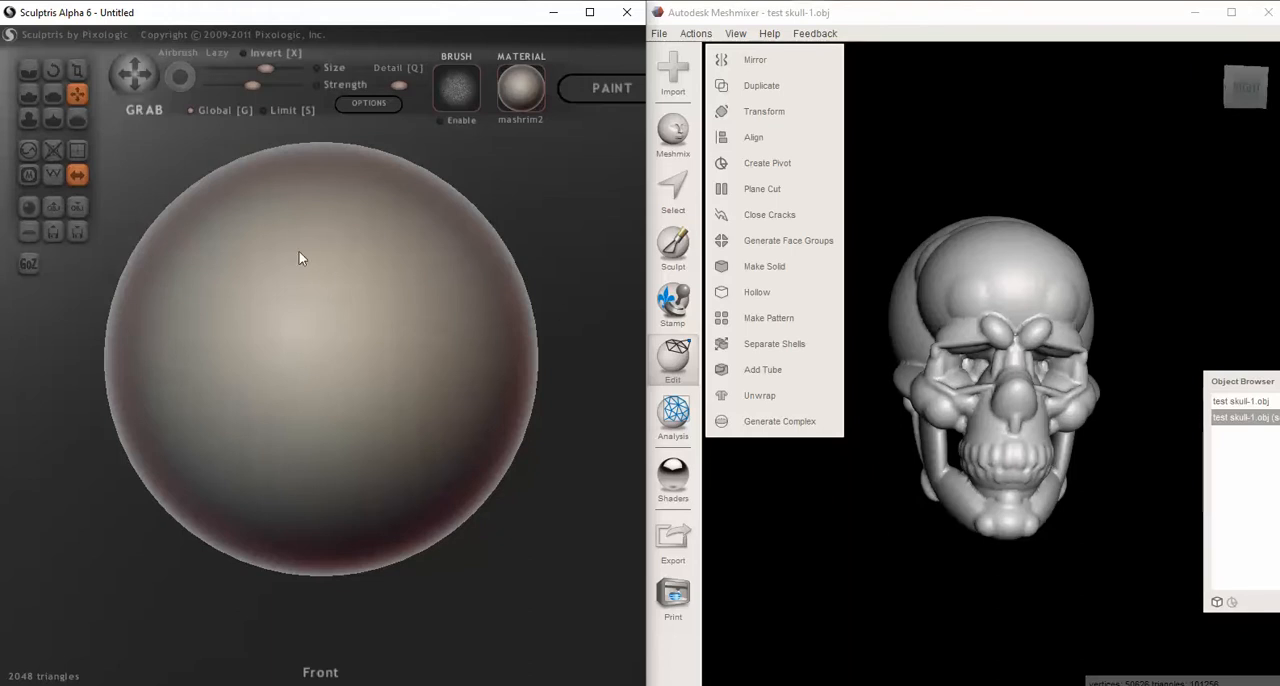
pyautogui.moveTo(276, 291)
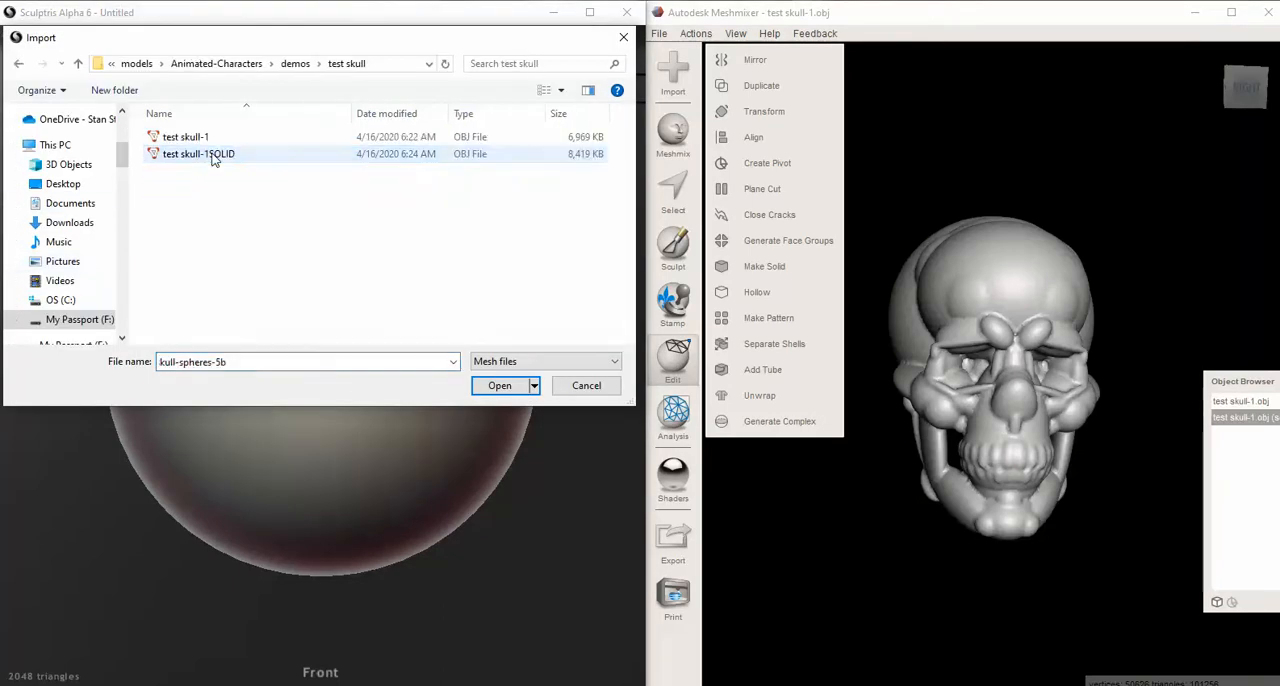
# - Import test skull-1SOLID in place of the sphere and orbit to view it
pyautogui.click(499, 385)
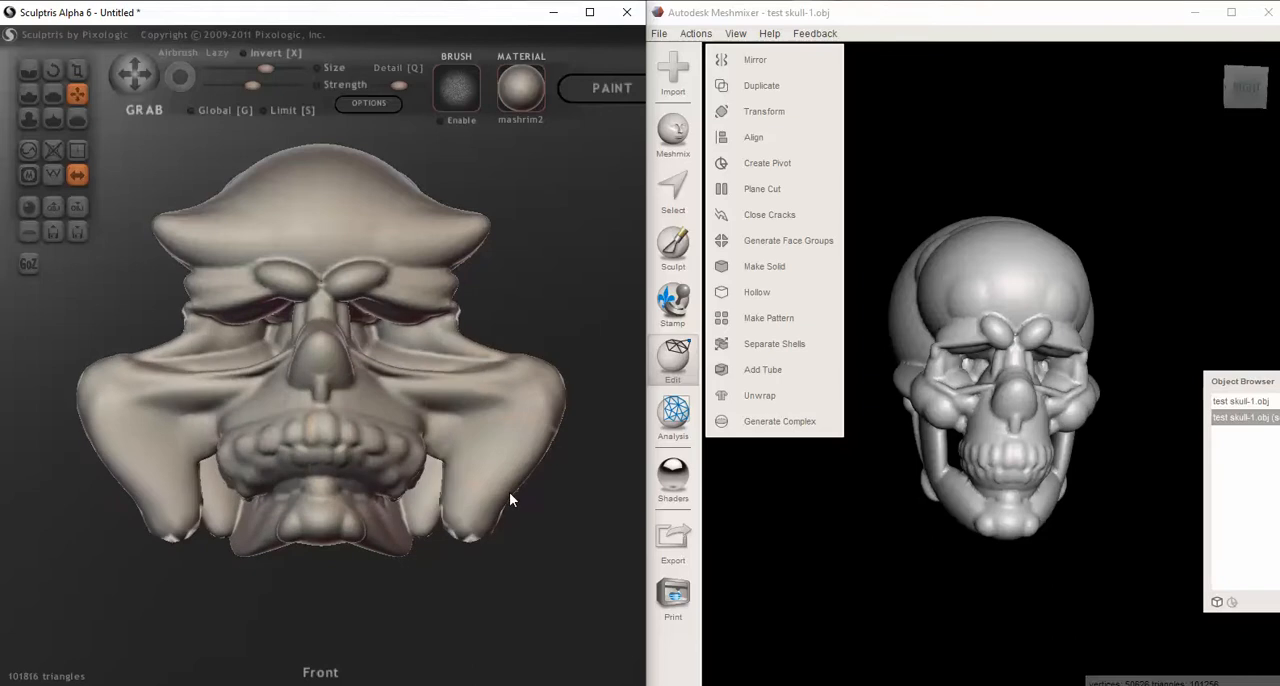
pyautogui.moveTo(530, 500)
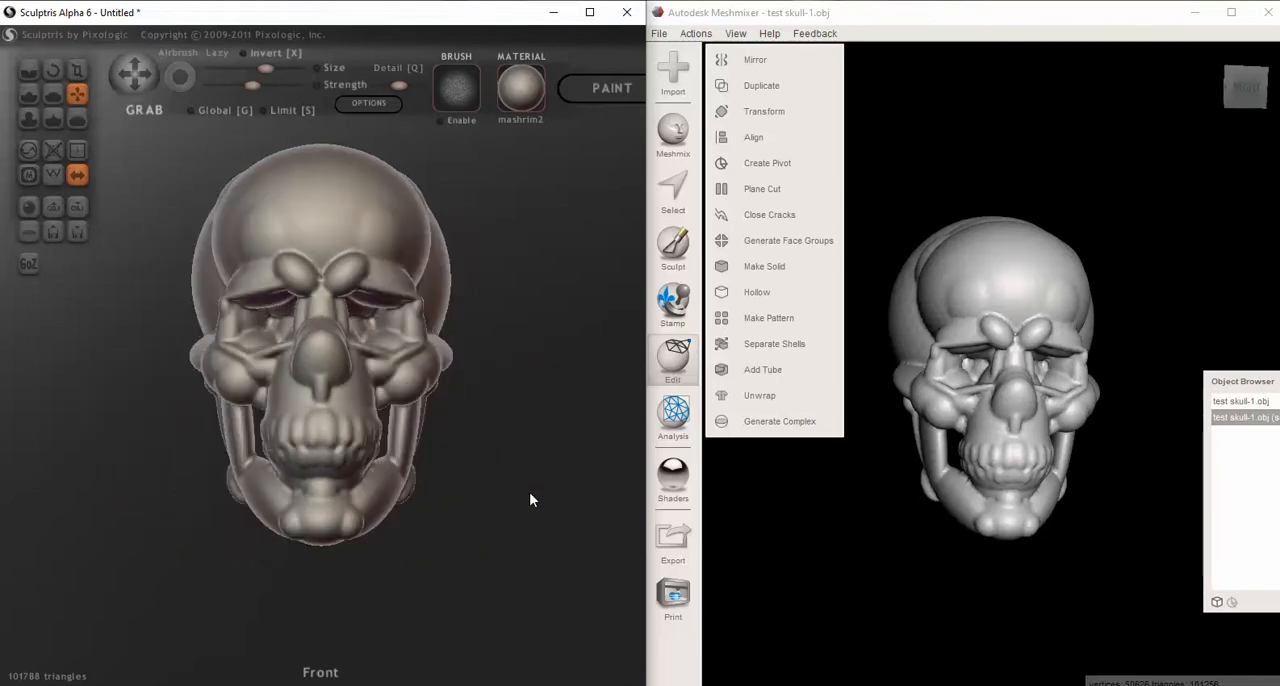
pyautogui.moveTo(530, 499); pyautogui.dragTo(450, 502)
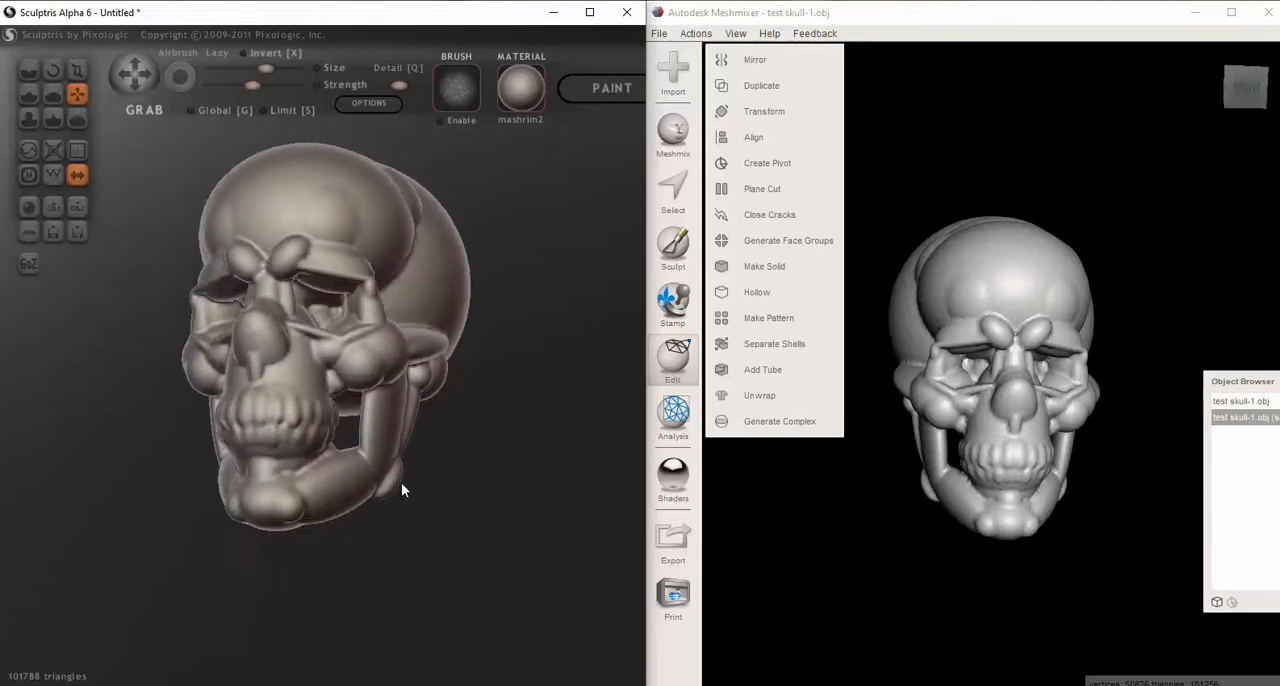
pyautogui.moveTo(405, 490); pyautogui.dragTo(388, 510)
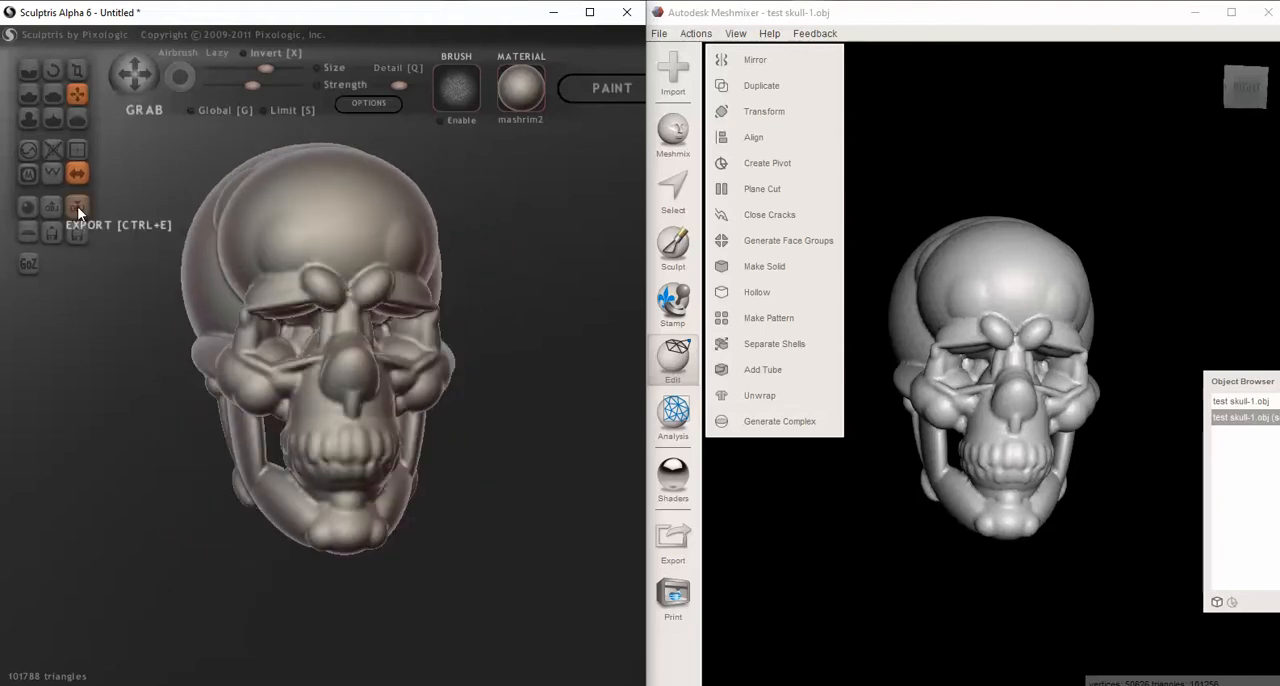
# - Export the skull with an appended 'a' as 'test skull-1SOLIDa'
pyautogui.click(78, 207)
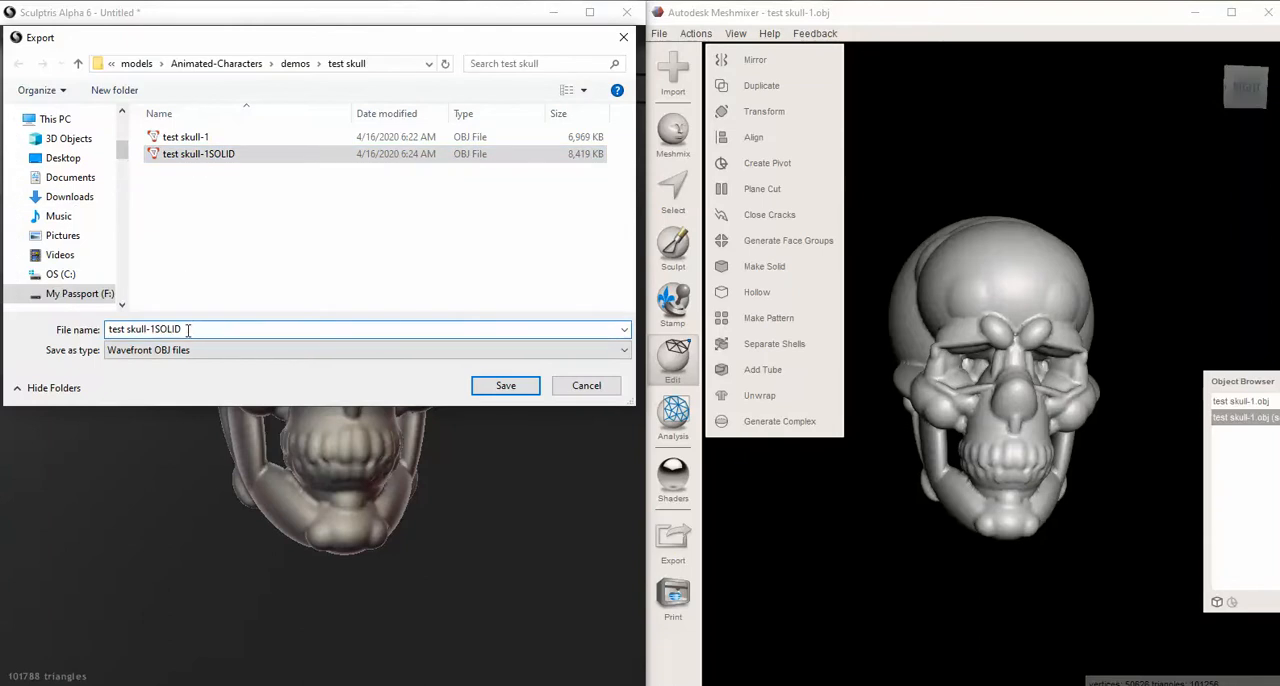
pyautogui.click(185, 329)
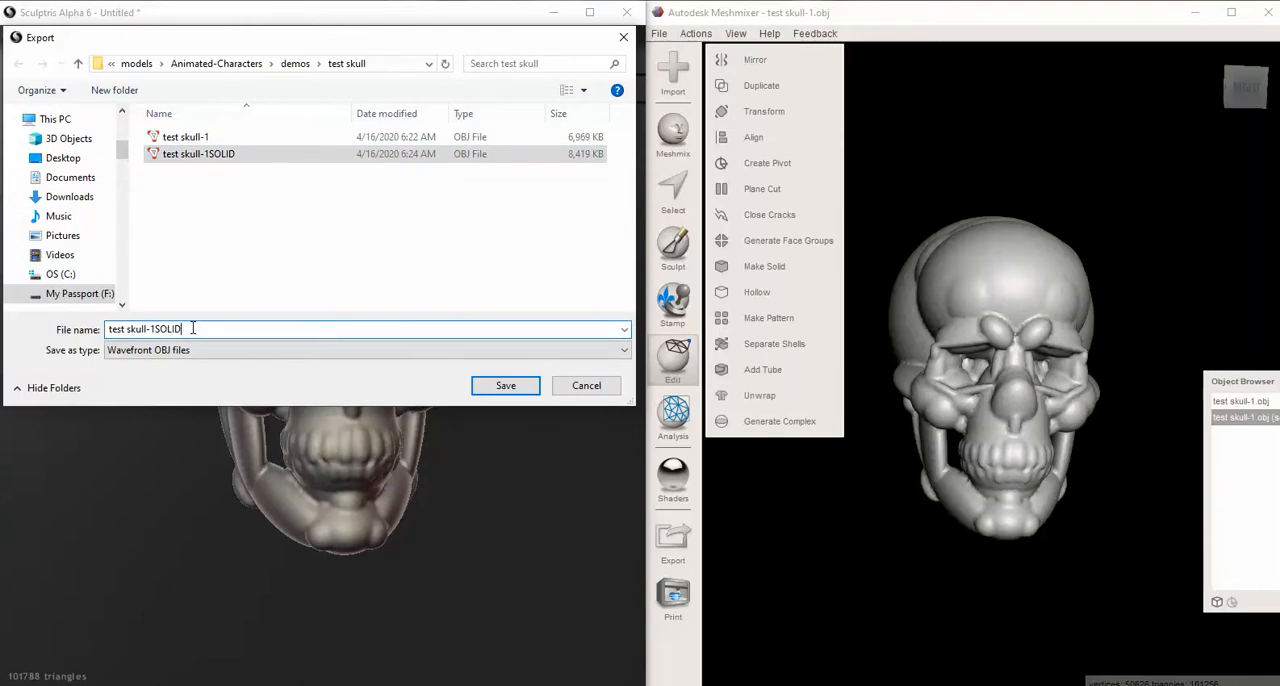
pyautogui.write('a')
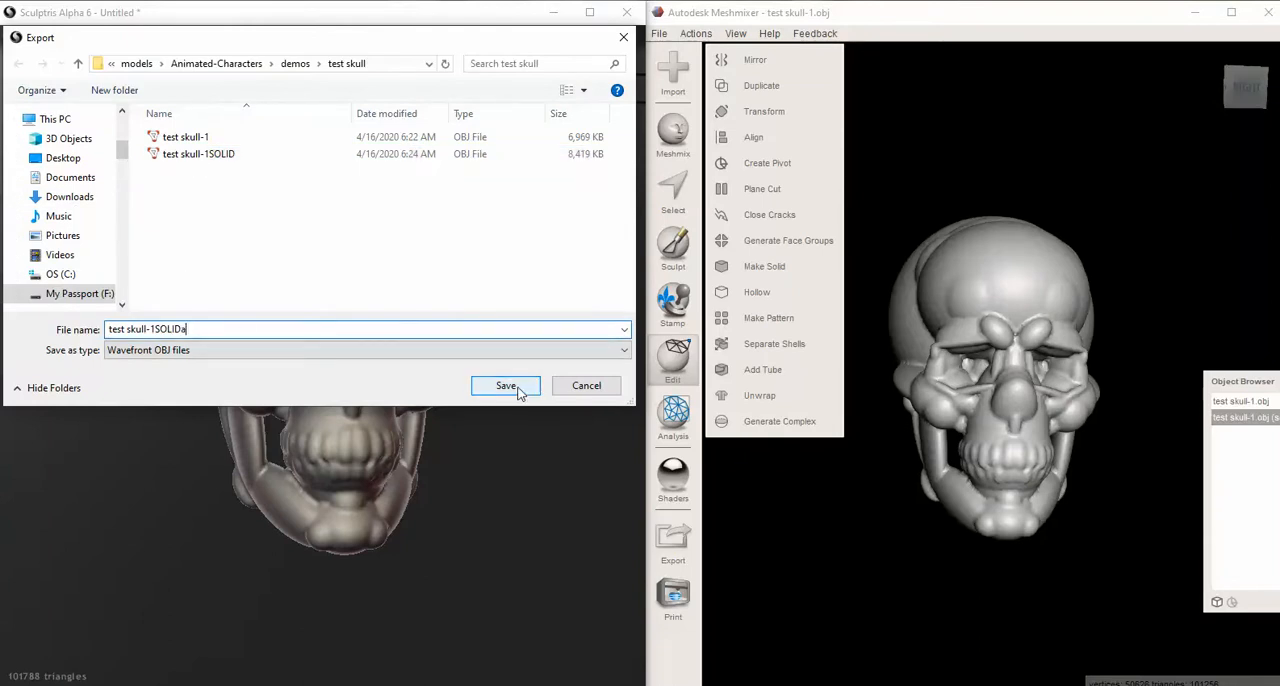
pyautogui.click(505, 385)
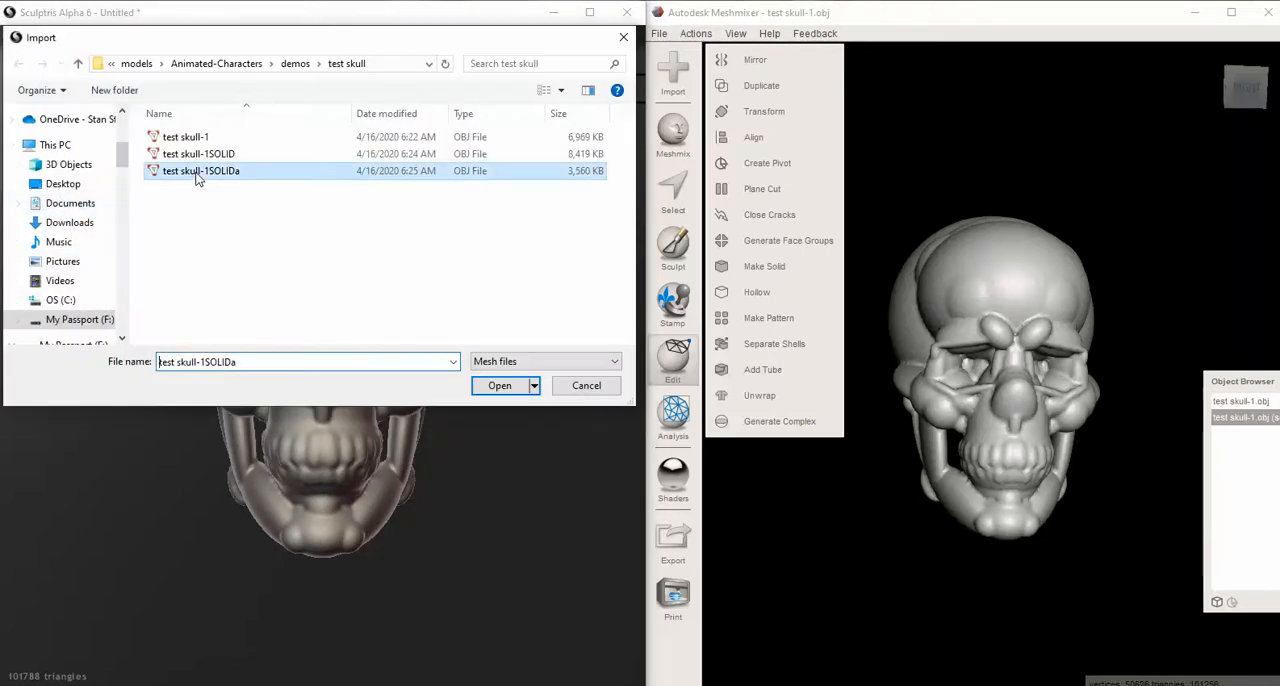
# - Import test skull-1SOLIDa as an added object and orbit to inspect its distorted face
pyautogui.click(499, 385)
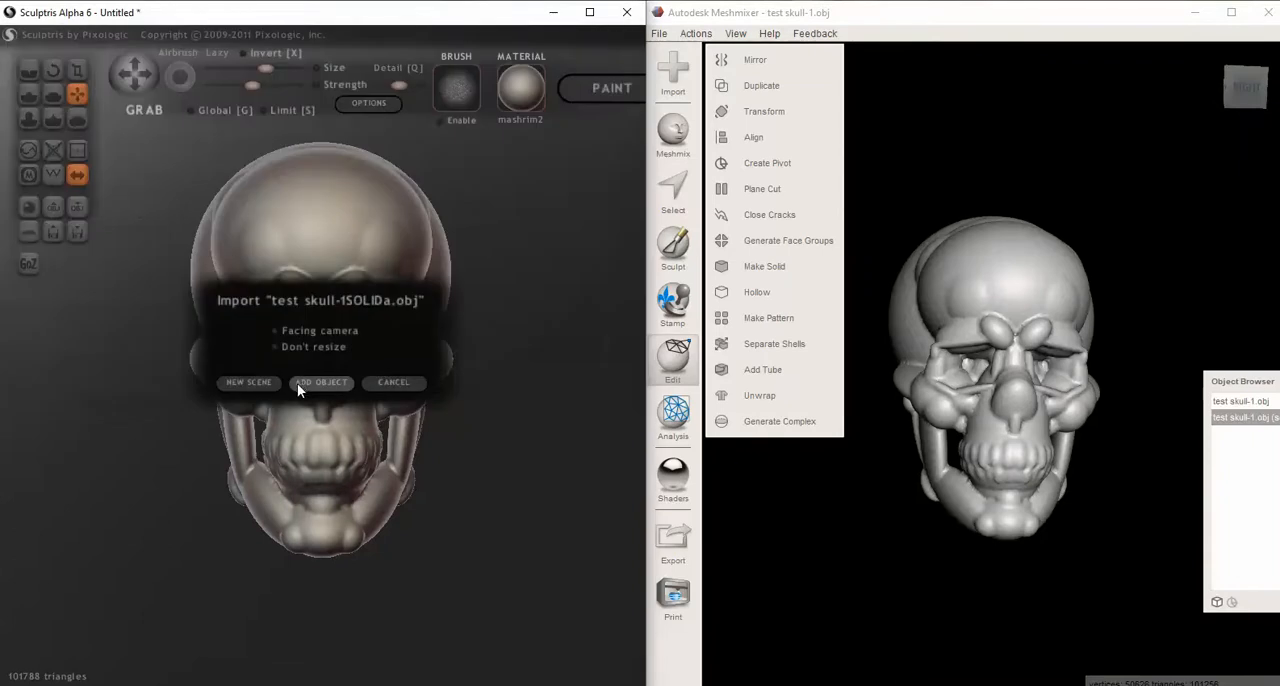
pyautogui.click(321, 382)
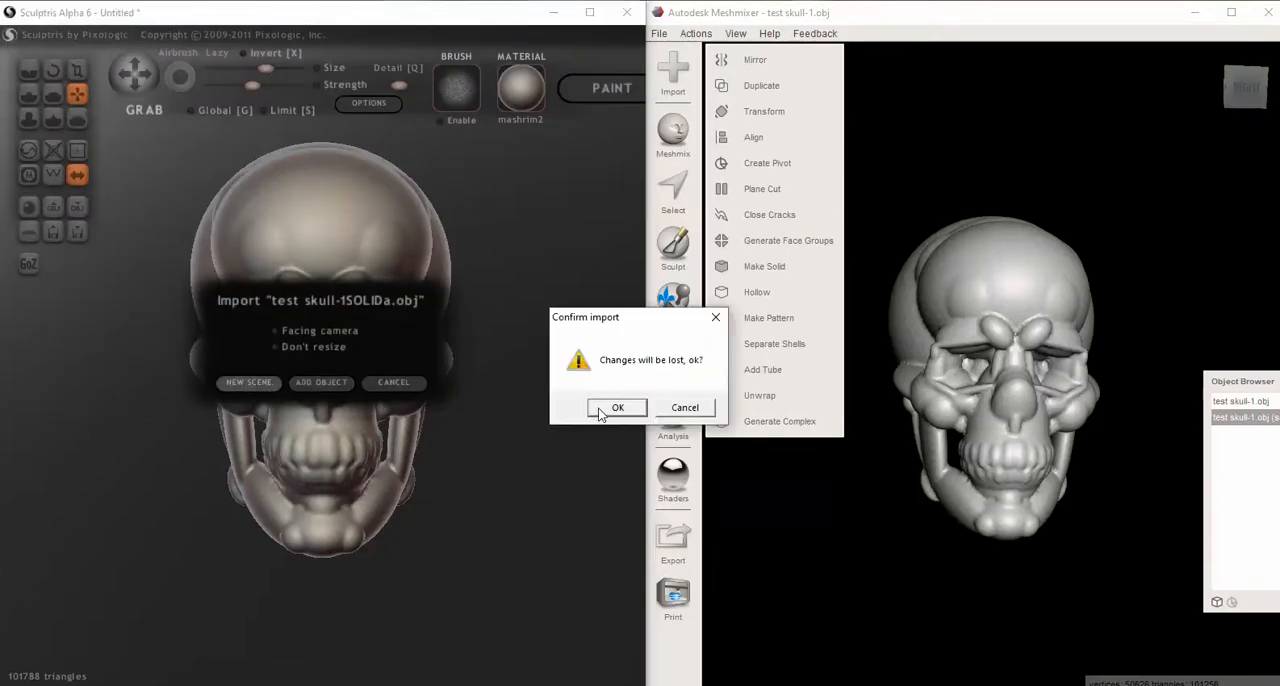
pyautogui.click(617, 407)
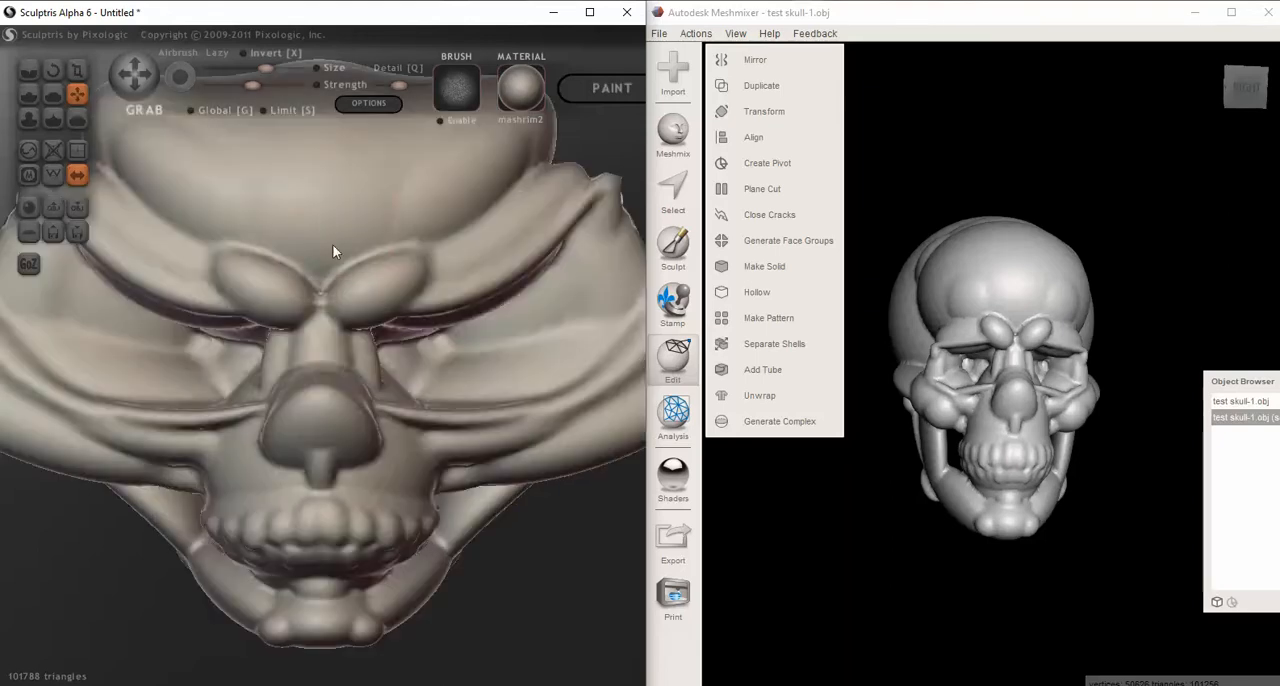
pyautogui.moveTo(335, 251); pyautogui.dragTo(395, 374)
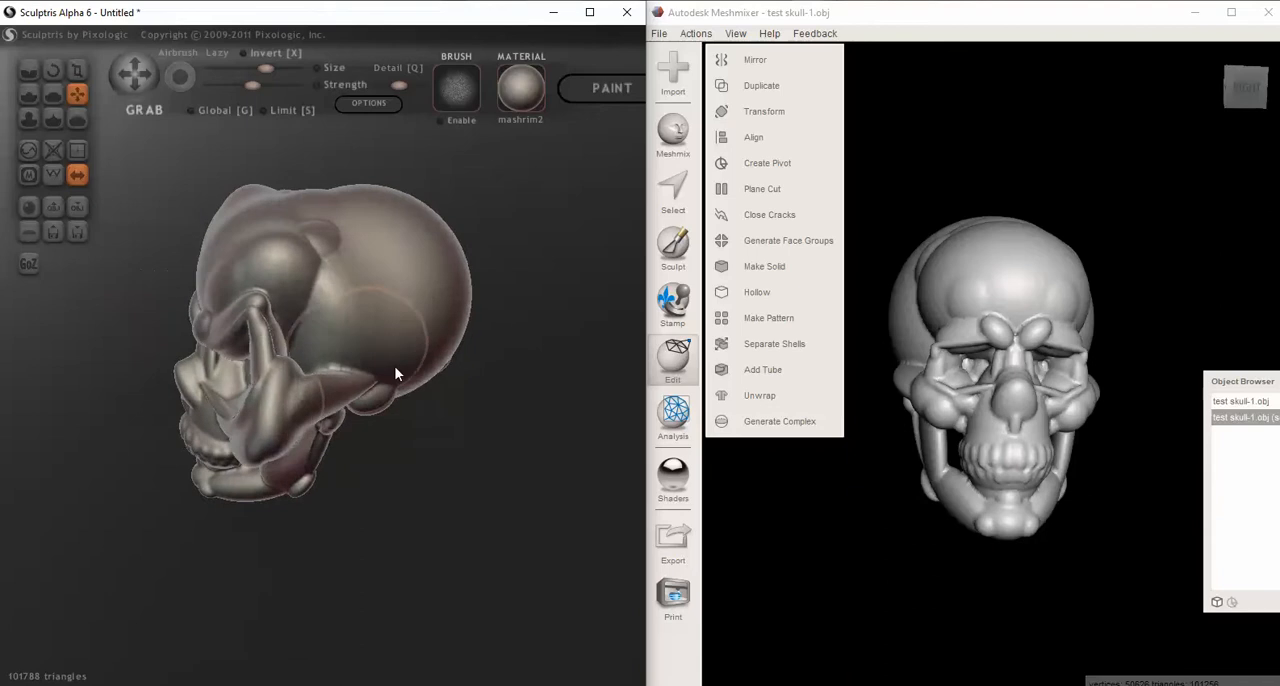
pyautogui.moveTo(390, 375); pyautogui.dragTo(210, 325)
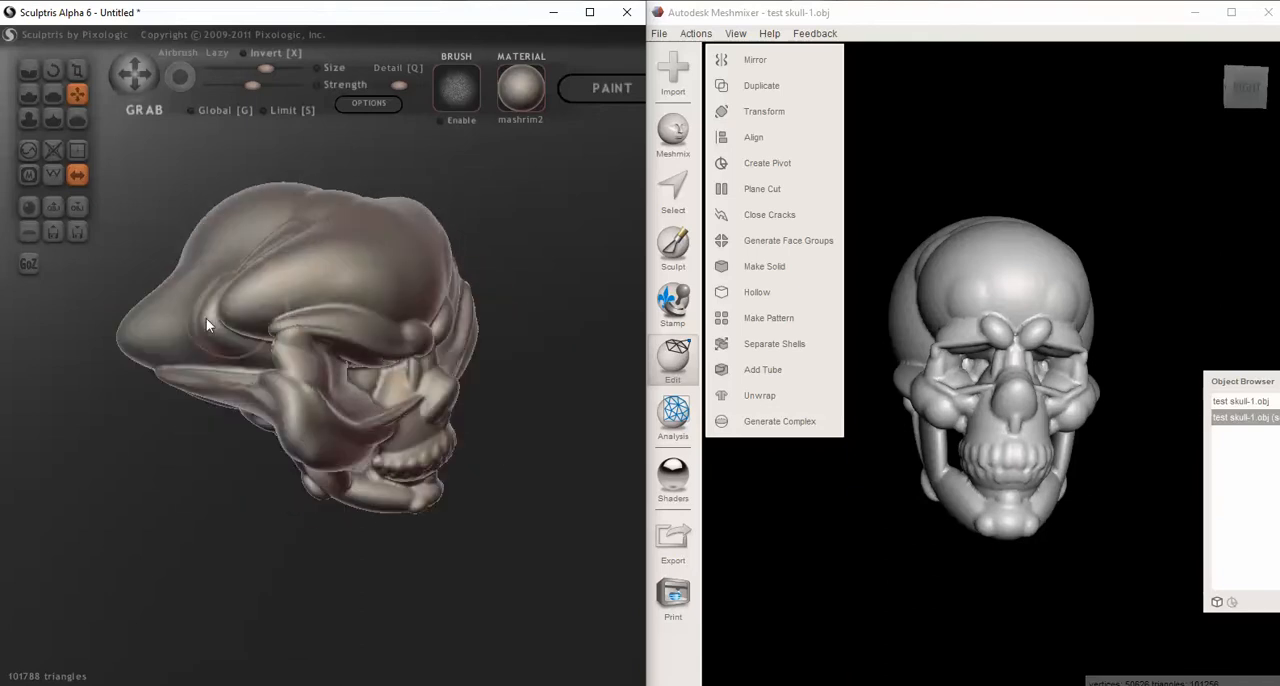
pyautogui.moveTo(208, 324); pyautogui.dragTo(192, 422)
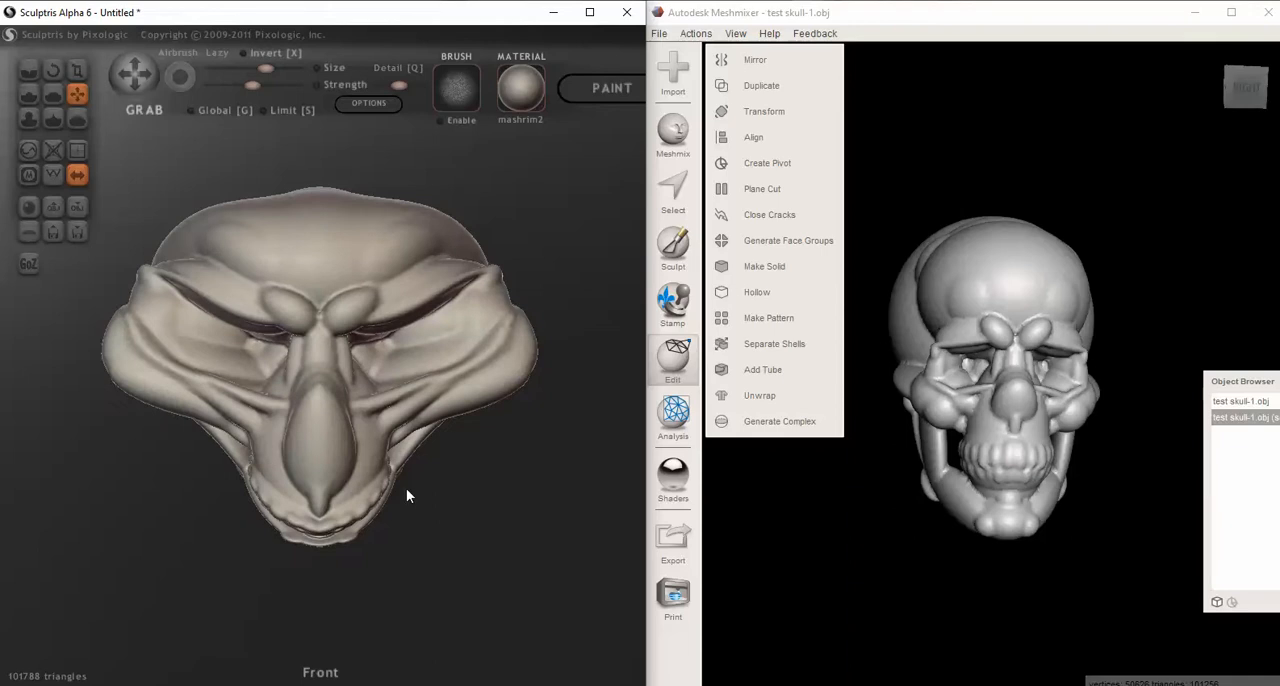
pyautogui.moveTo(28, 207)
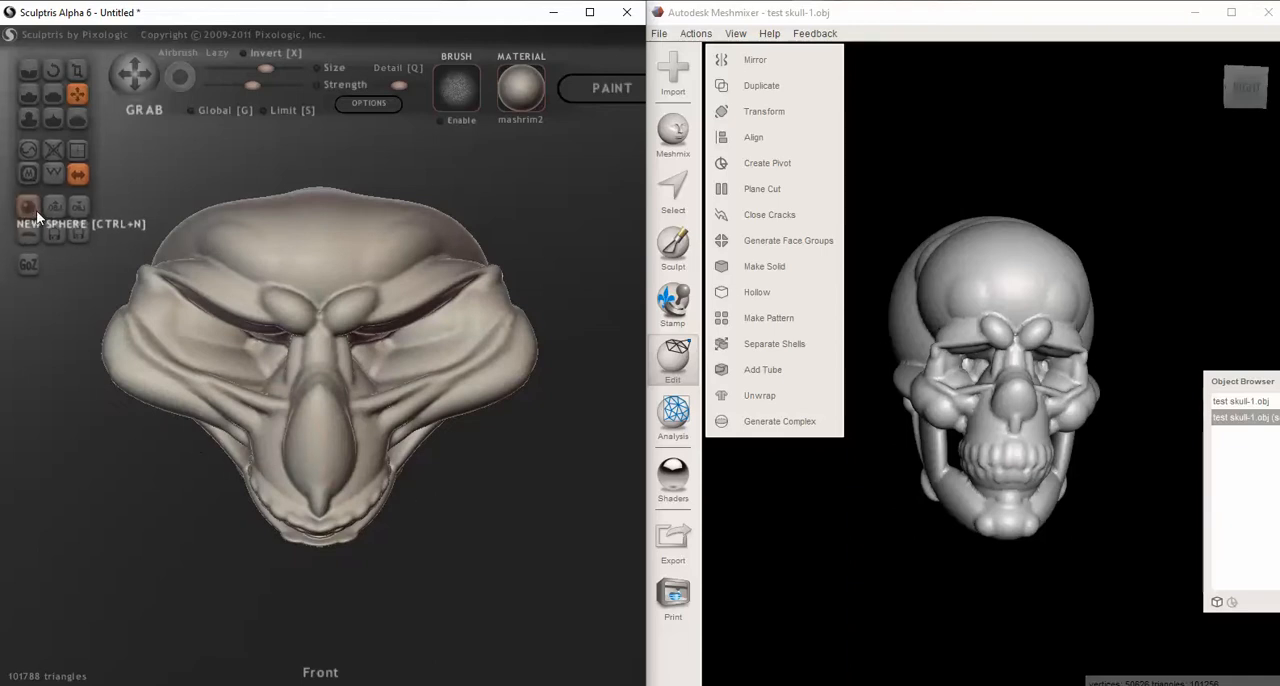
# - Replace the distorted skull with a new default sphere
pyautogui.click(28, 207)
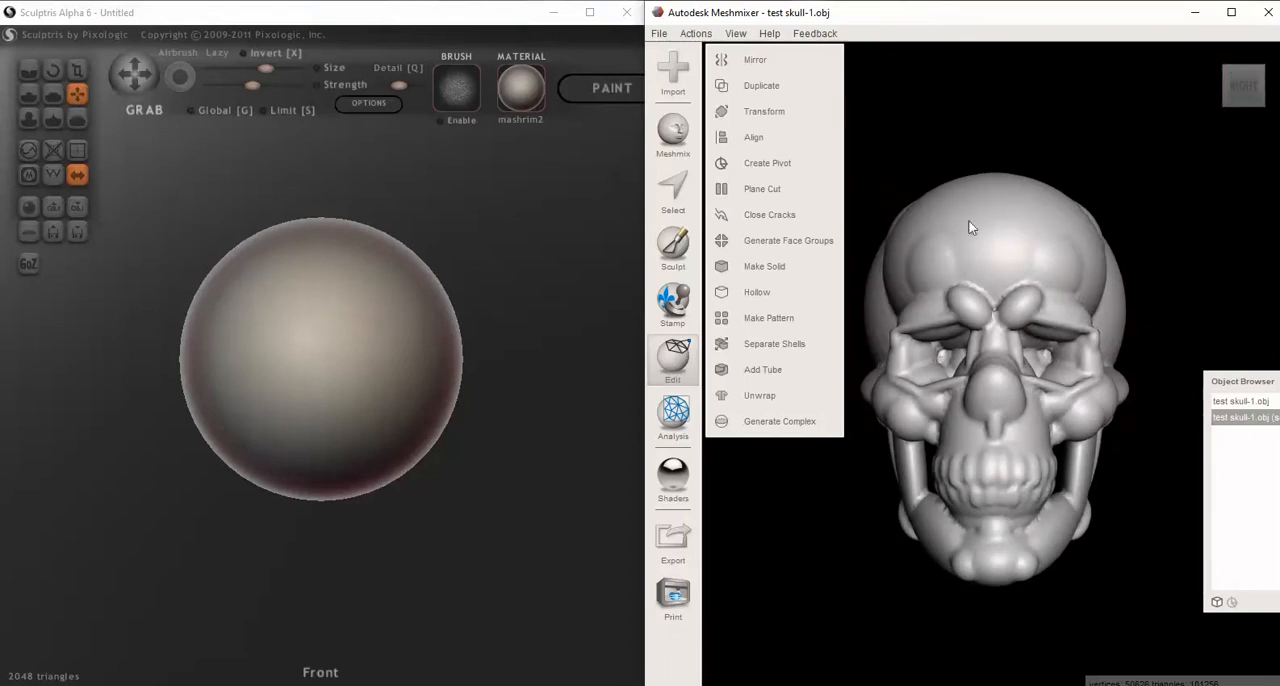
pyautogui.moveTo(48, 216)
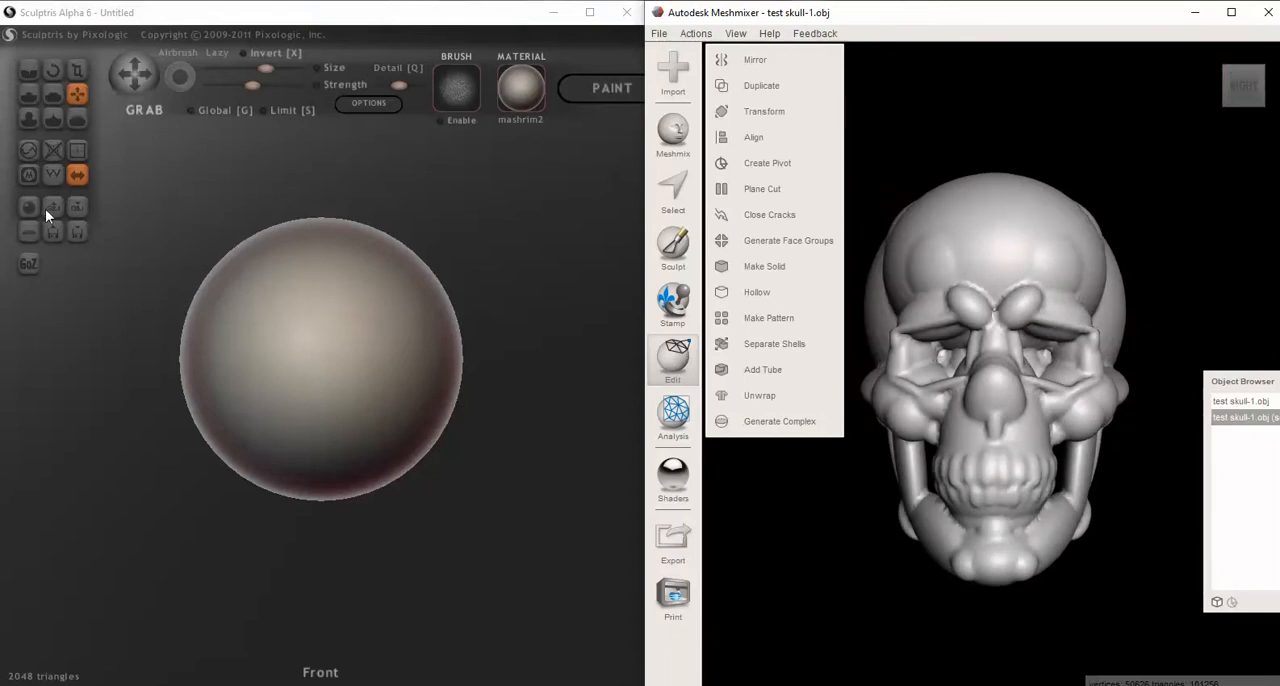
pyautogui.moveTo(58, 211)
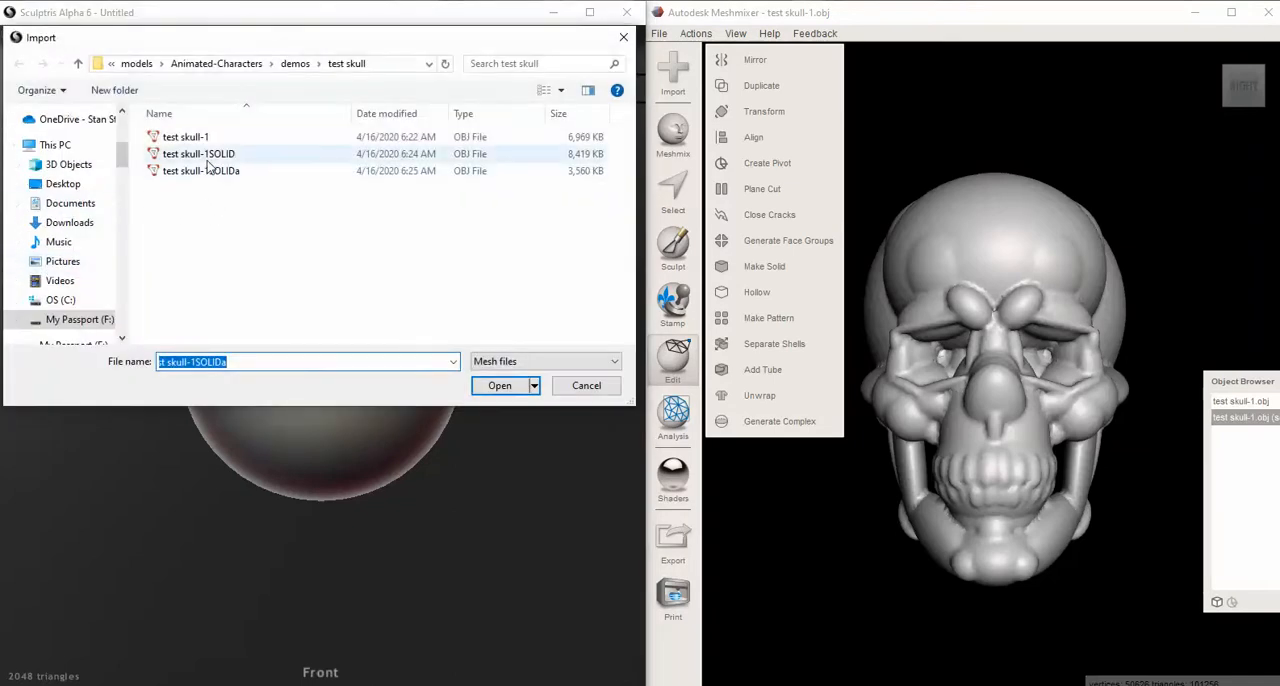
# - Select test skull-1SOLID.obj and open it to reach the import options
pyautogui.click(198, 153)
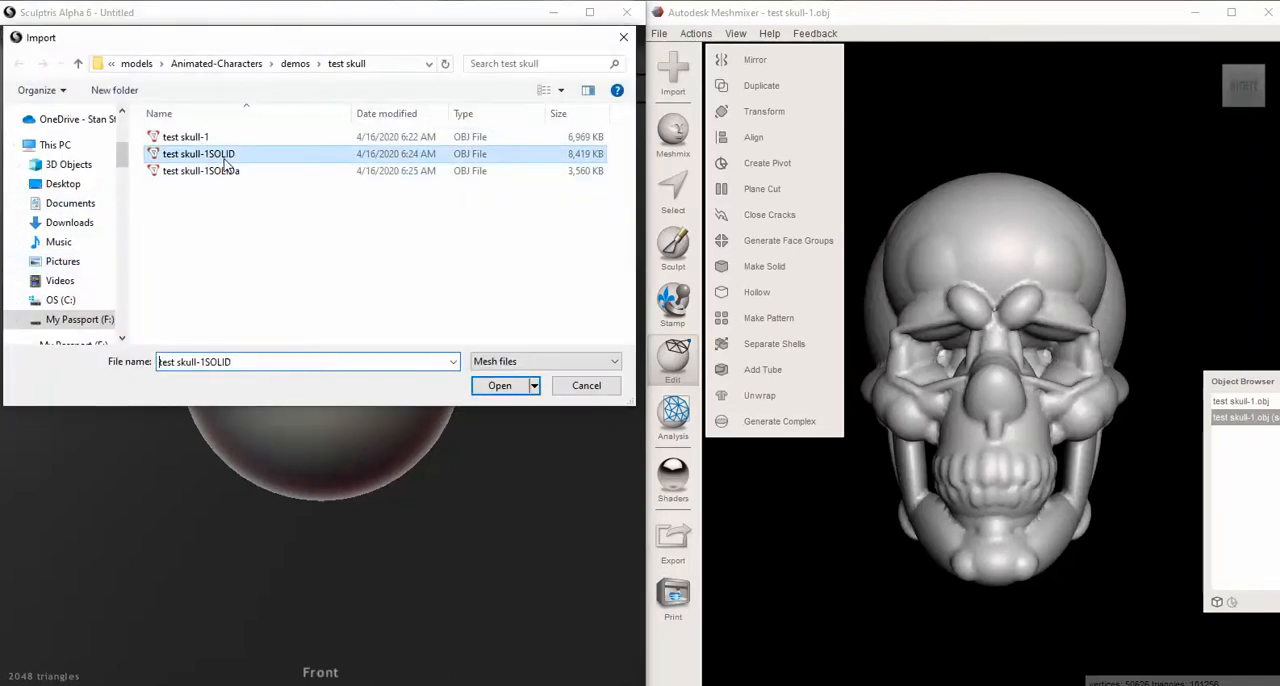
pyautogui.click(499, 385)
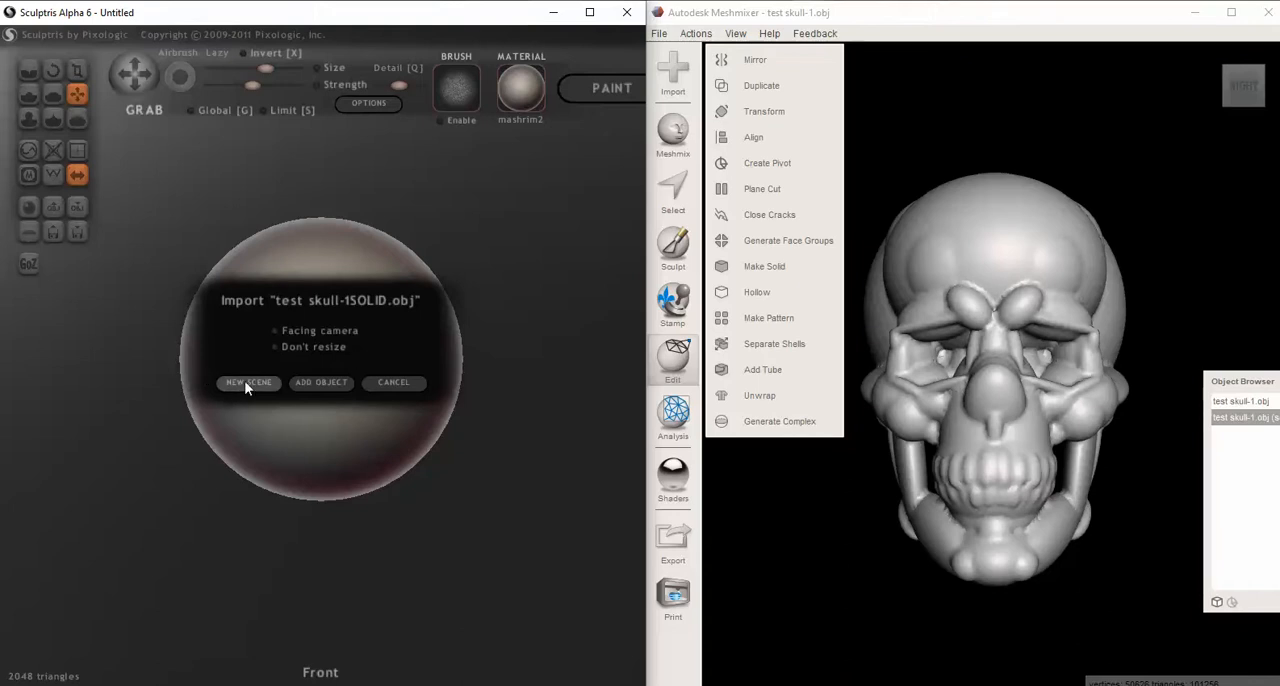
pyautogui.moveTo(231, 466)
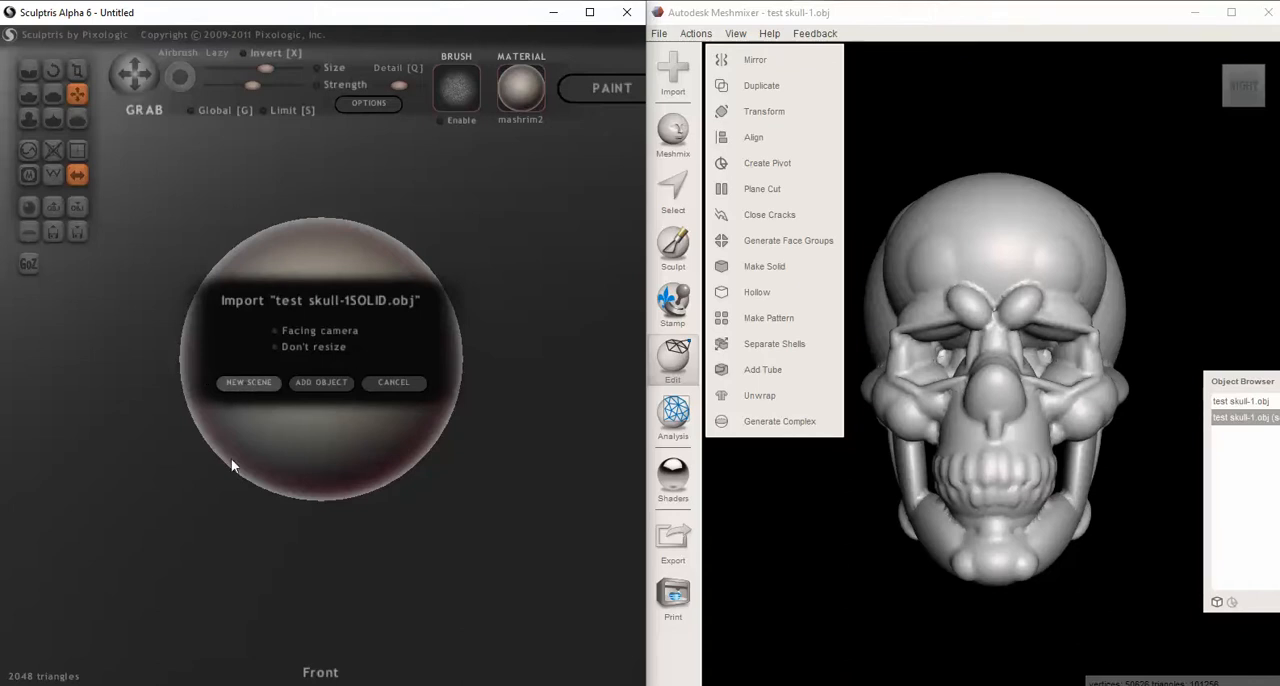
pyautogui.click(321, 382)
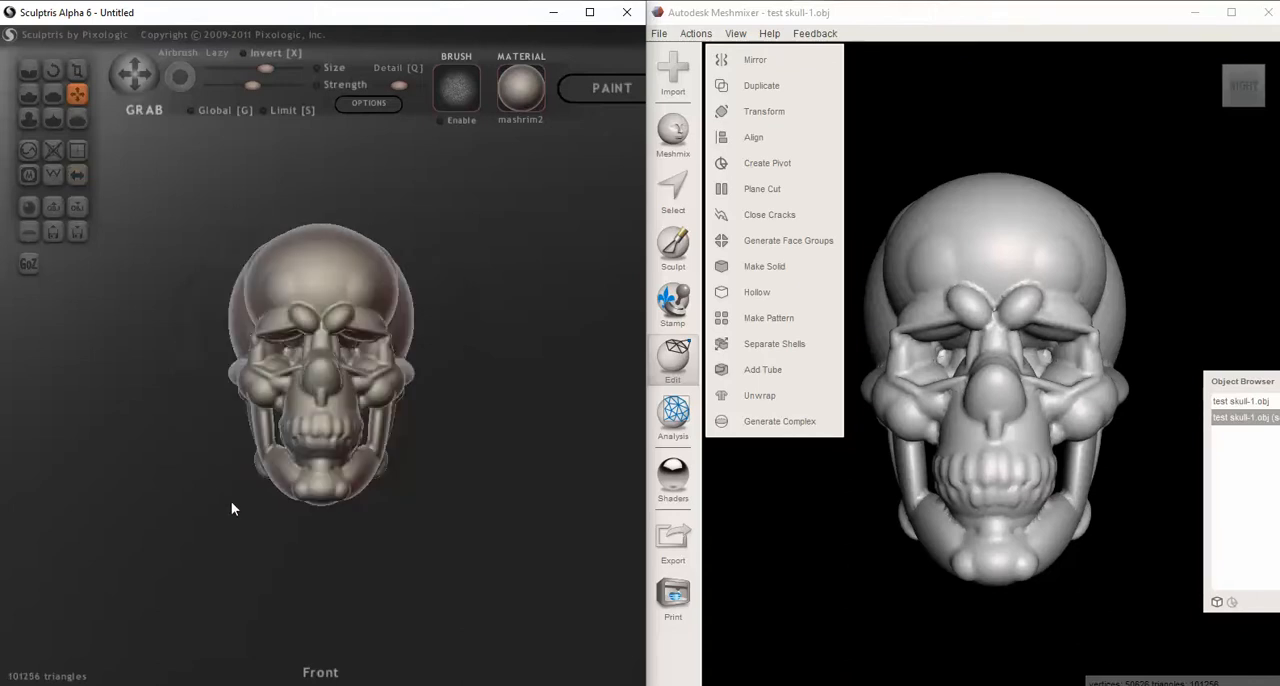
pyautogui.moveTo(77, 174)
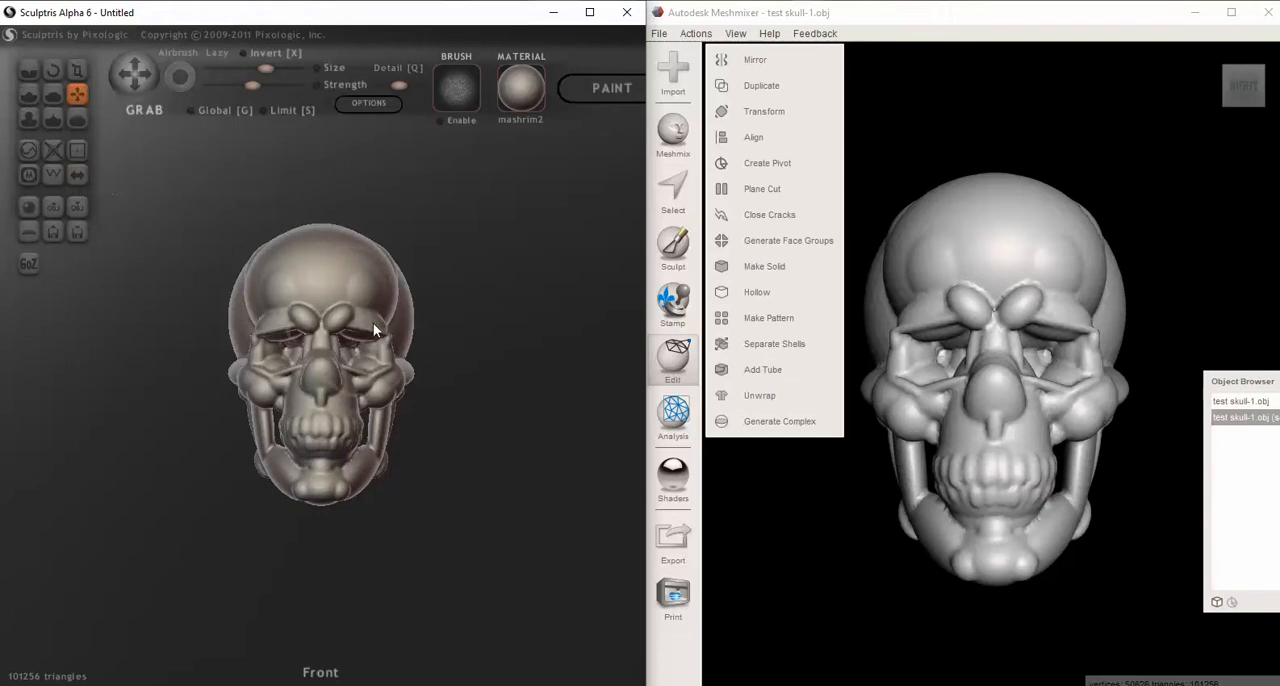
pyautogui.moveTo(302, 230)
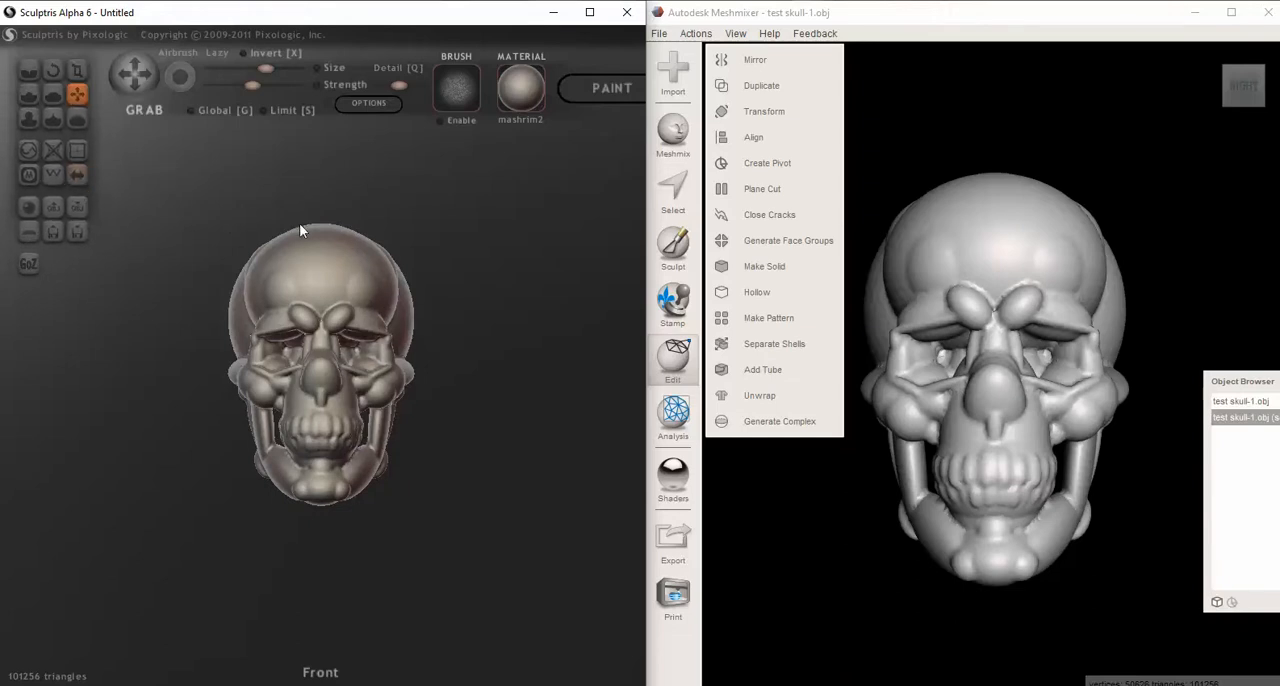
pyautogui.moveTo(78, 175)
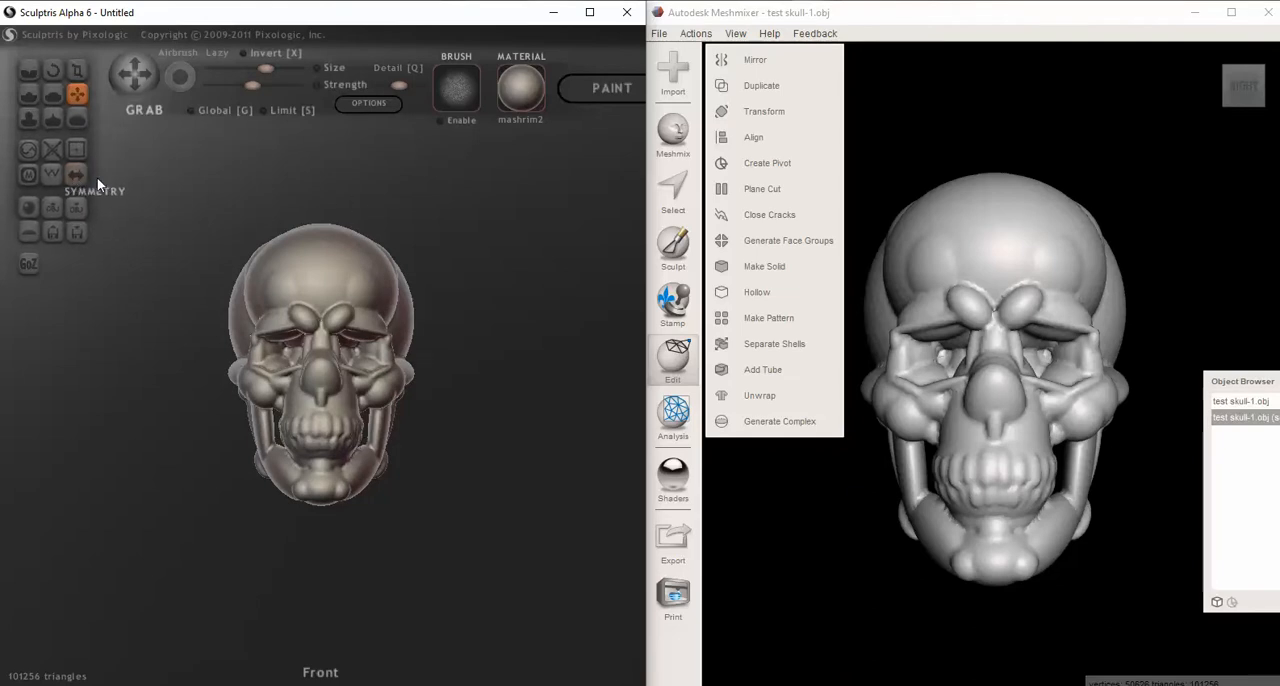
# - Turn on symmetry for the imported skull, accepting loss of asymmetric details
pyautogui.click(77, 174)
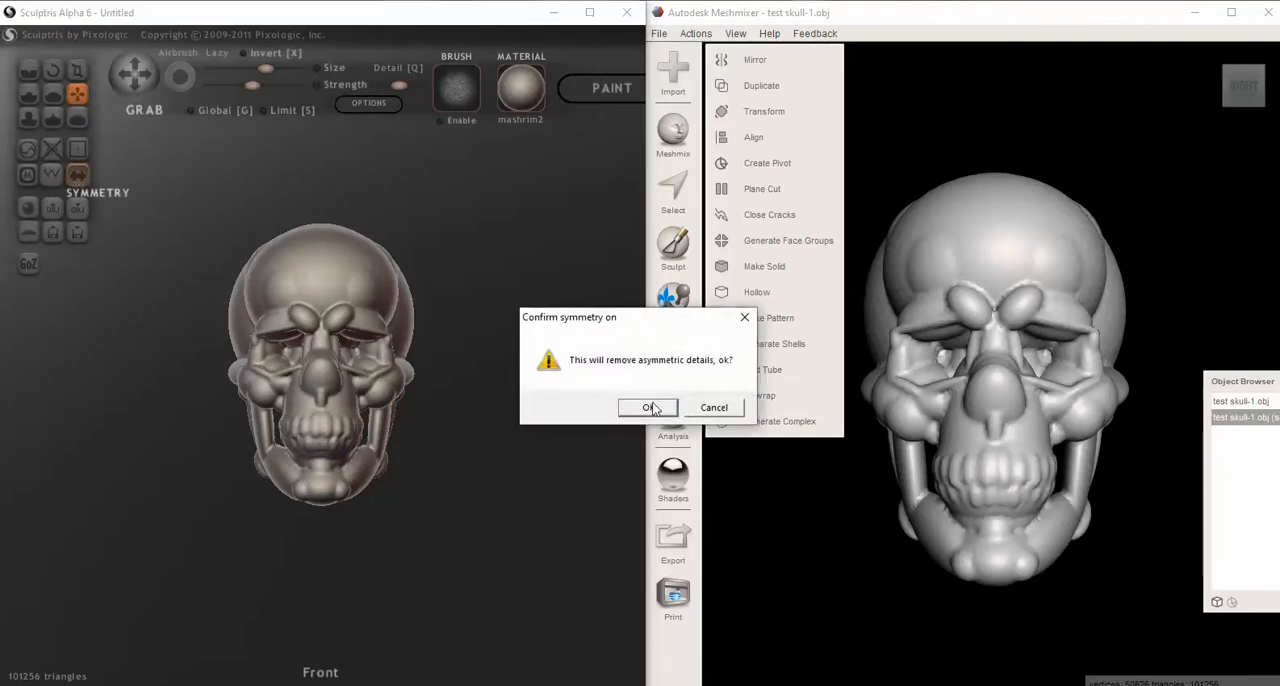
pyautogui.click(647, 407)
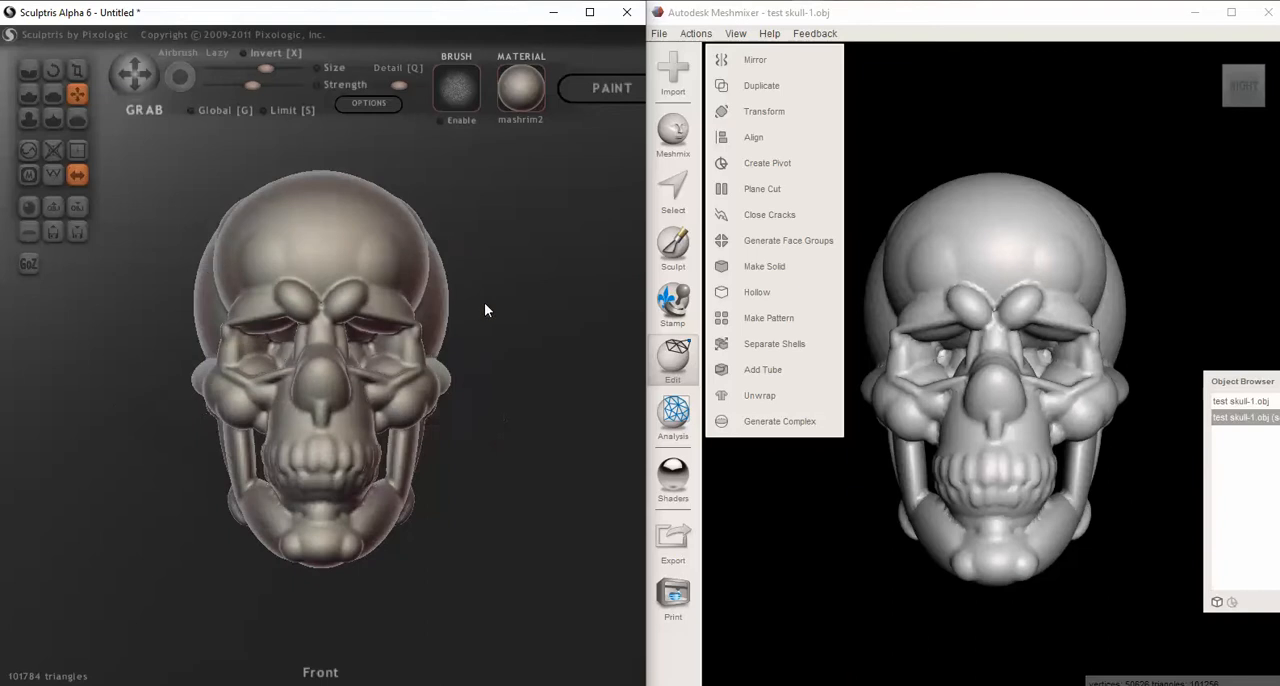
pyautogui.moveTo(77, 207)
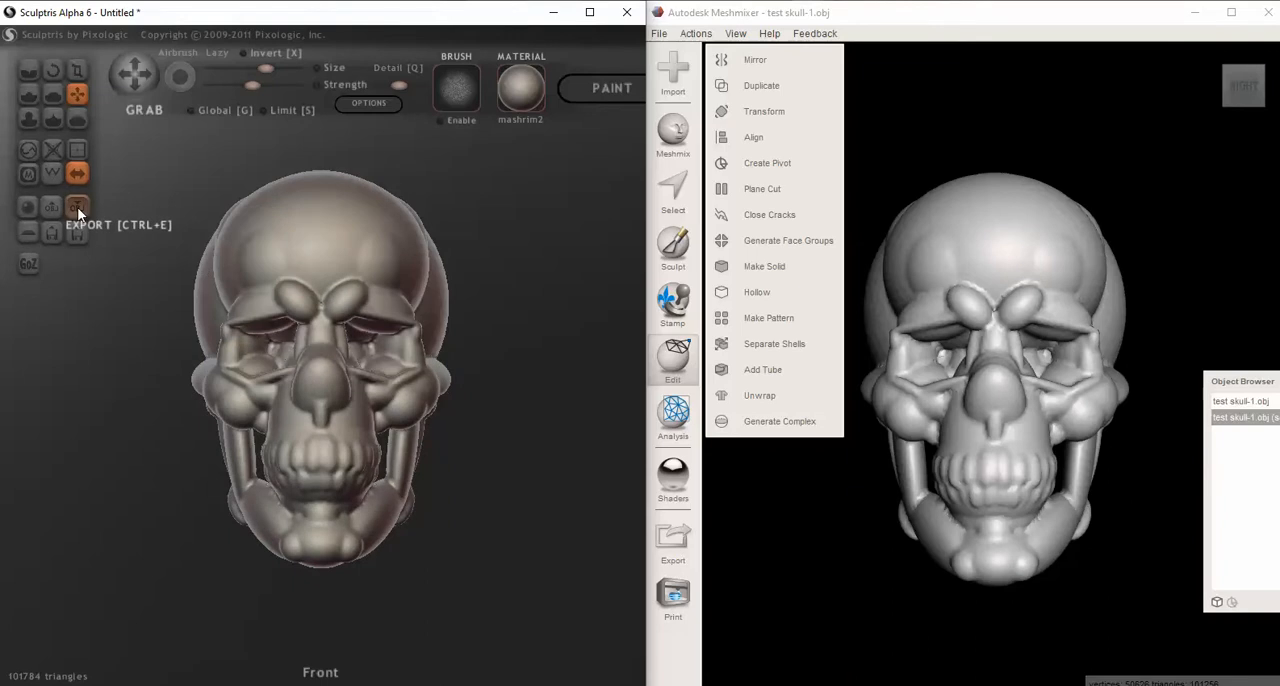
# - Export the symmetric skull under a new name derived from an existing skull OBJ
pyautogui.click(78, 207)
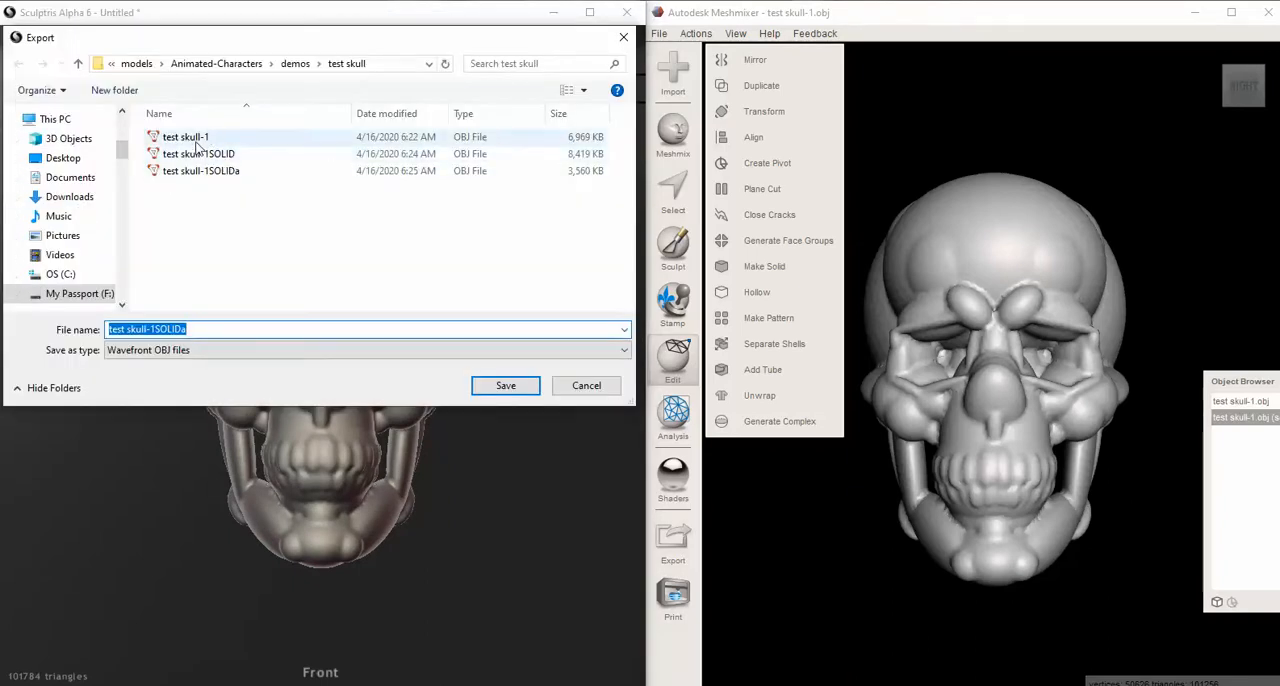
pyautogui.click(198, 153)
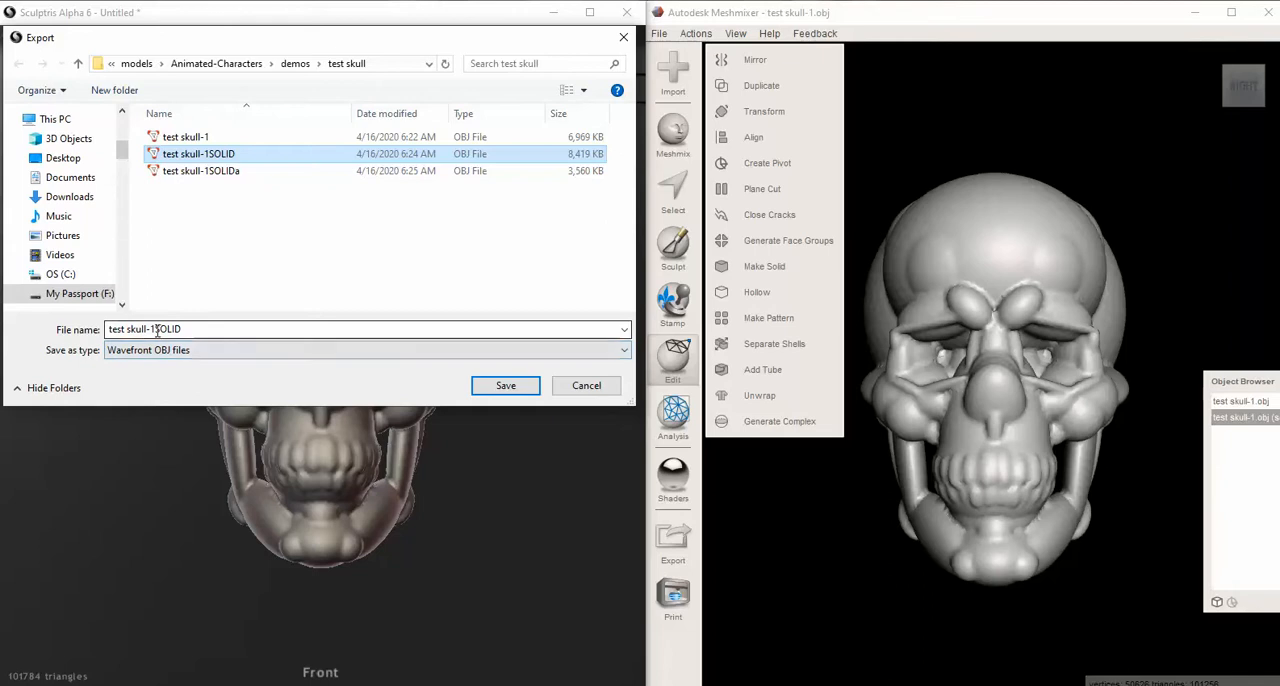
pyautogui.click(155, 329)
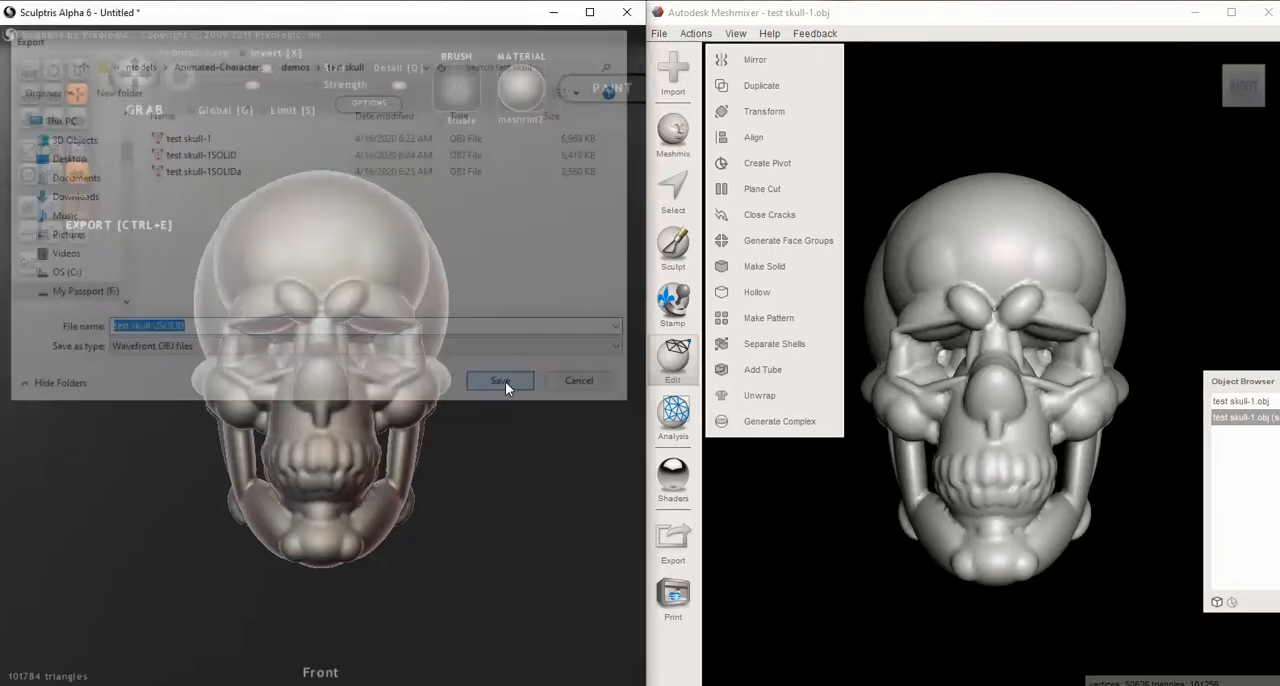
pyautogui.click(500, 380)
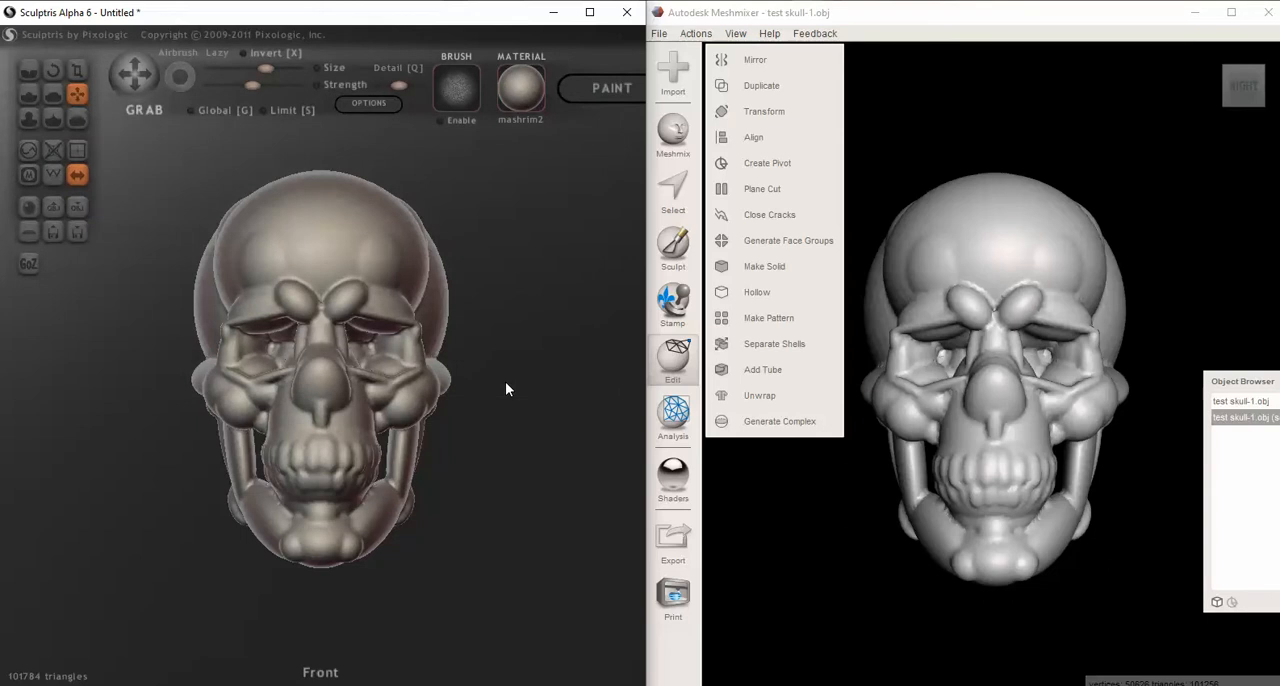
pyautogui.moveTo(218, 205)
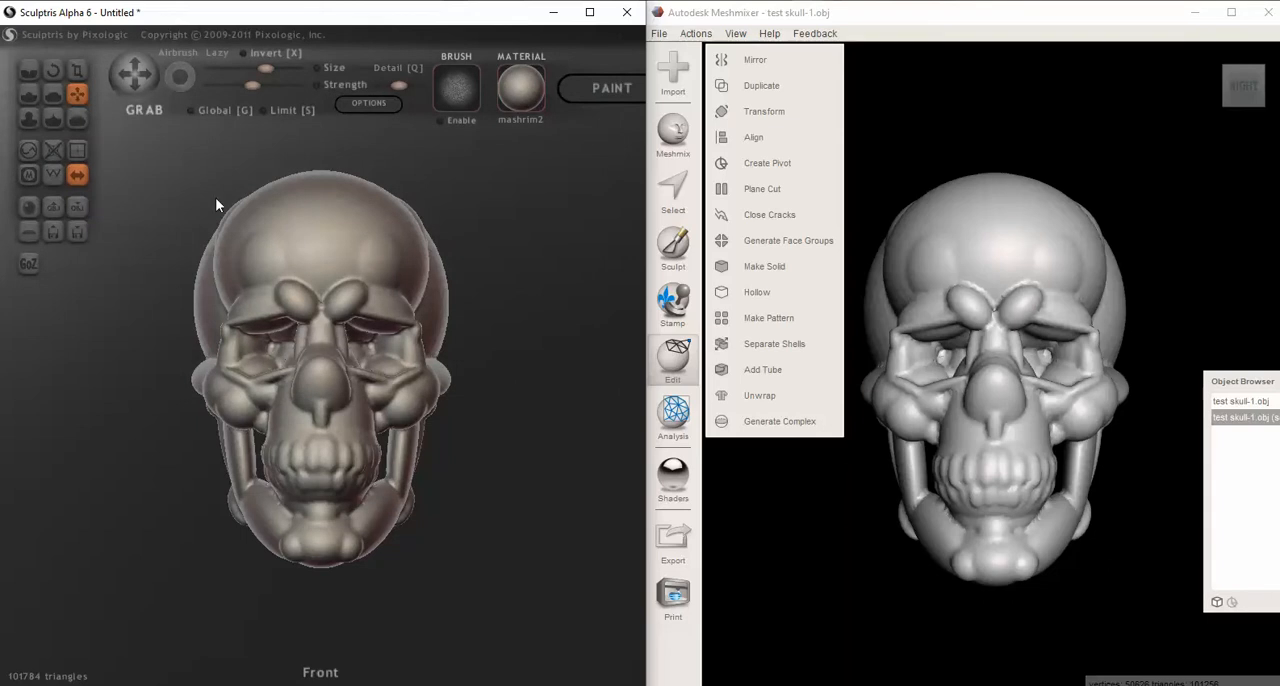
pyautogui.moveTo(52, 206)
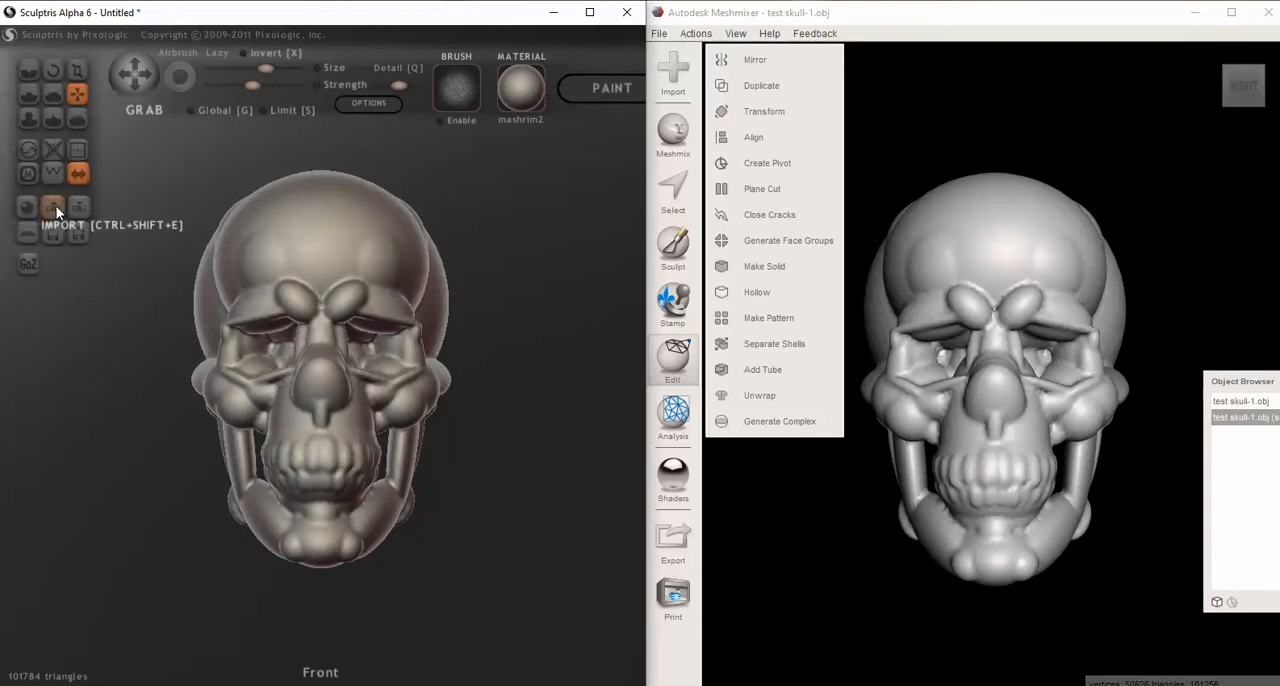
# - Import test skull-2SOLID.obj as a new scene, showing it split apart
pyautogui.click(62, 224)
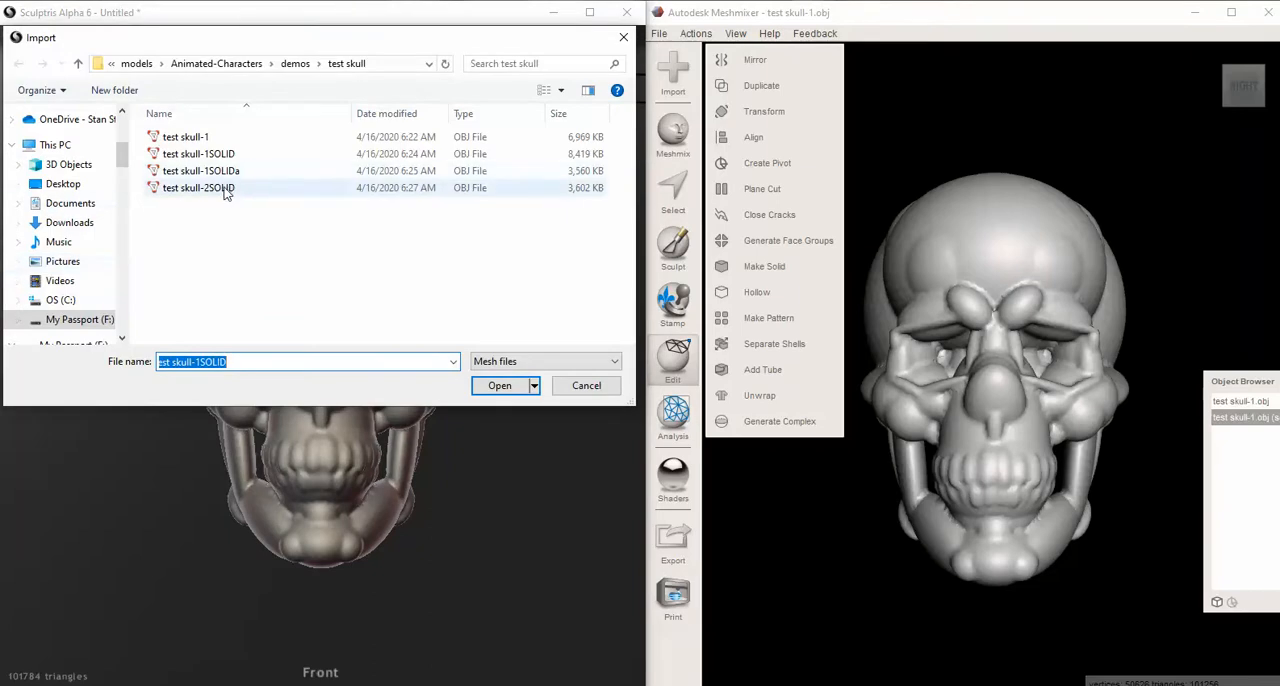
pyautogui.click(198, 188)
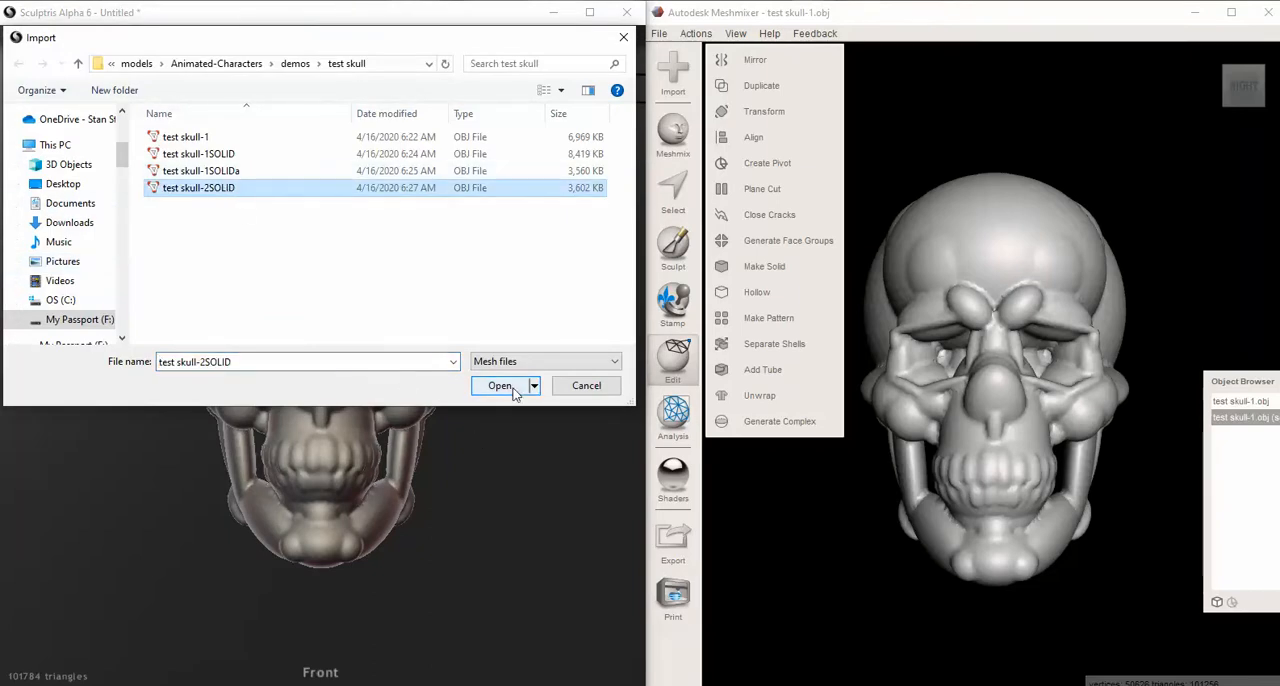
pyautogui.click(500, 385)
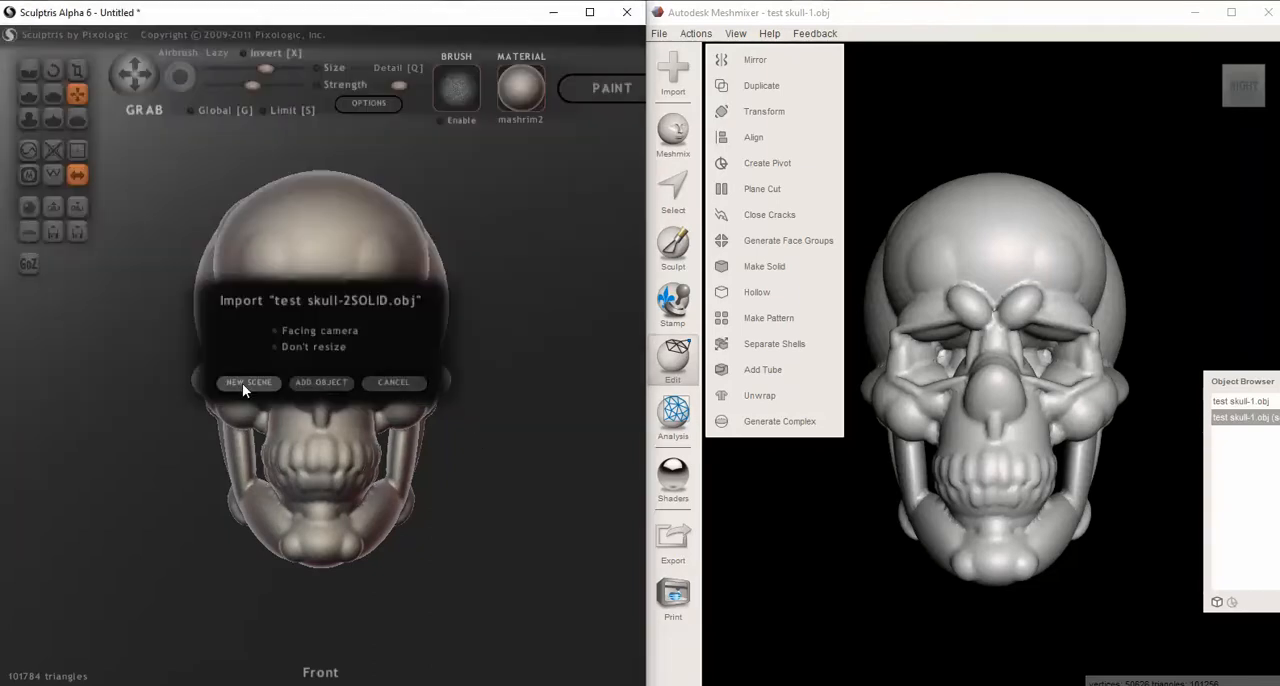
pyautogui.moveTo(515, 535)
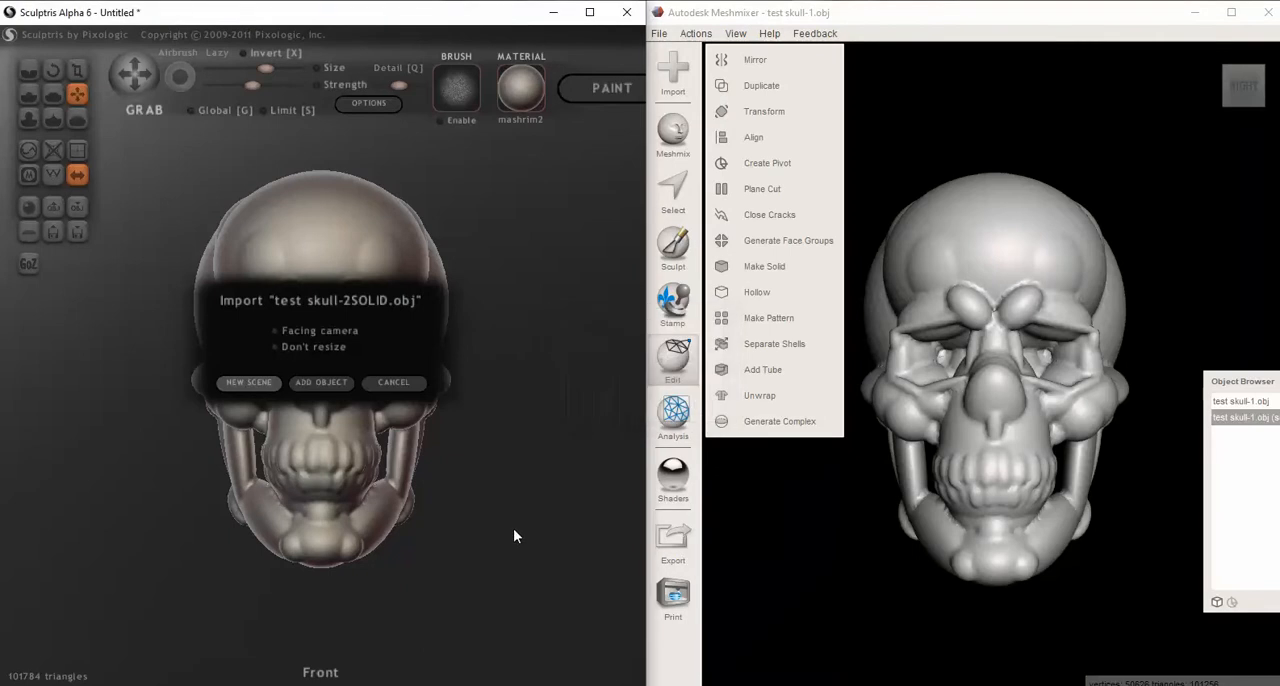
pyautogui.click(321, 382)
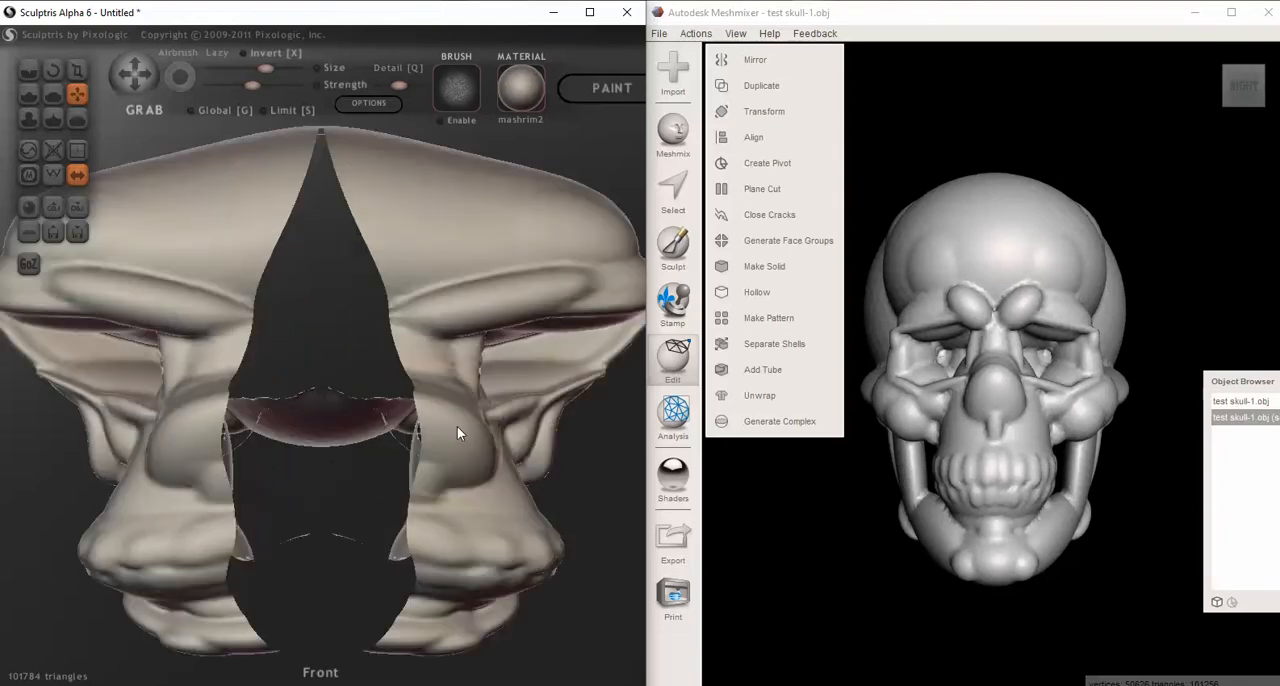
# - Orbit around the imported skull to inspect the split, ending on a front view
pyautogui.moveTo(458, 432); pyautogui.dragTo(318, 447)
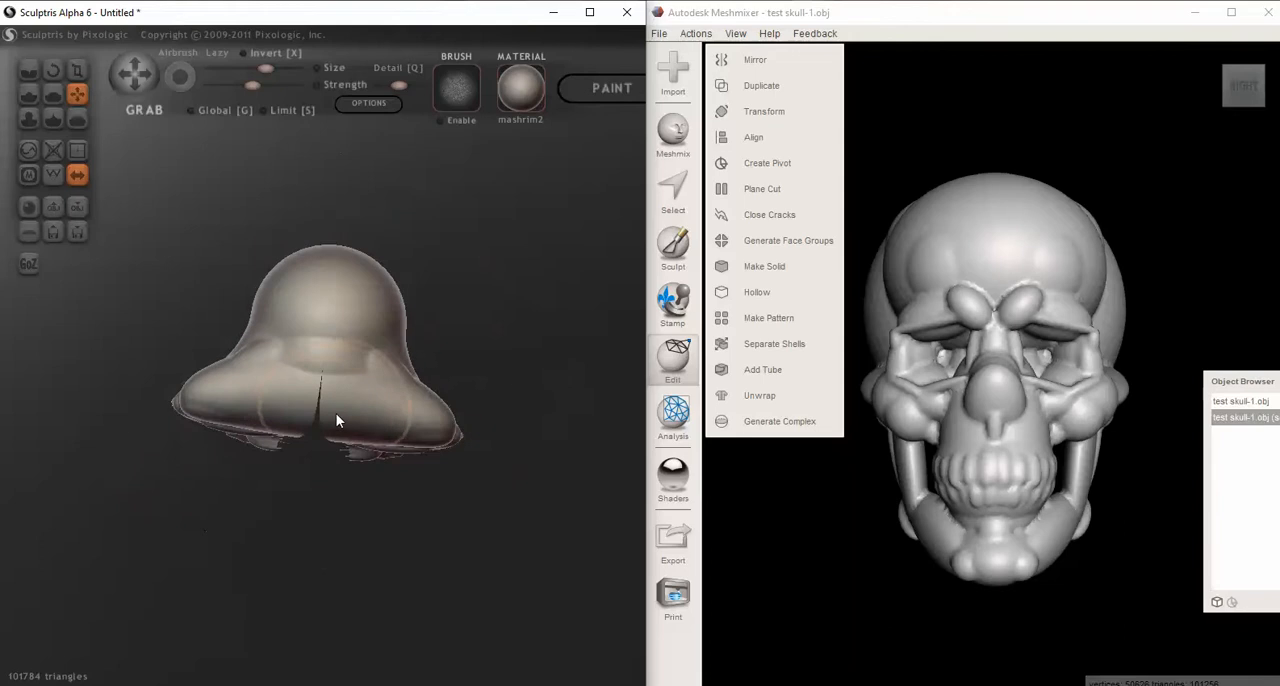
pyautogui.moveTo(335, 420); pyautogui.dragTo(310, 390)
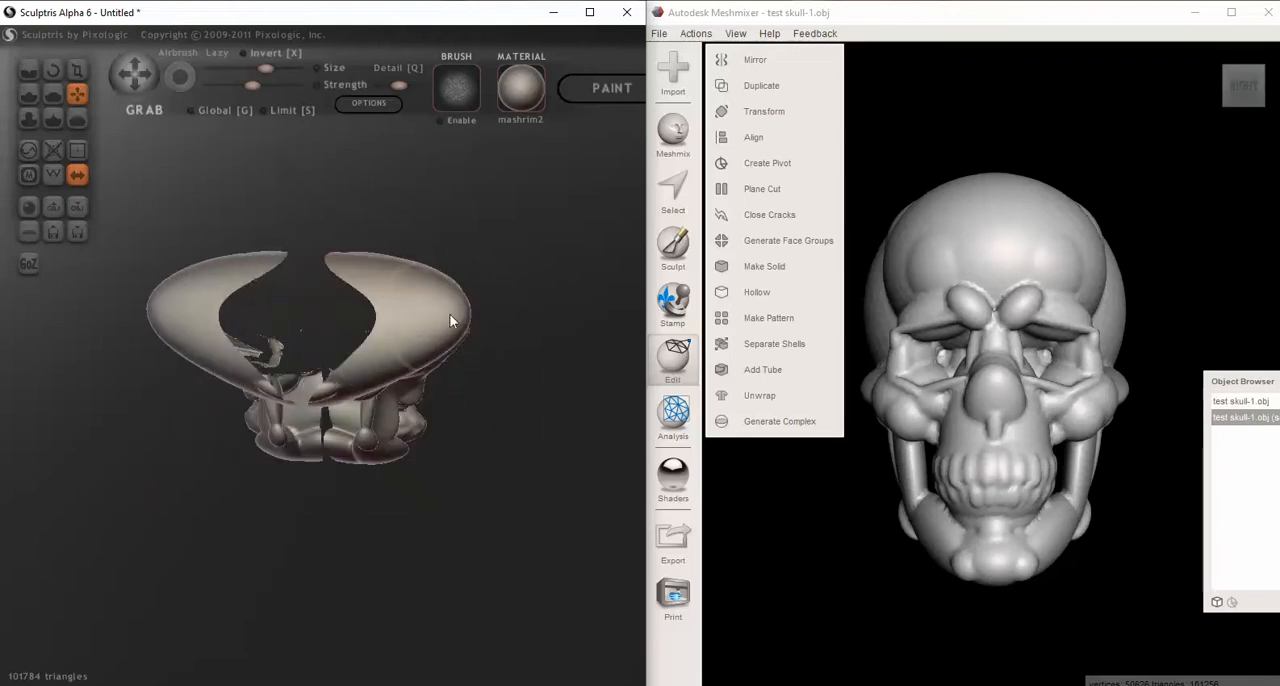
pyautogui.moveTo(450, 320); pyautogui.dragTo(255, 424)
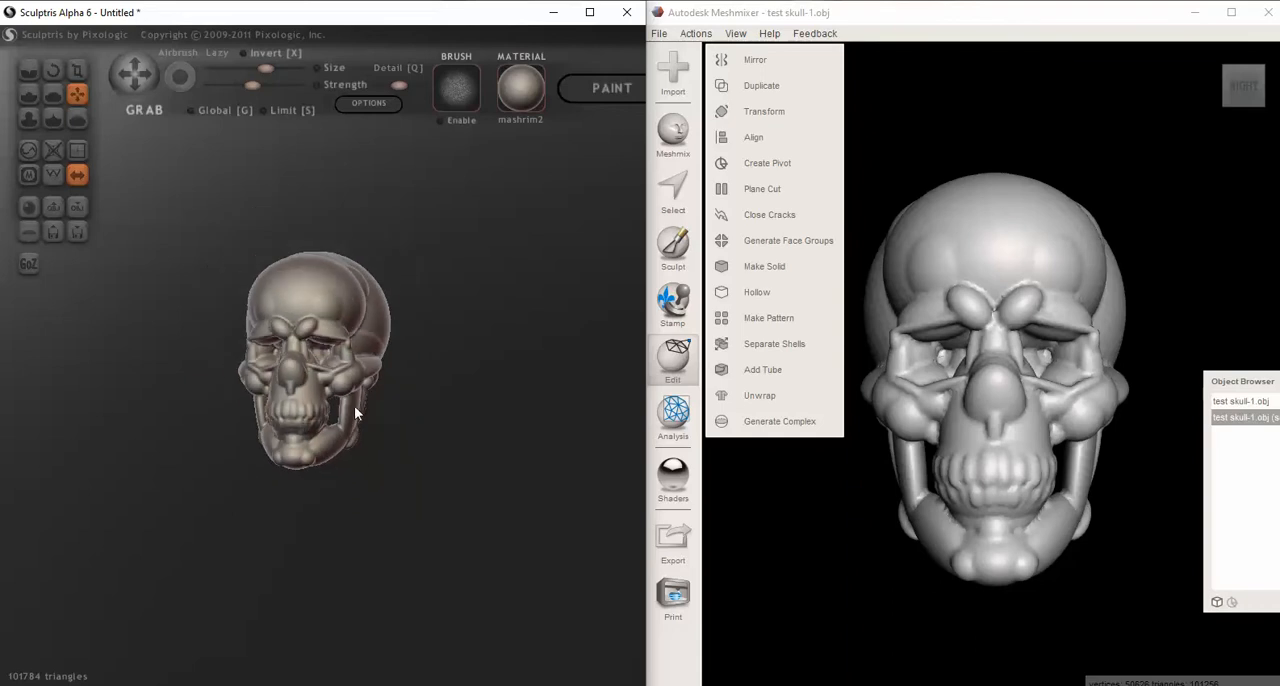
pyautogui.moveTo(52, 207)
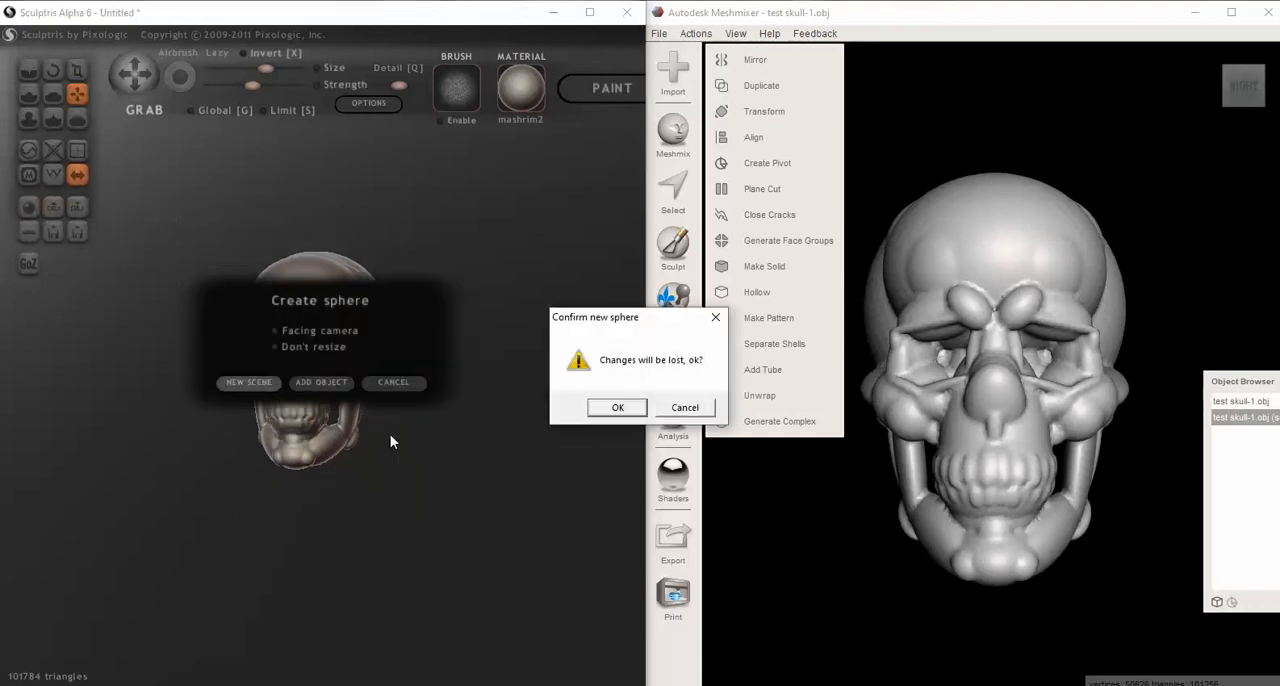
# - Replace the skull with a fresh default sphere and bring up the import file list
pyautogui.click(617, 407)
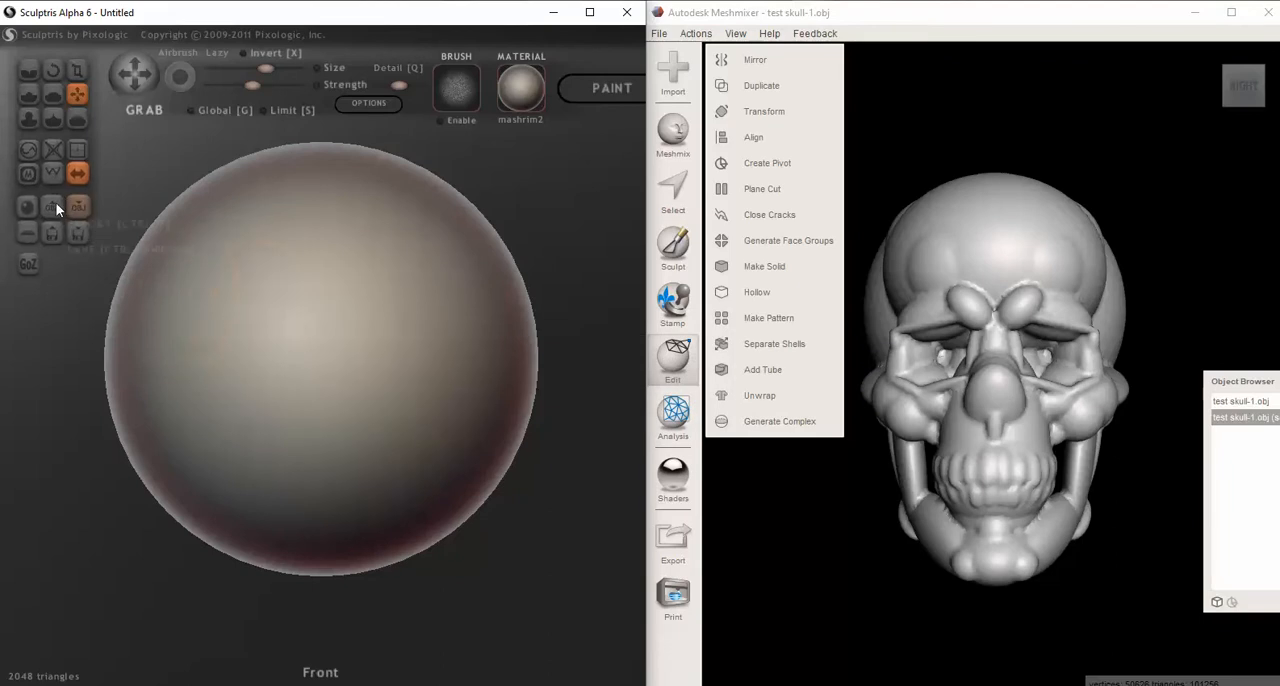
pyautogui.click(27, 206)
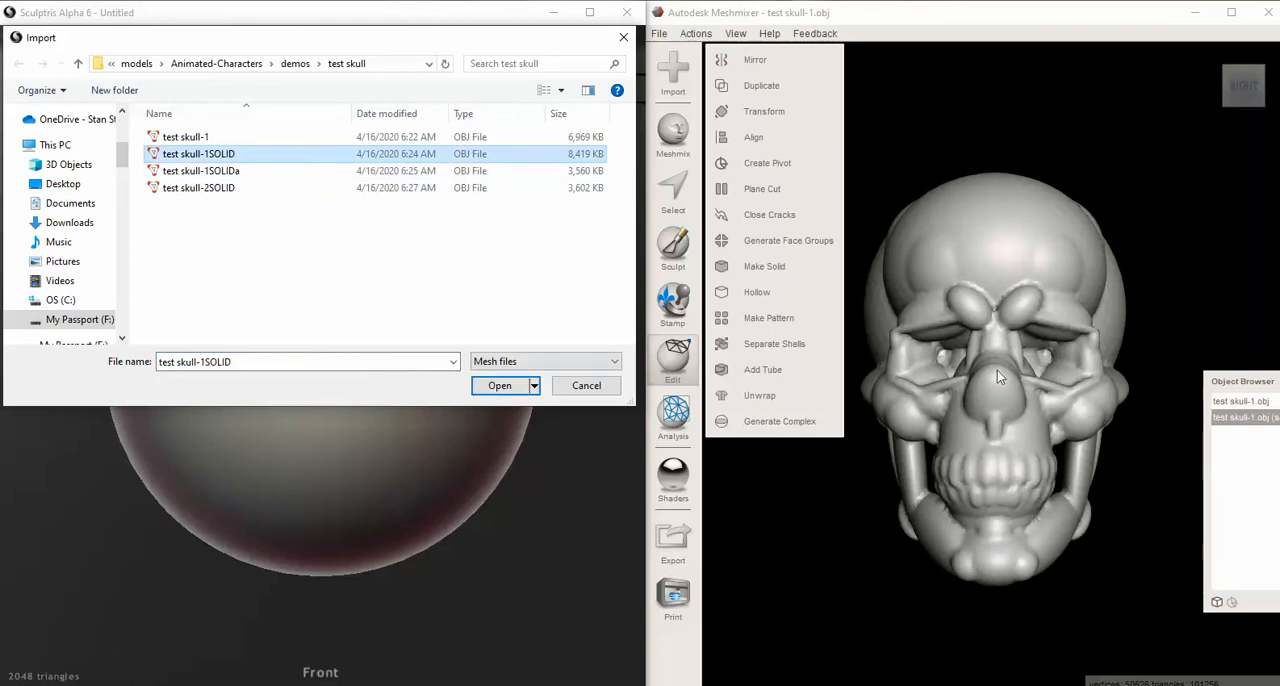
# - Import test skull-1SOLID as an added object in the sphere scene
pyautogui.click(500, 385)
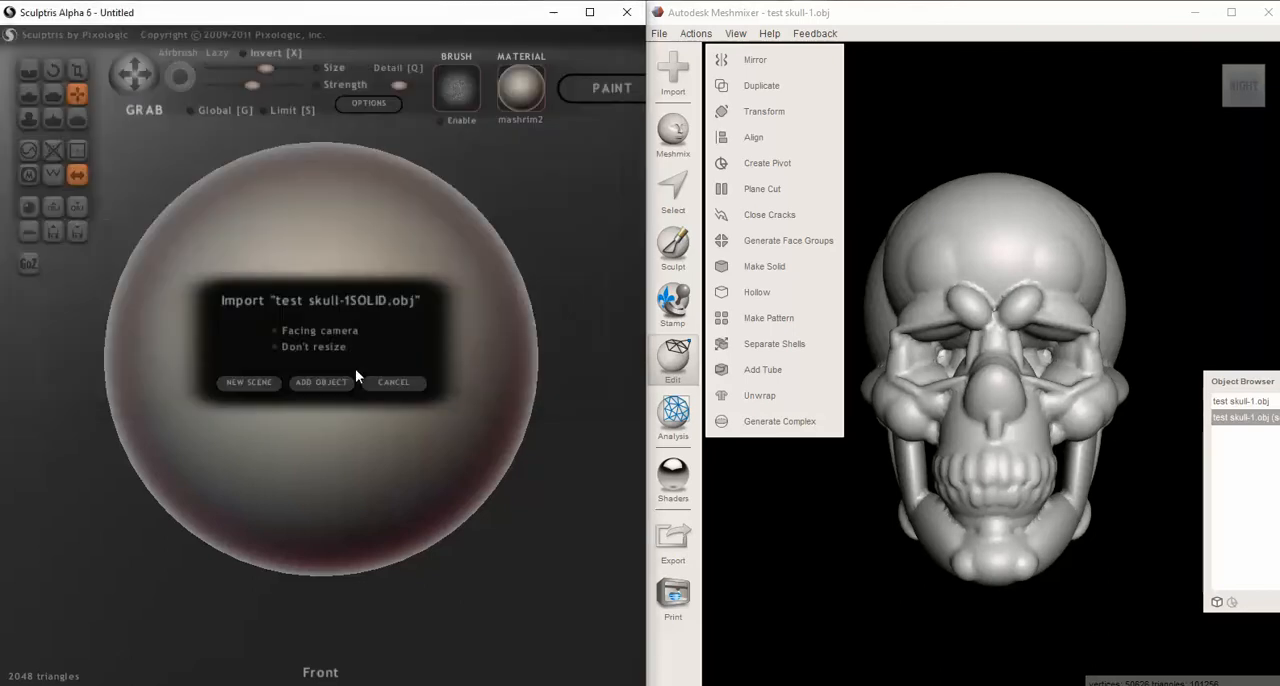
pyautogui.click(393, 382)
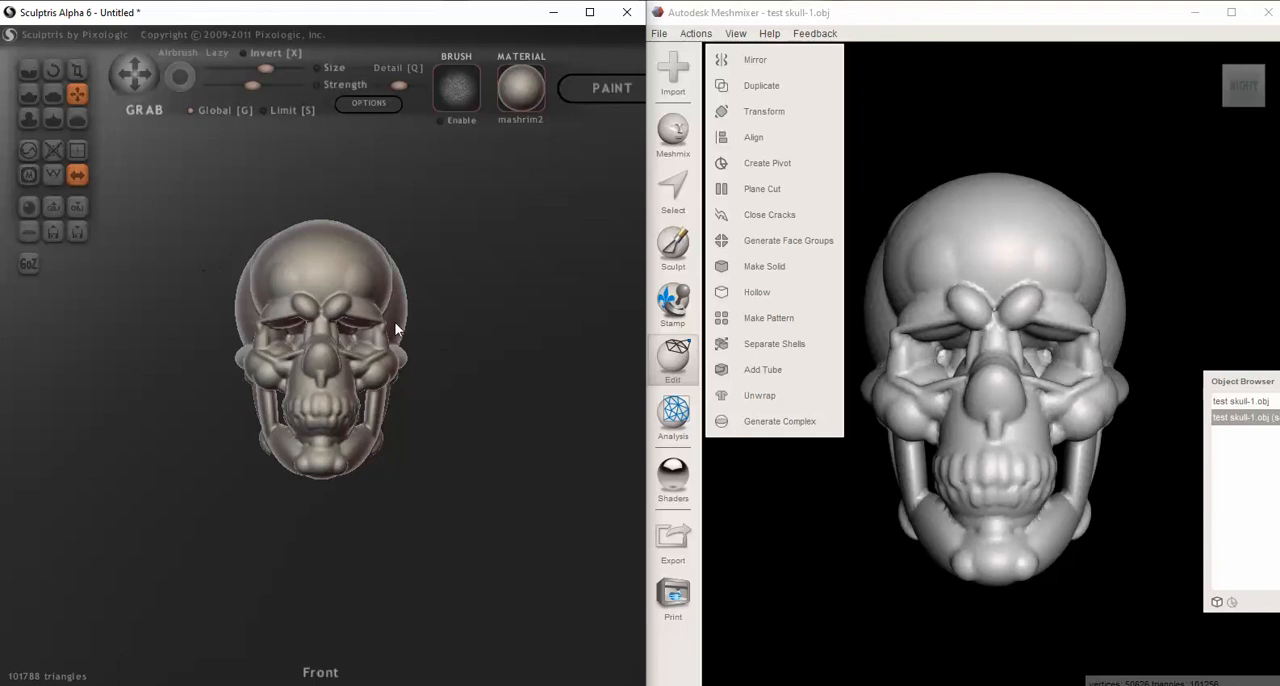
pyautogui.moveTo(465, 481)
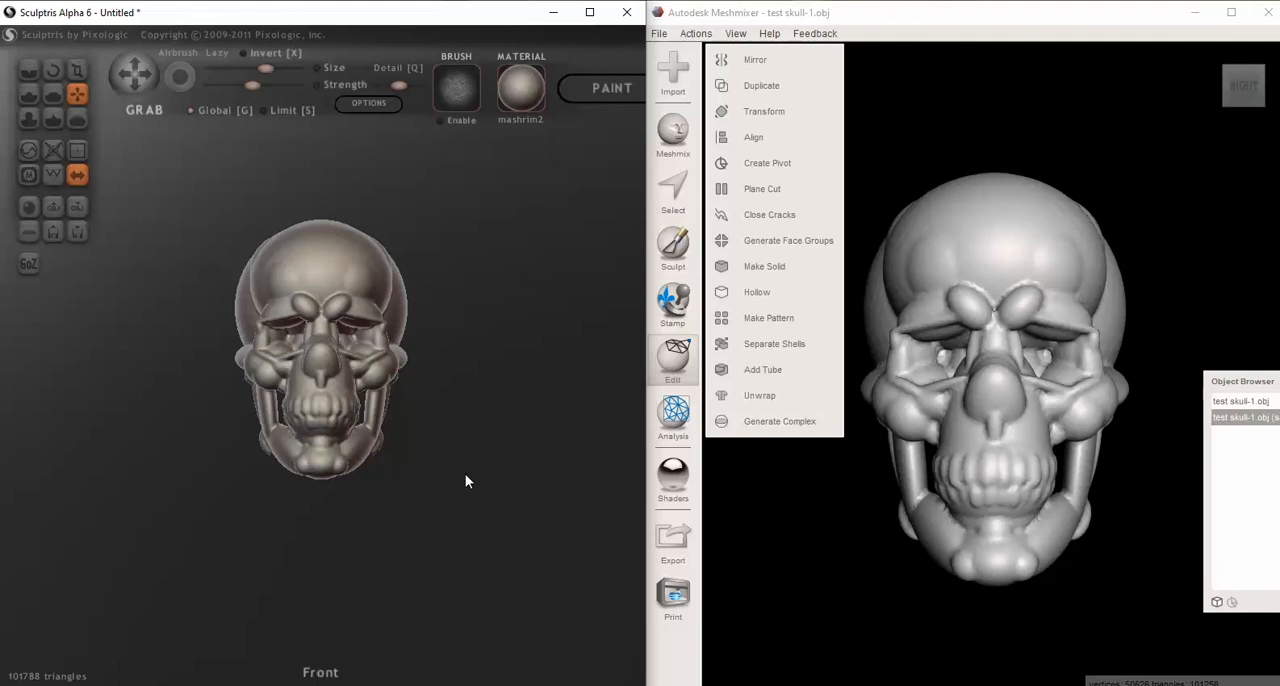